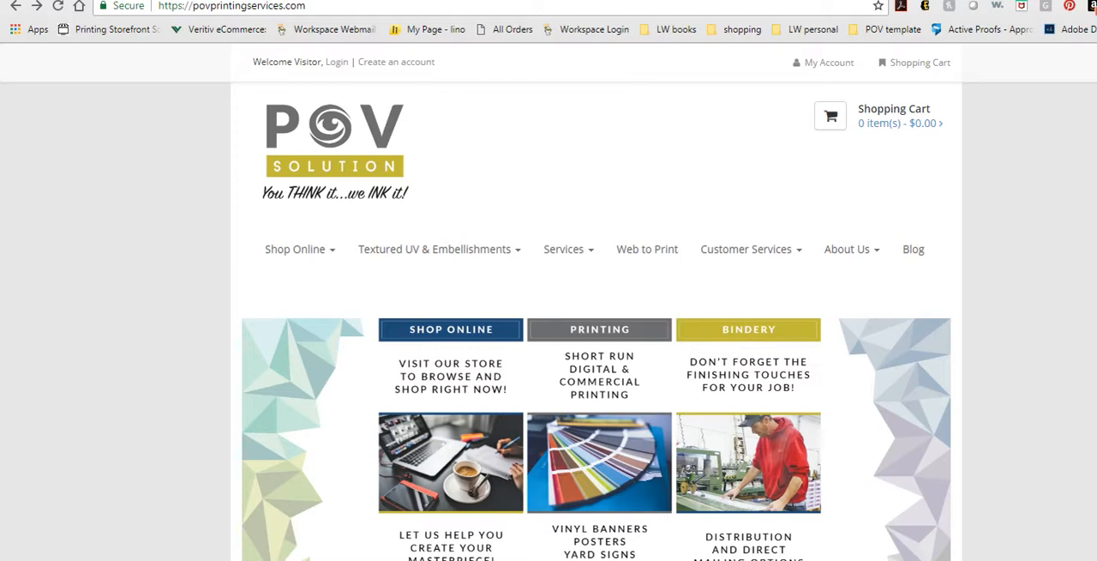
Show the Textured UV & Embellishments menu with its spot UV, samples, resources and ordering pages
left_click(434, 248)
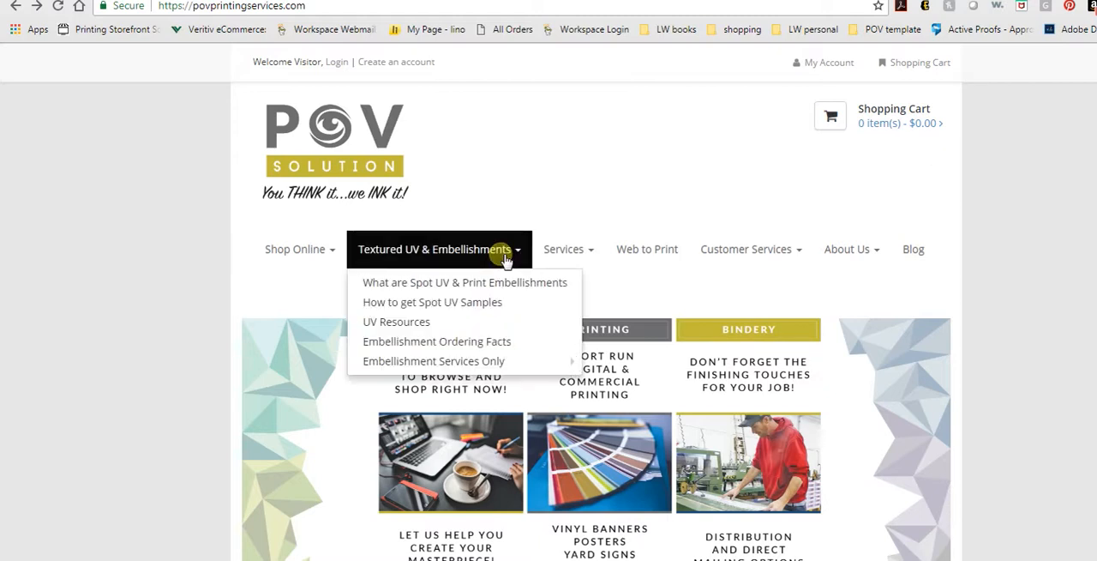
mouse_move(396, 322)
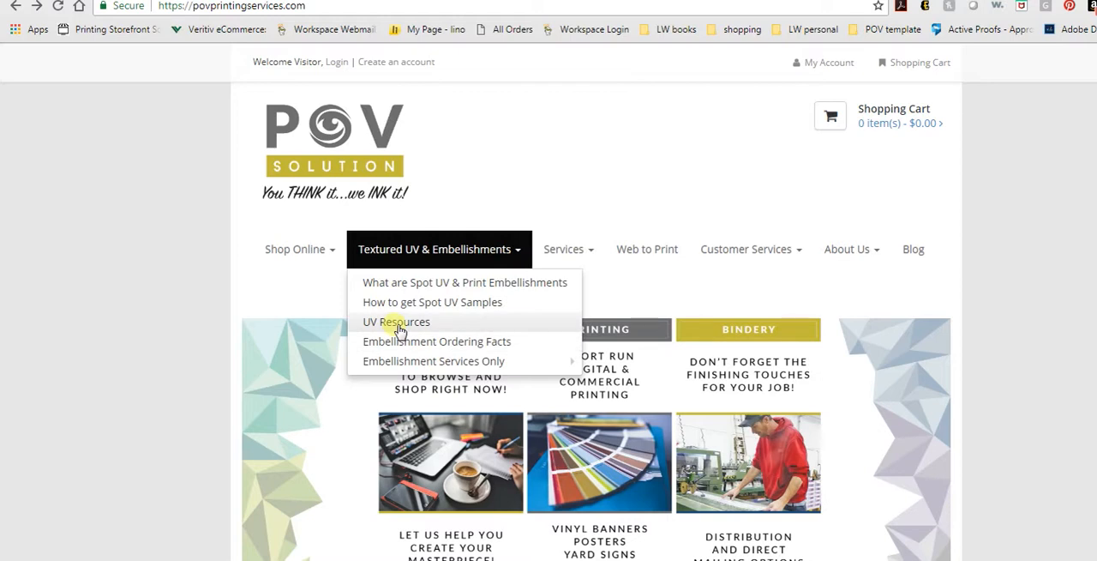
Go to the UV Resources page and scroll down to the PRESS registration mark templates
left_click(396, 321)
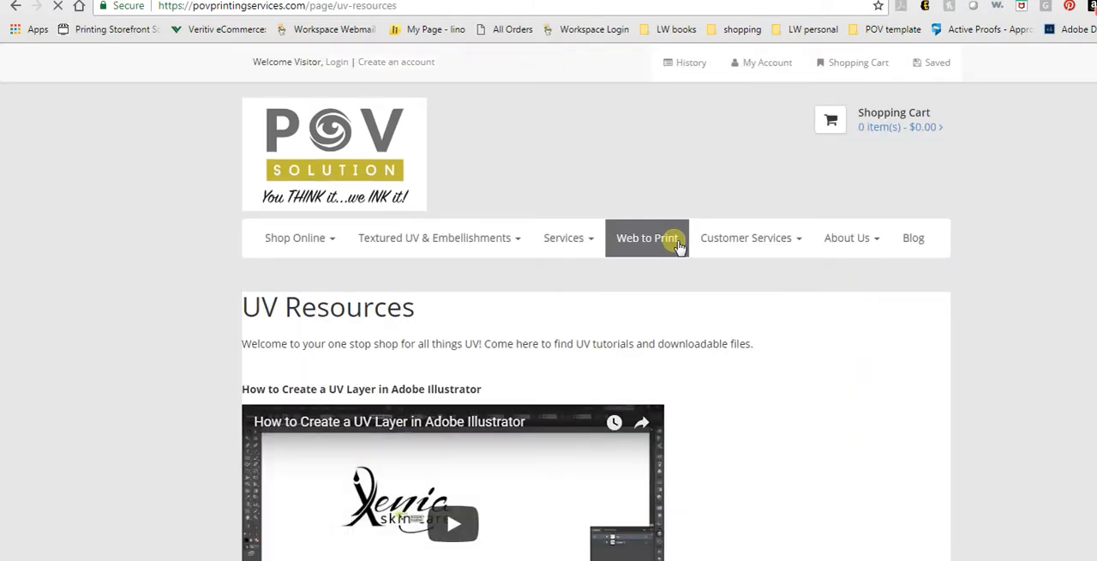
scroll("down", 3)
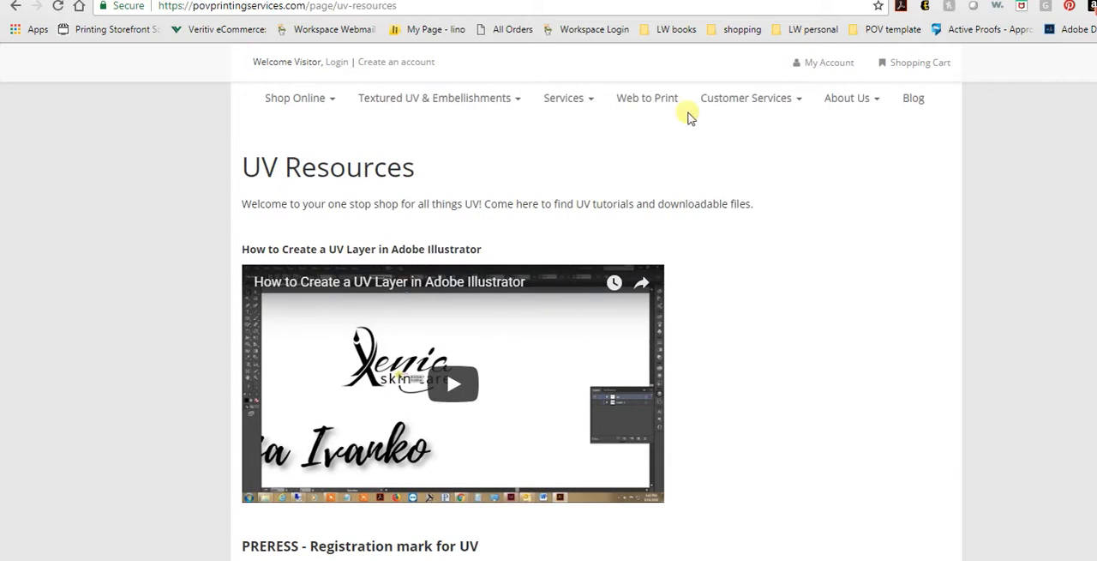
mouse_move(283, 256)
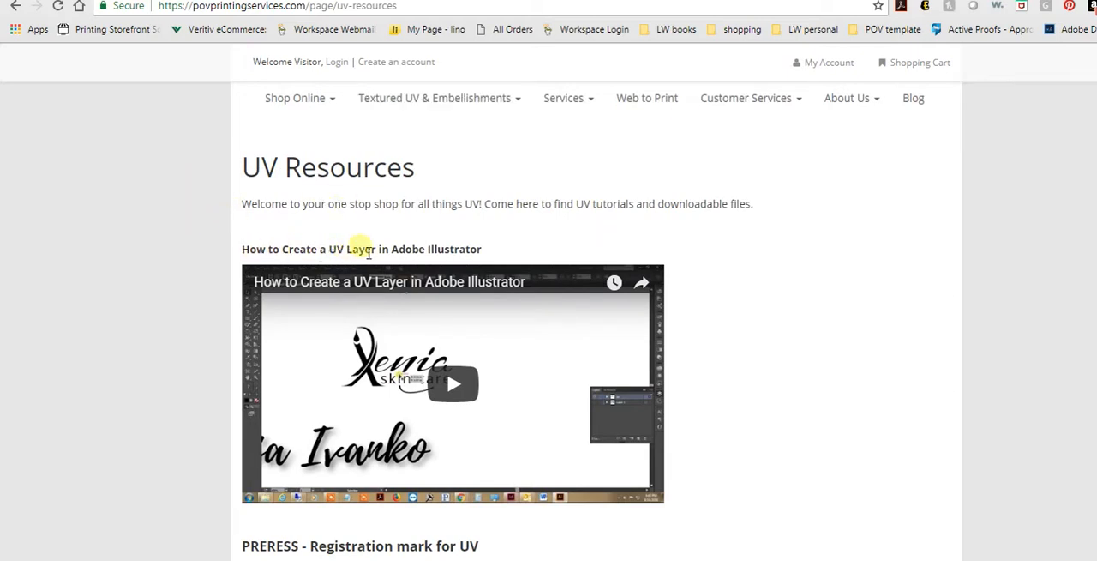
scroll("down", 3)
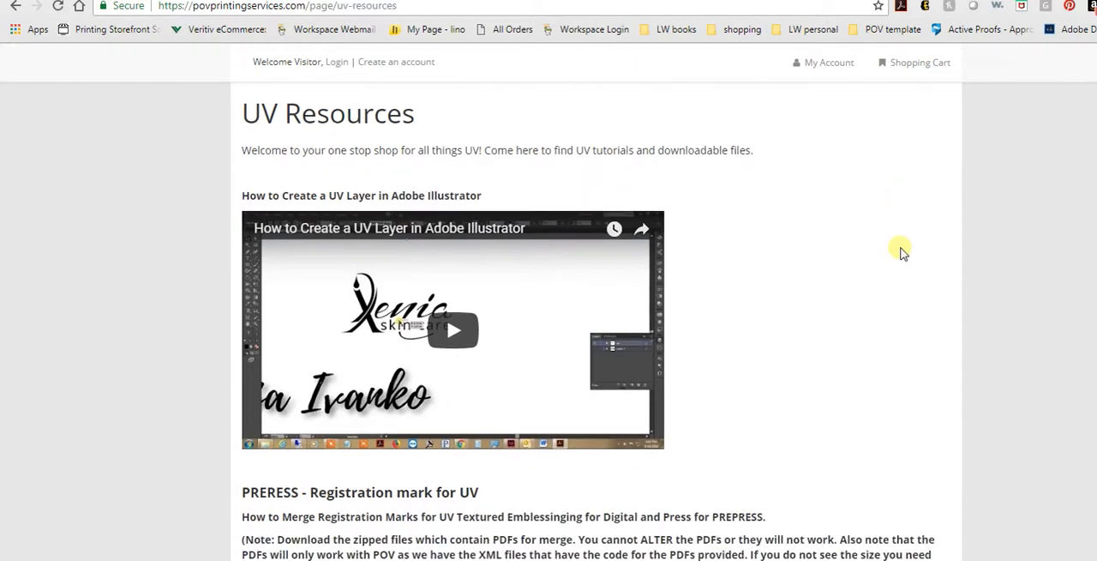
scroll("down", 3)
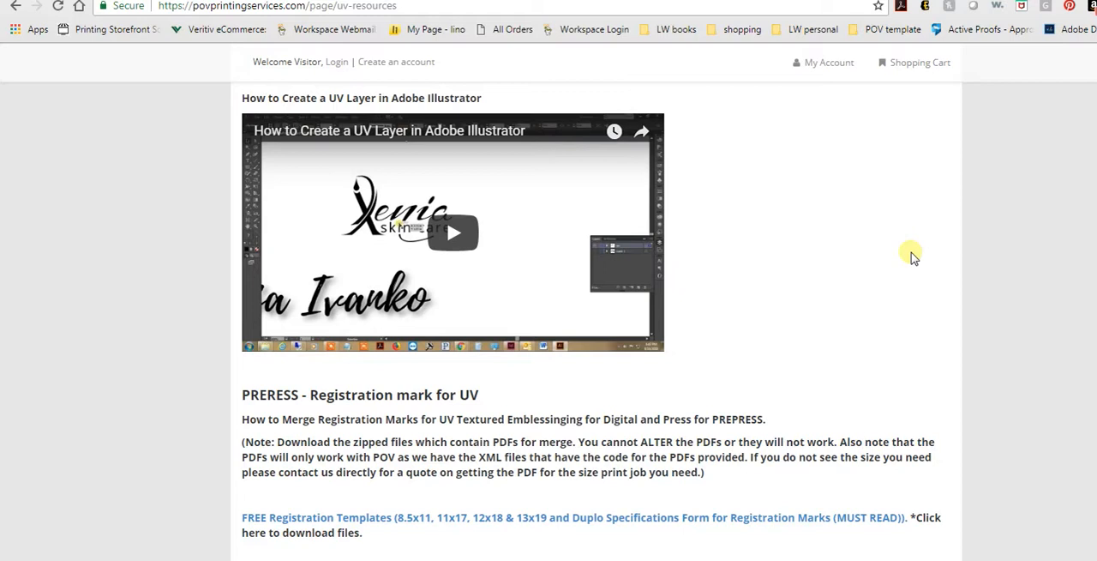
mouse_move(223, 400)
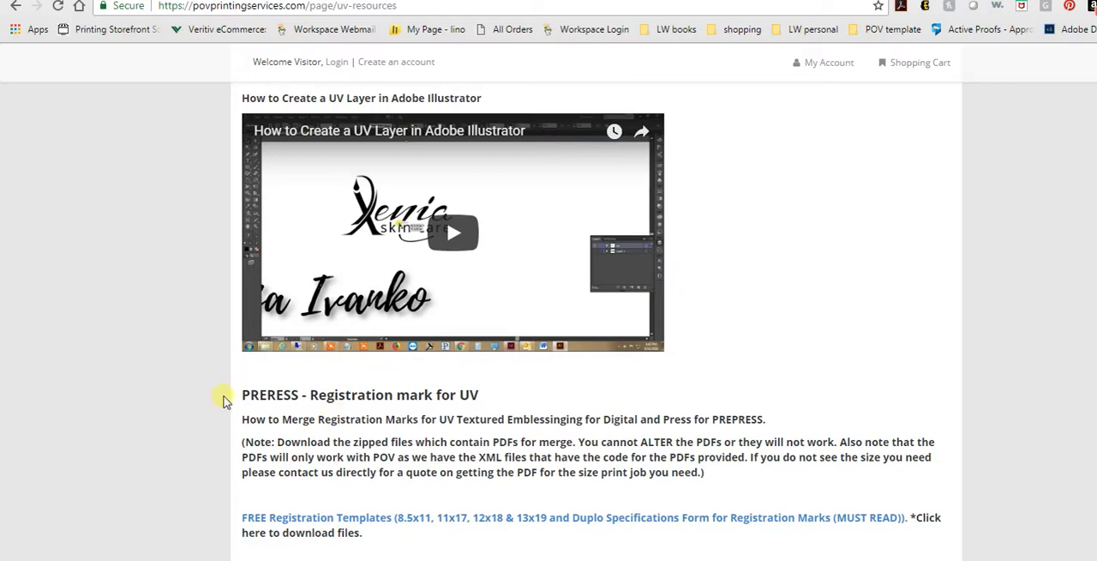
mouse_move(376, 493)
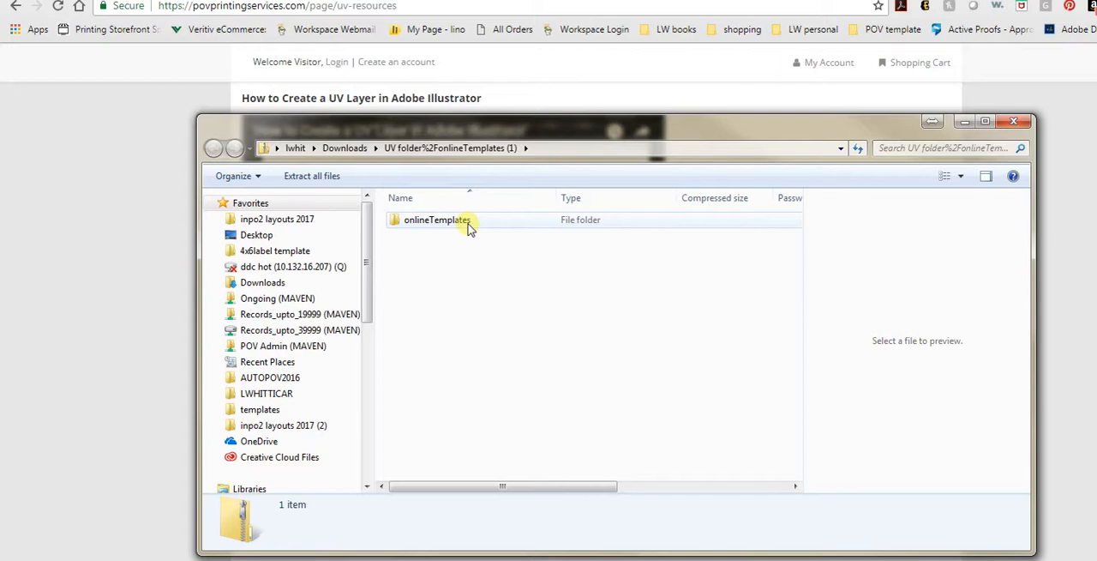
Enter the onlineTemplates folder inside the downloaded zip
left_click(437, 219)
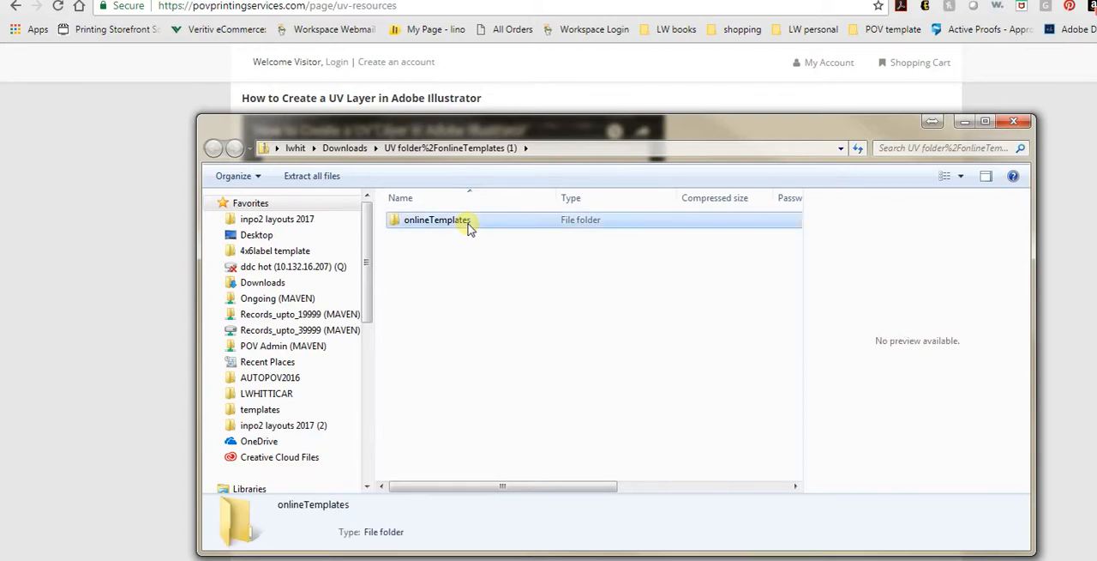
double_click(437, 220)
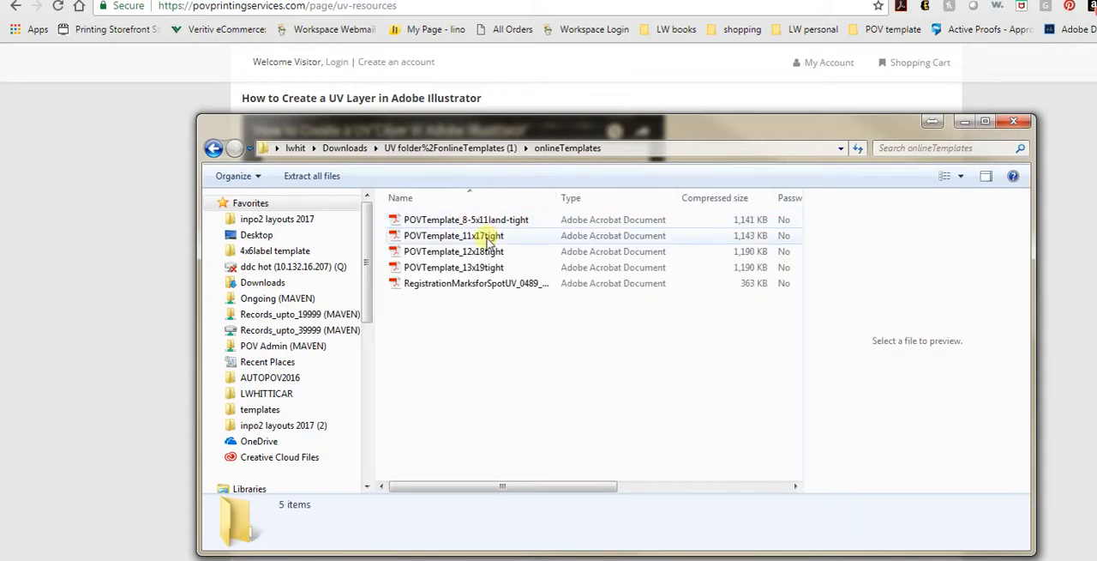
Go over the 8.5x11 landscape, 11x17, 12x18 and other sheet-size POV templates
left_click(465, 220)
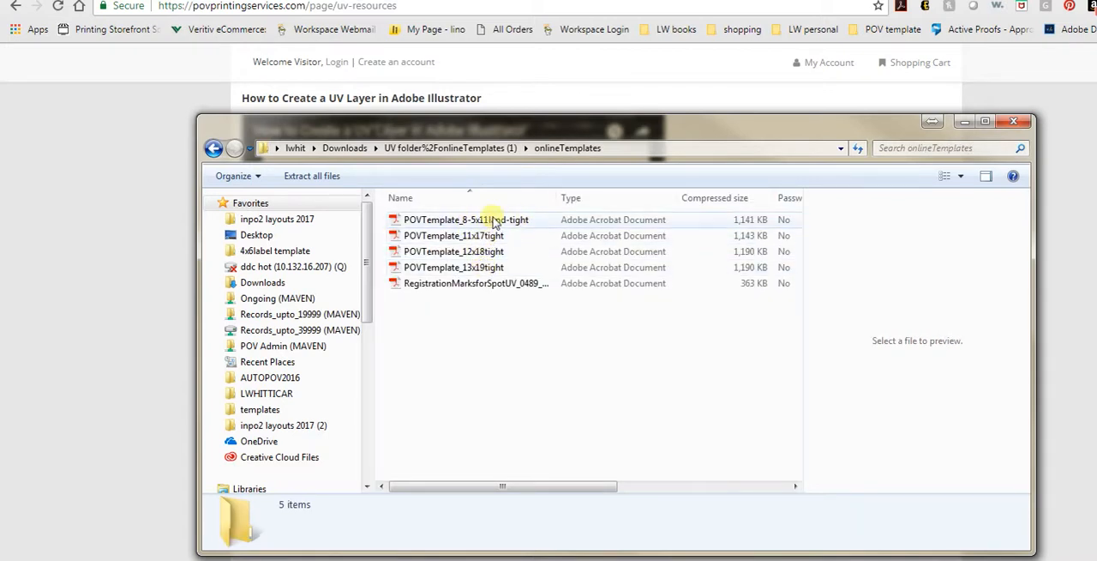
left_click(453, 235)
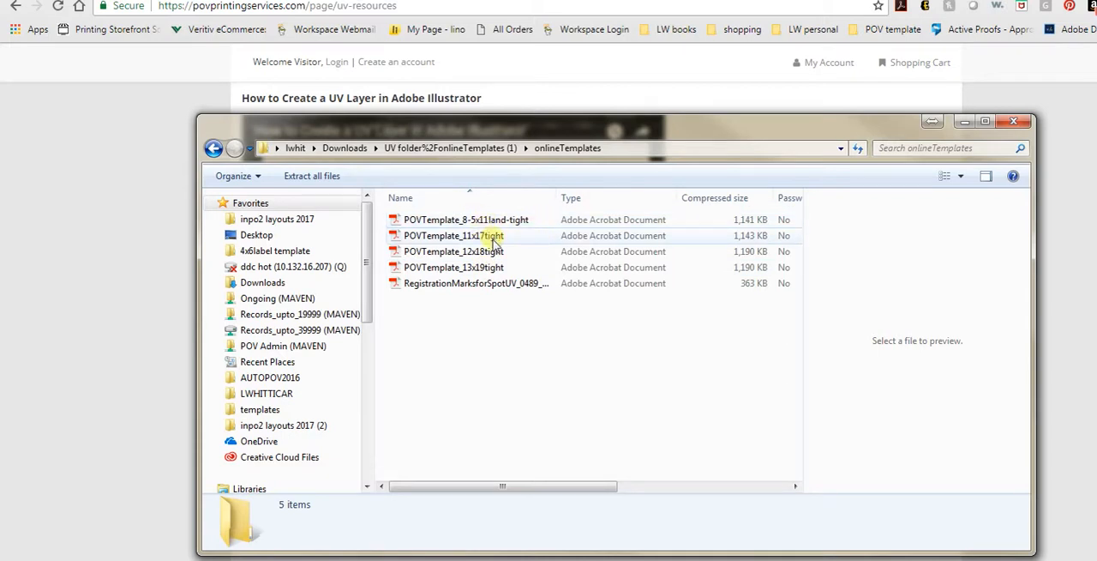
left_click(453, 251)
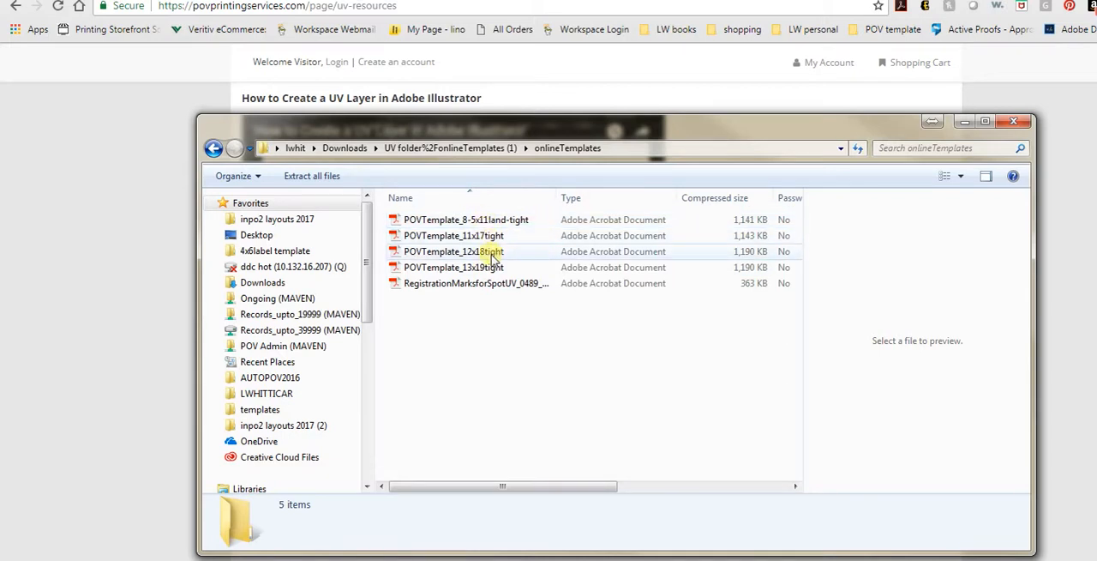
left_click(453, 267)
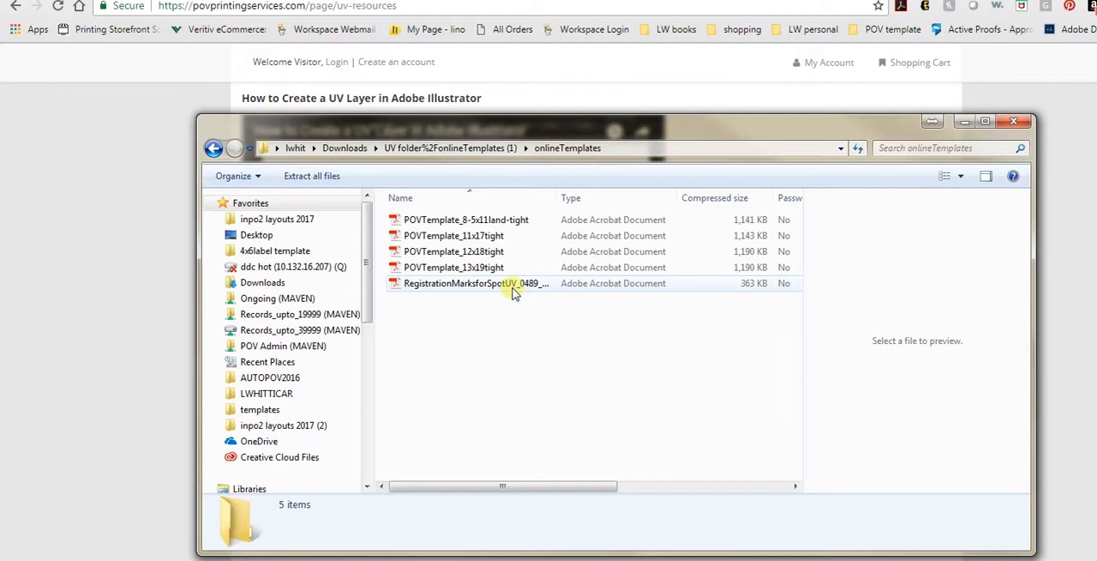
Read the RegistrationMarksforSpotUV guide down to its mark spacing and paper specifications
double_click(469, 283)
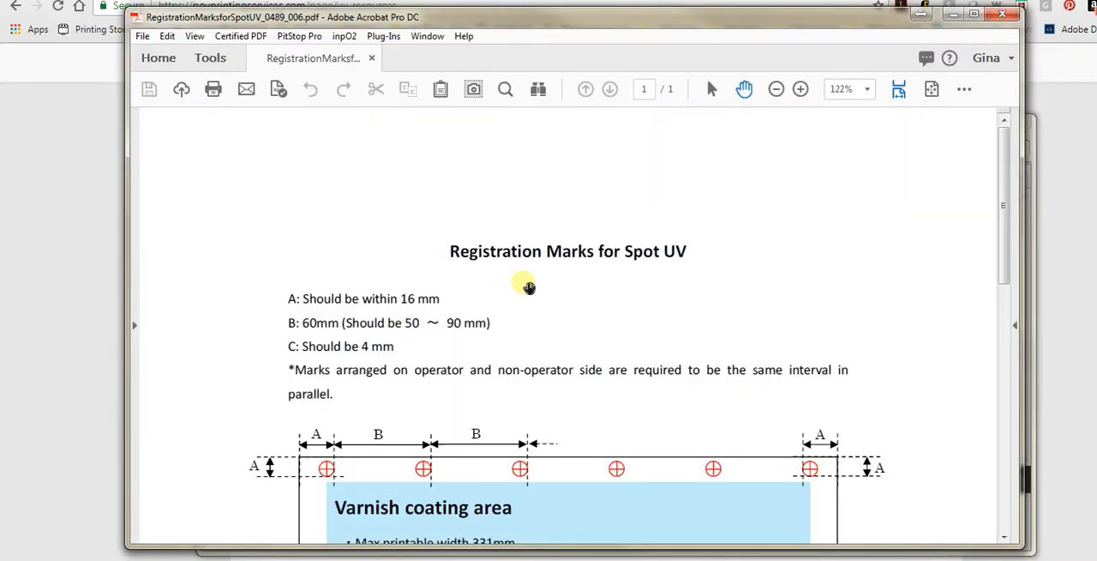
scroll("down", 3)
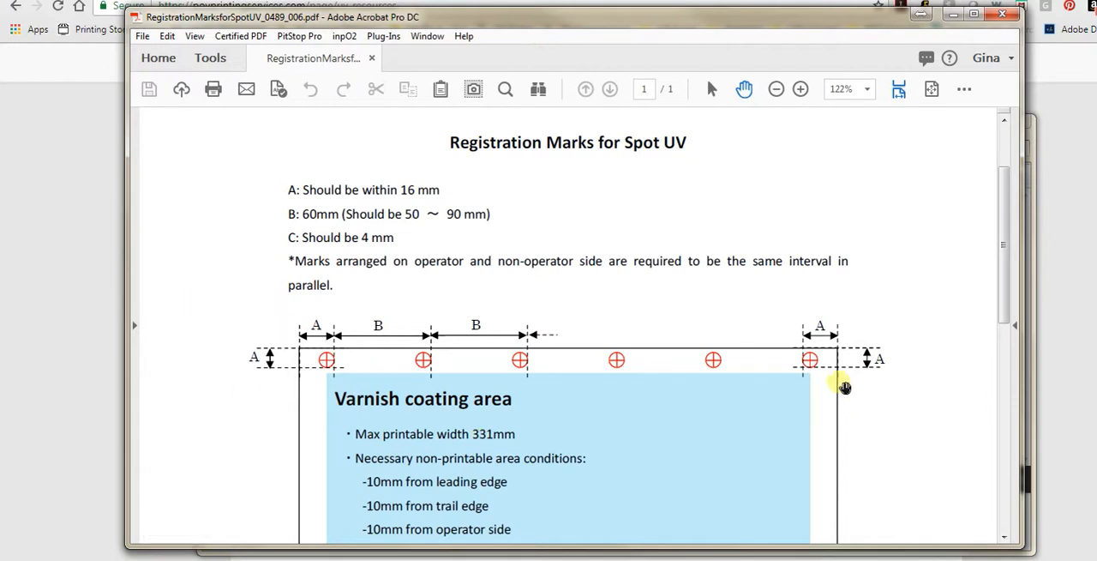
scroll("down", 3)
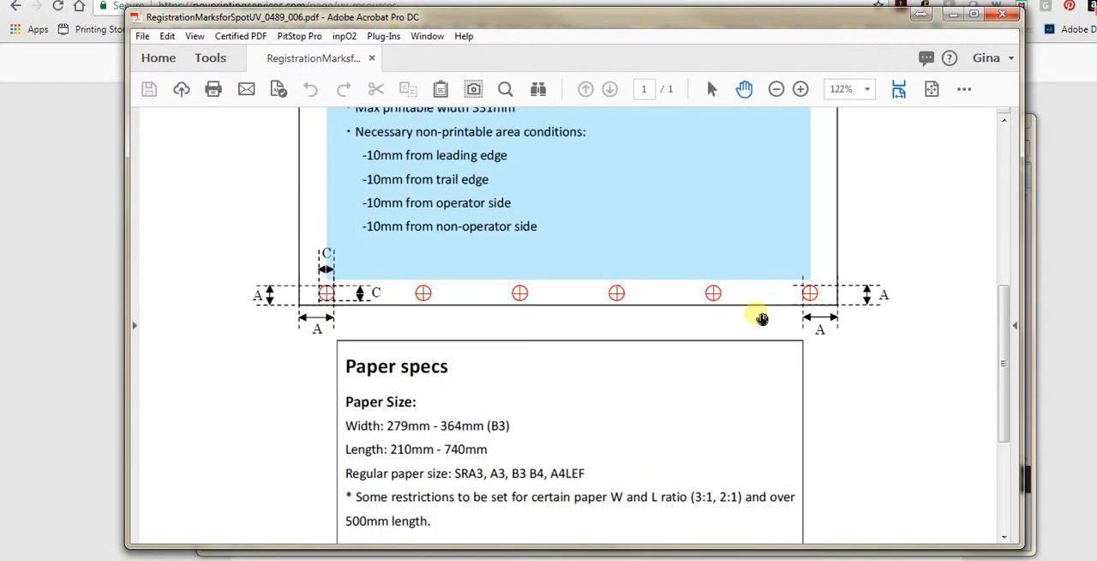
scroll("down", 3)
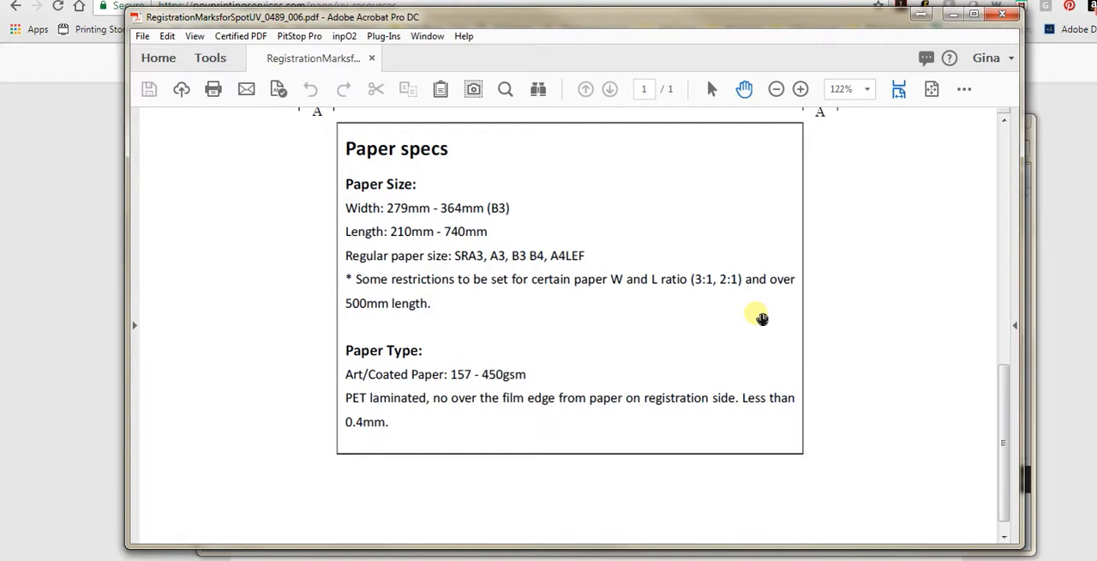
mouse_move(383, 58)
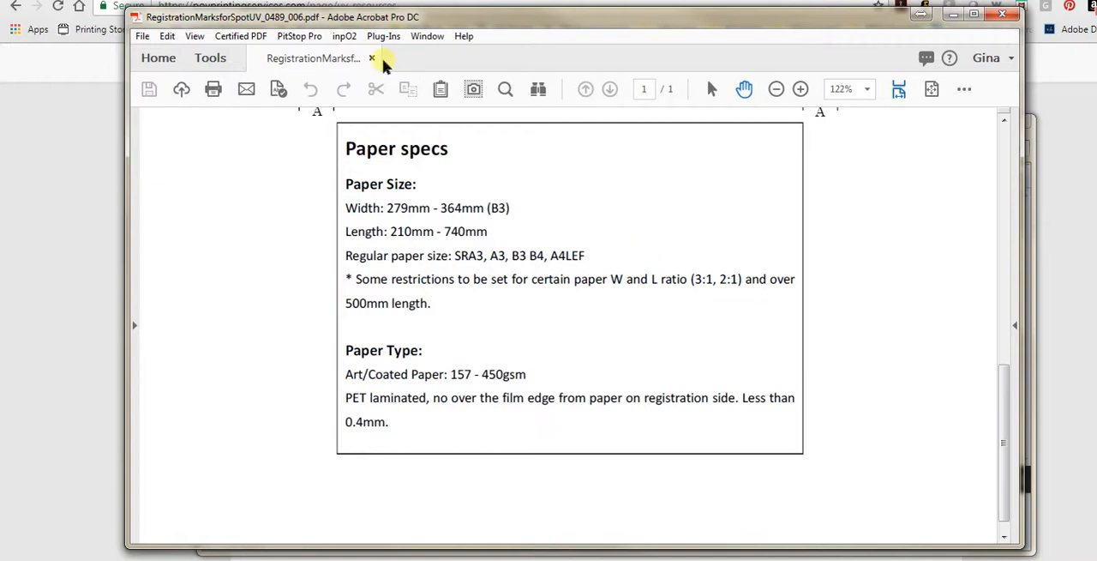
mouse_move(372, 58)
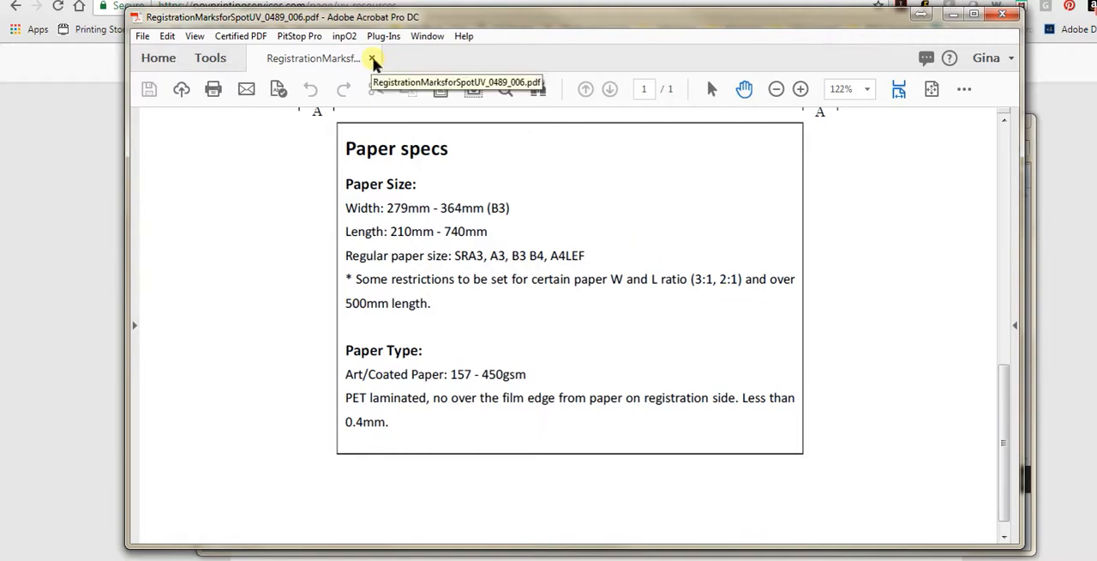
Close the registration guide and preview the DP-BUS CARDS-DS file in the ONLINE VIDEO folder
left_click(373, 58)
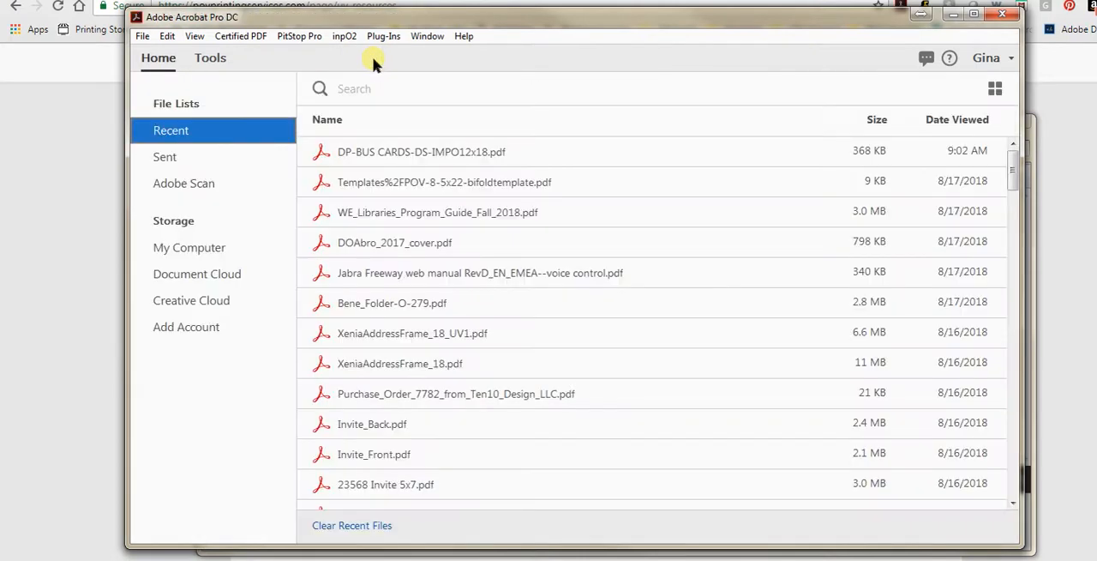
mouse_move(150, 521)
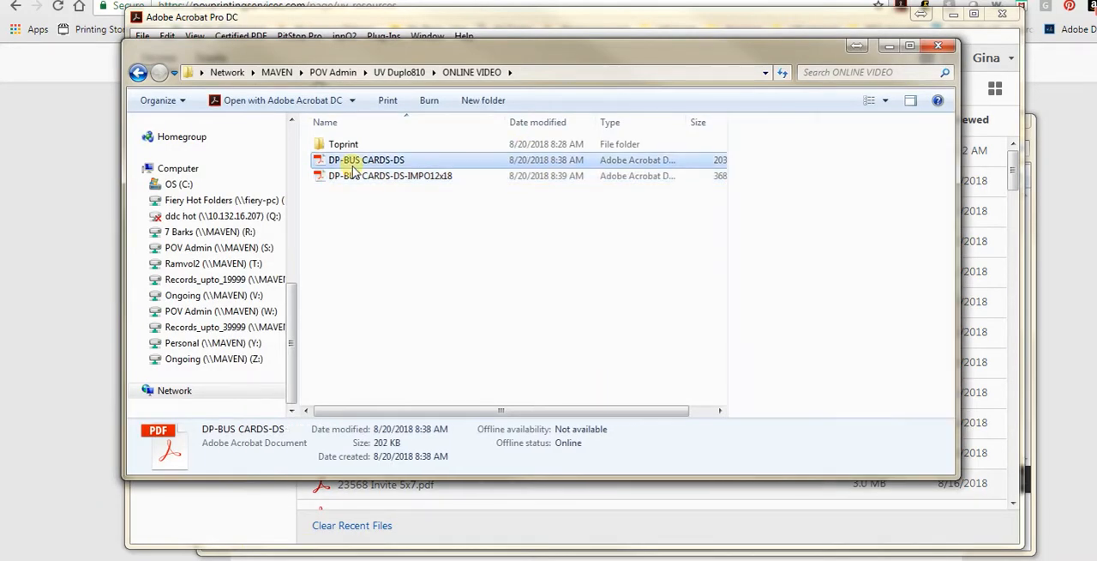
left_click(366, 159)
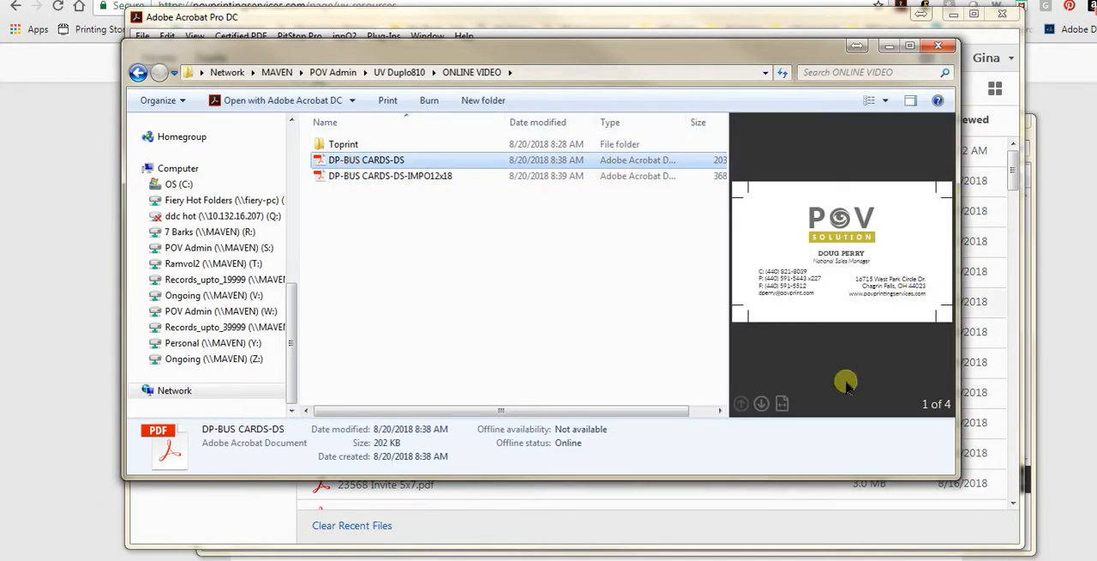
mouse_move(761, 402)
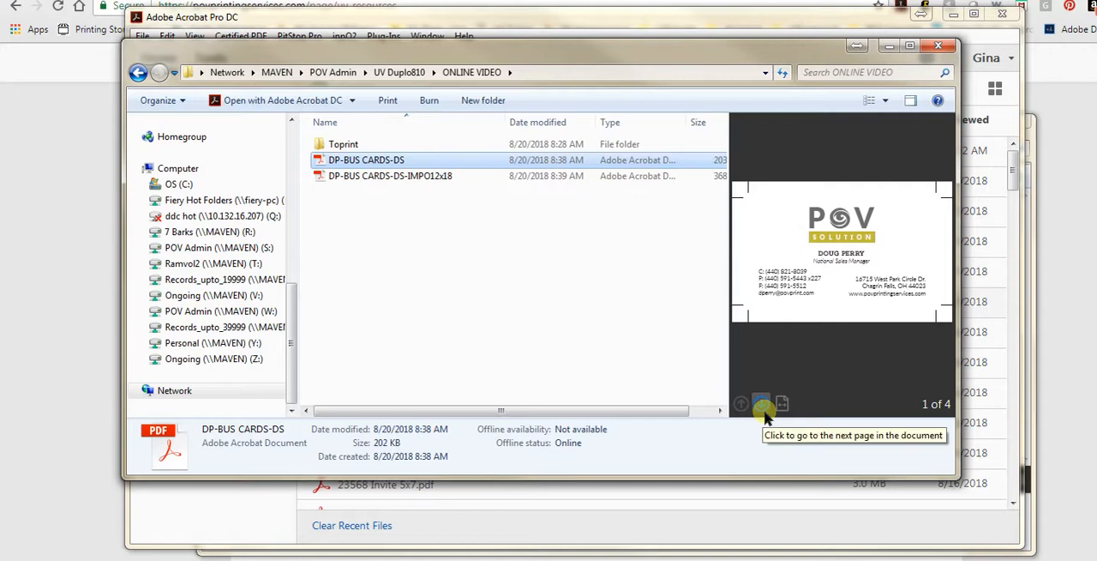
Page through the card file's second, third and fourth pages in the preview pane
left_click(761, 404)
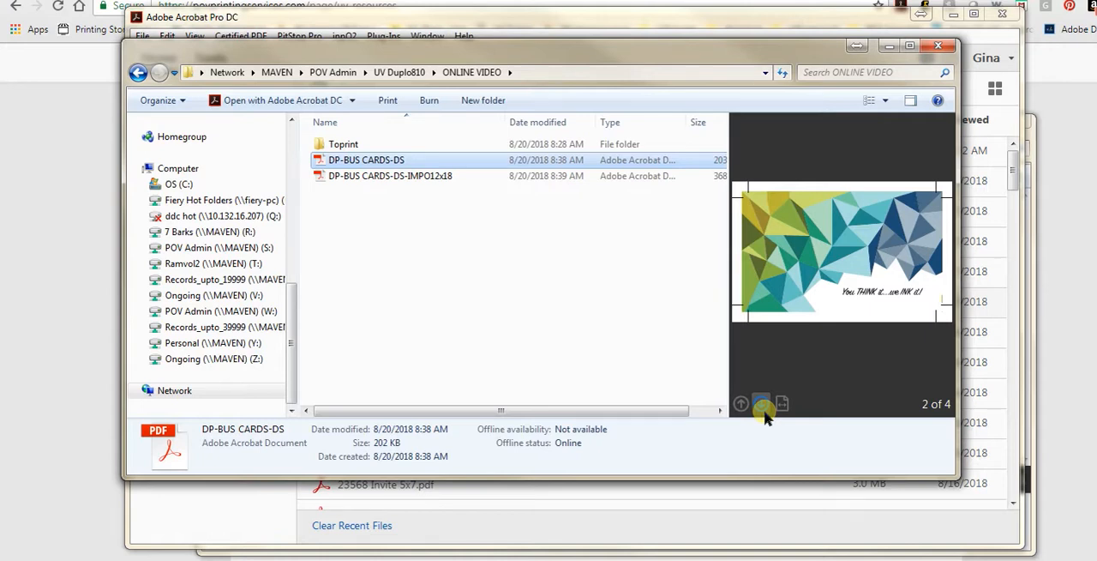
left_click(781, 404)
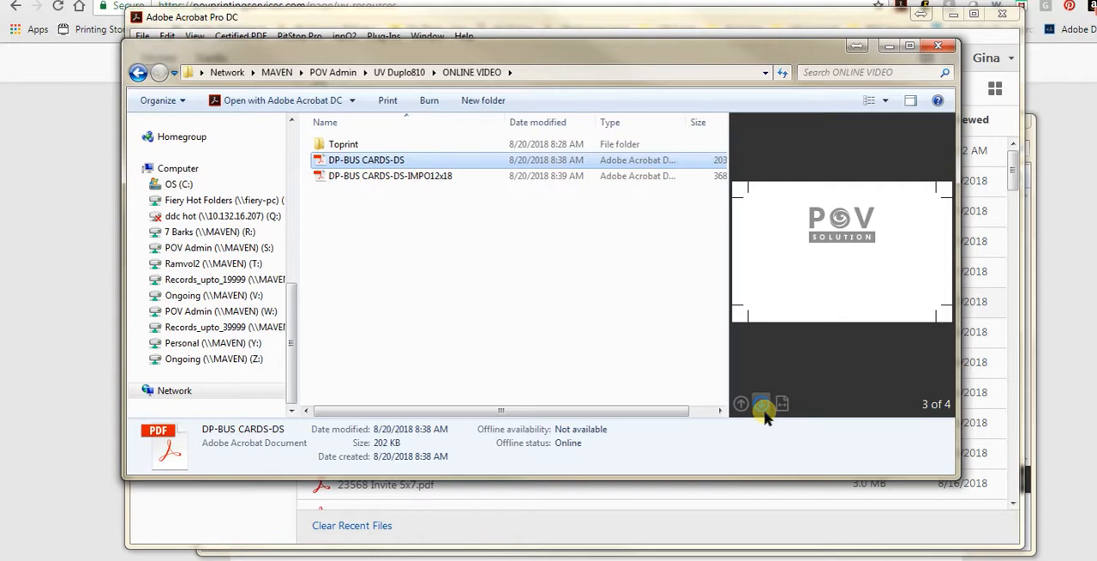
left_click(762, 404)
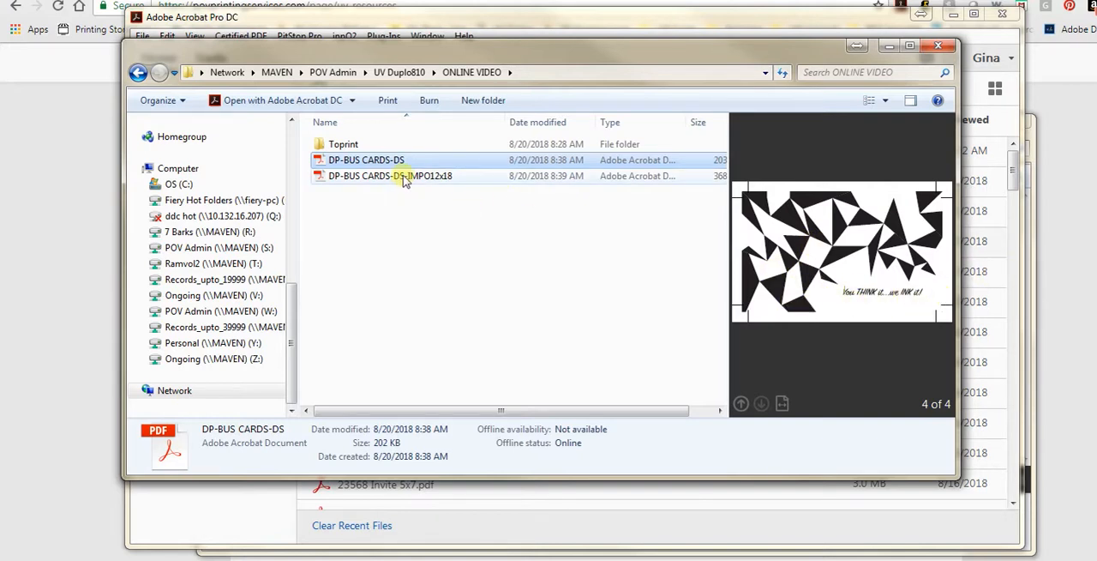
Load DP-BUS CARDS-DS-IMPO12x18 in Acrobat and show the Tools list
double_click(389, 175)
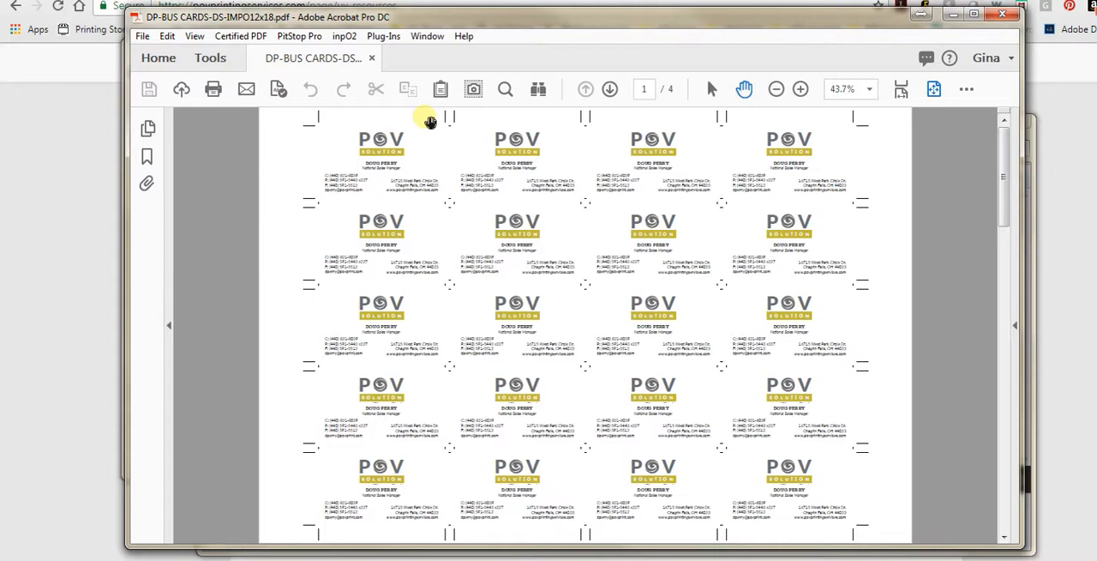
mouse_move(727, 119)
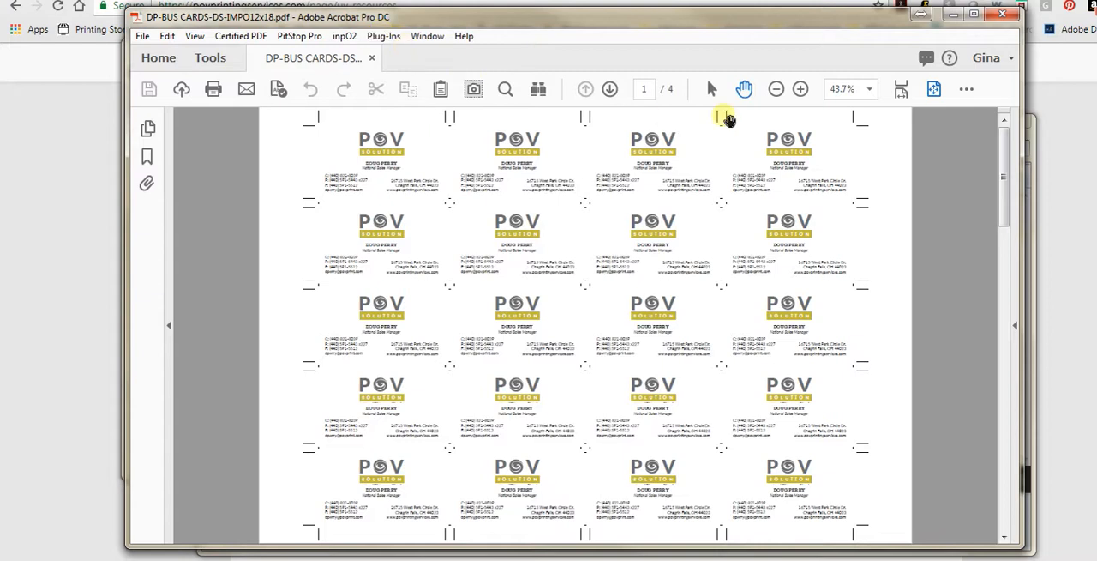
left_click(210, 57)
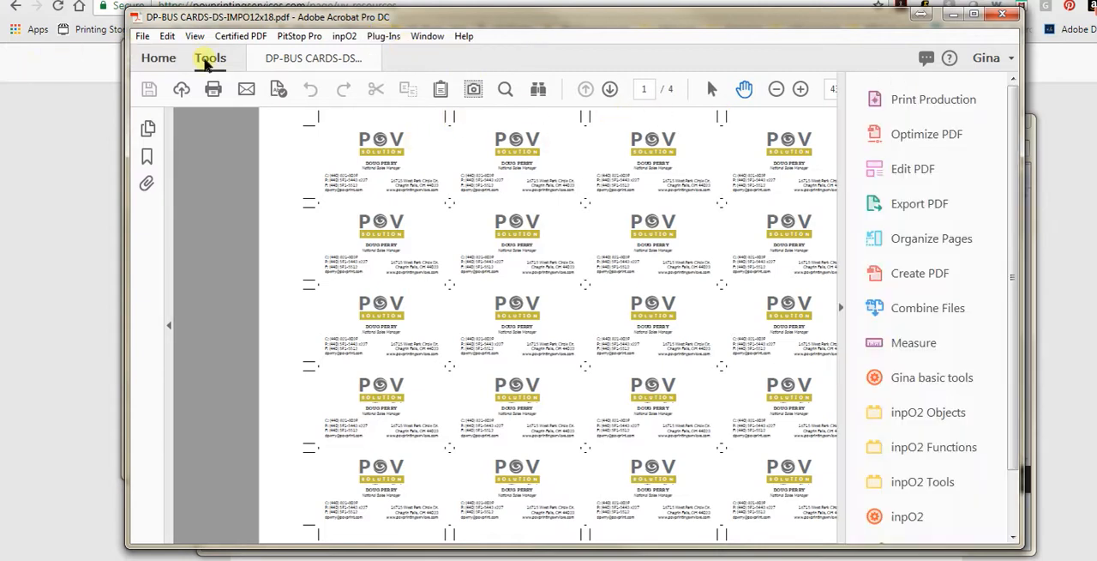
With Organize Pages, extract pages 3-4 to a new document, deleting them from the original
left_click(210, 57)
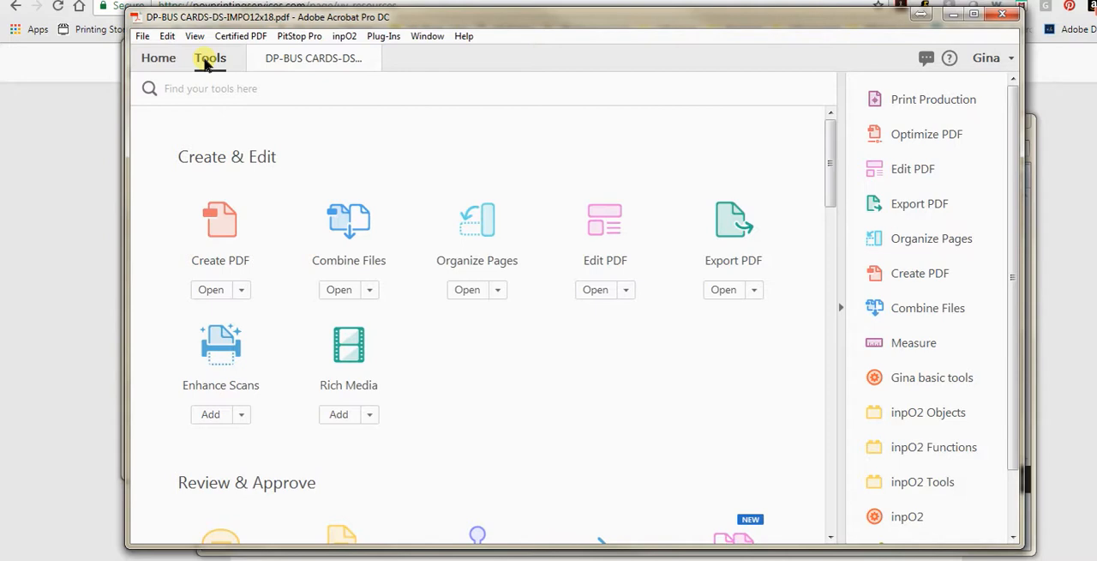
left_click(467, 289)
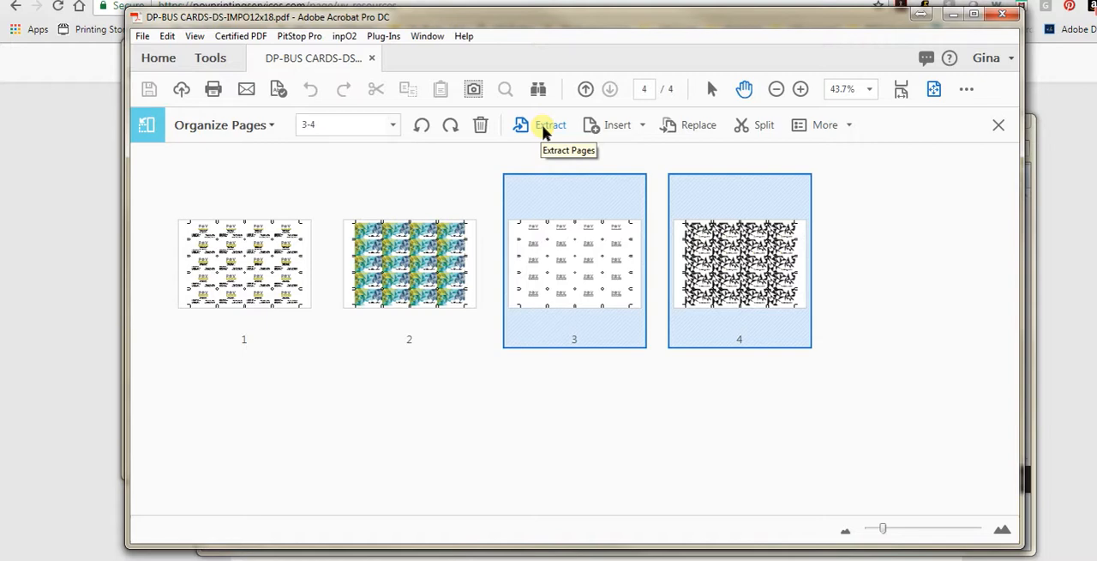
left_click(550, 124)
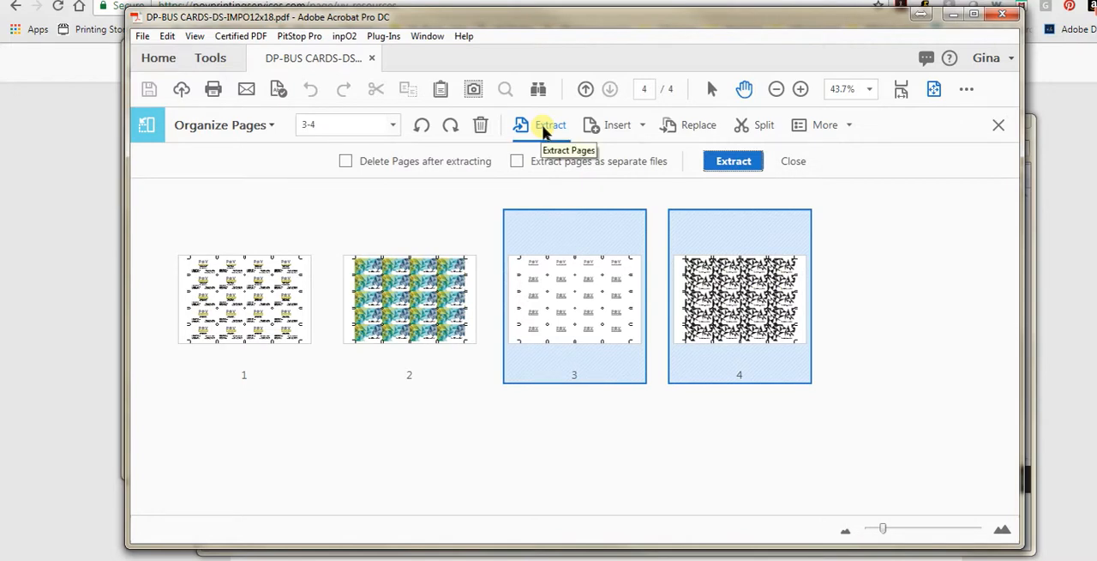
left_click(346, 162)
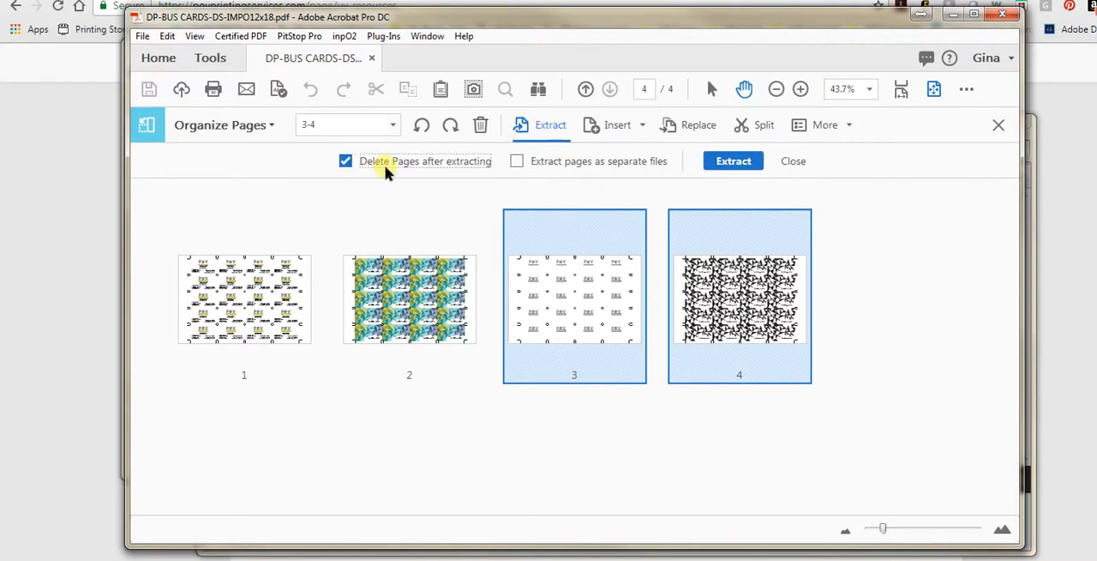
left_click(733, 161)
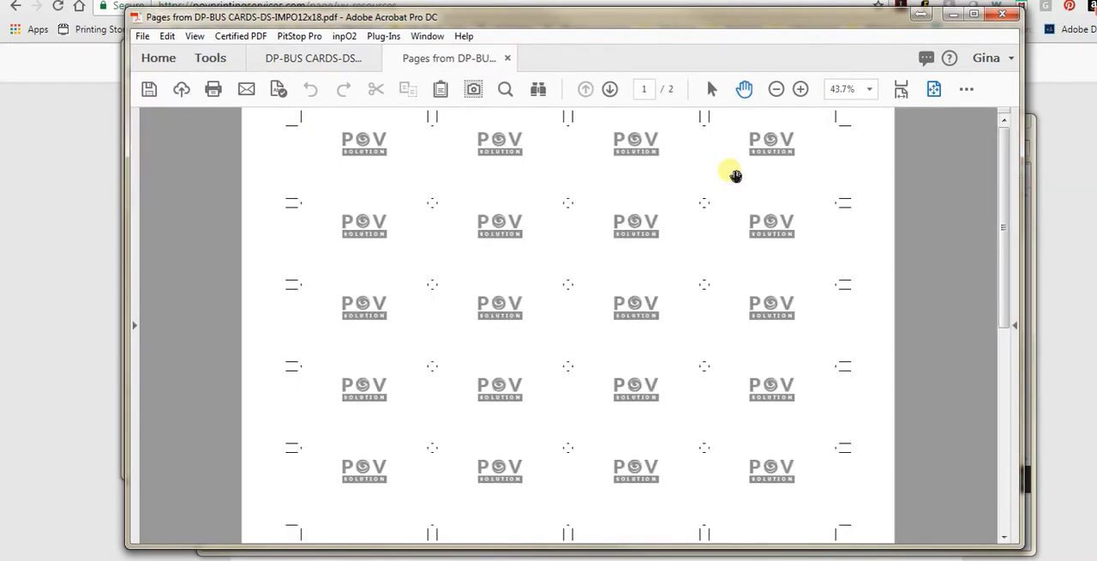
From Save As, browse to Toprint and create new PRESS and UV folders there
left_click(142, 36)
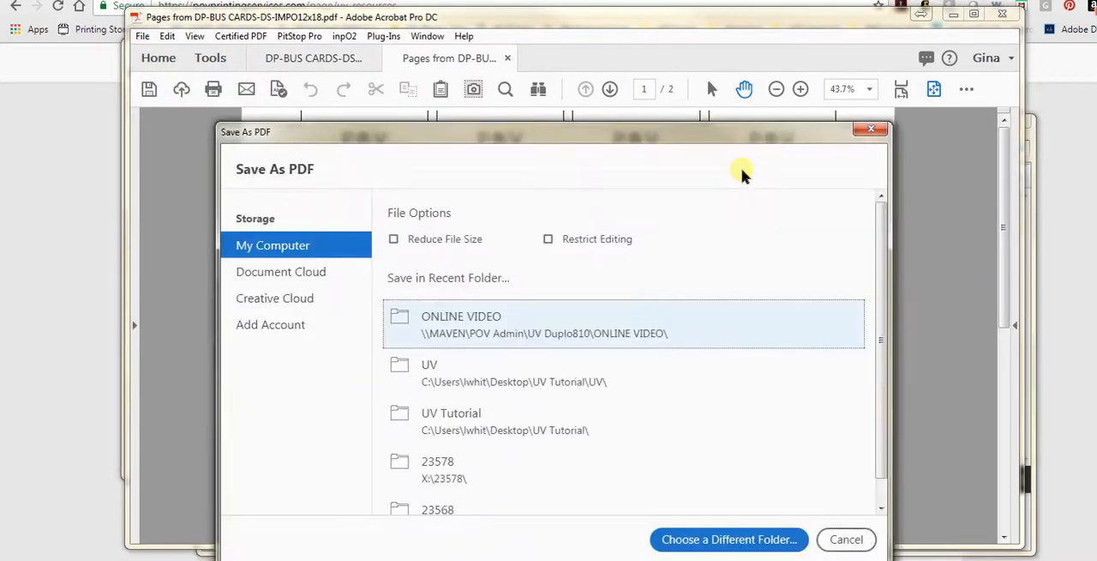
left_click(846, 538)
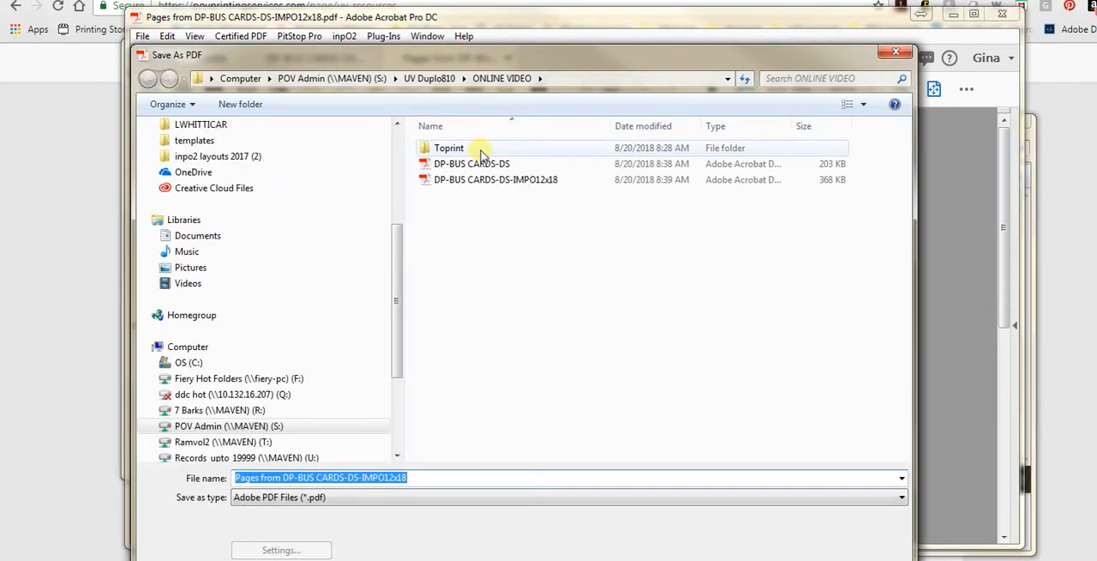
double_click(450, 147)
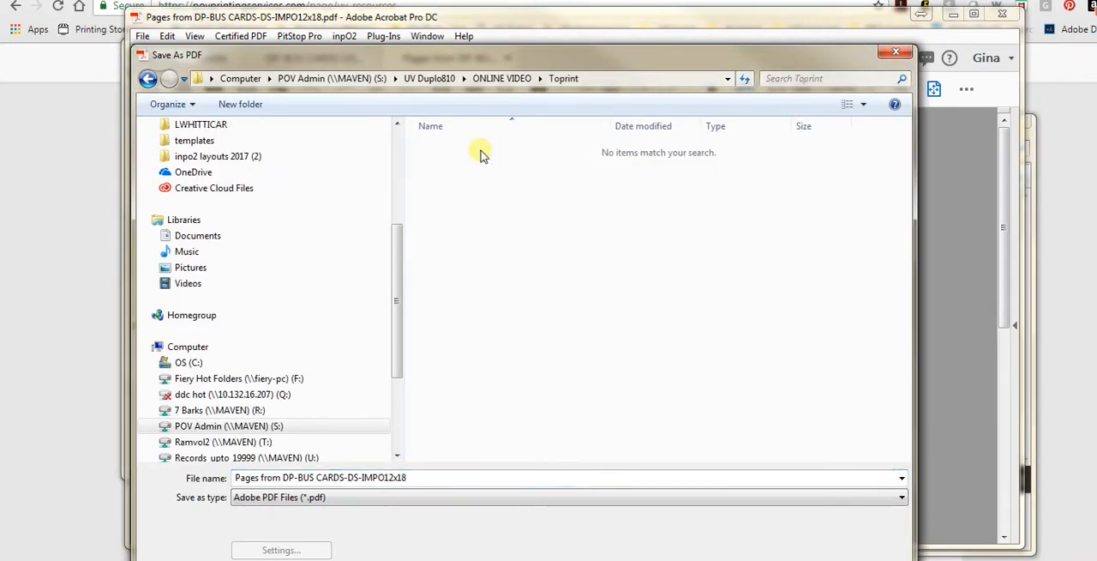
mouse_move(240, 104)
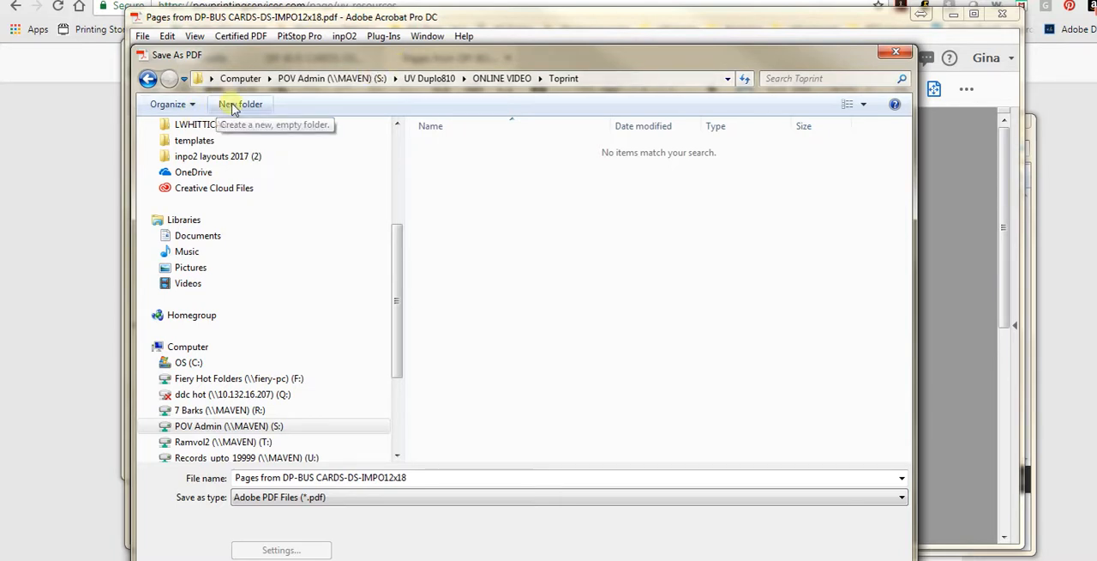
left_click(241, 103)
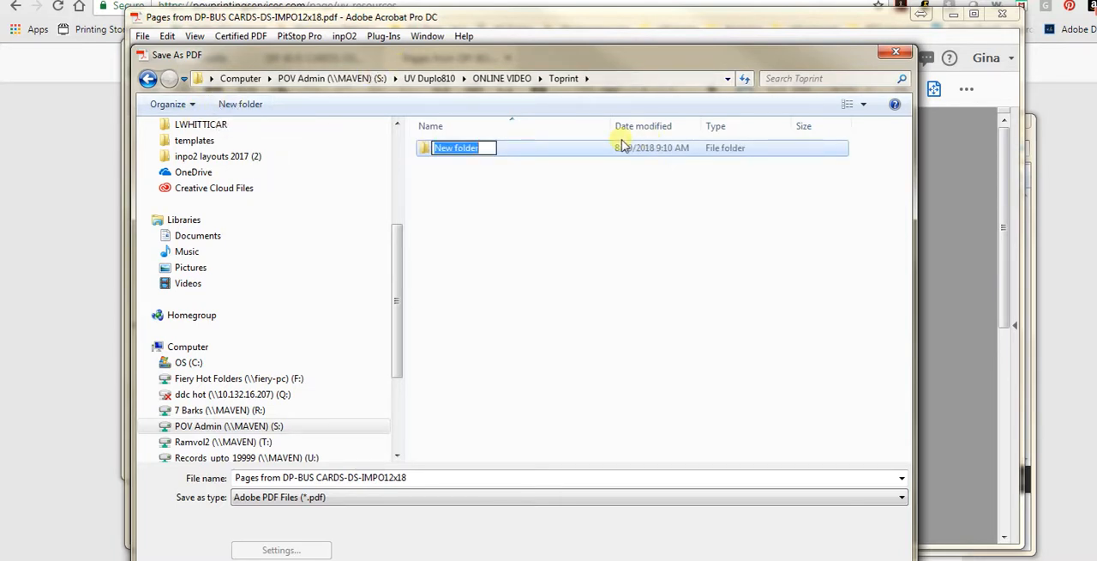
type("PRESS")
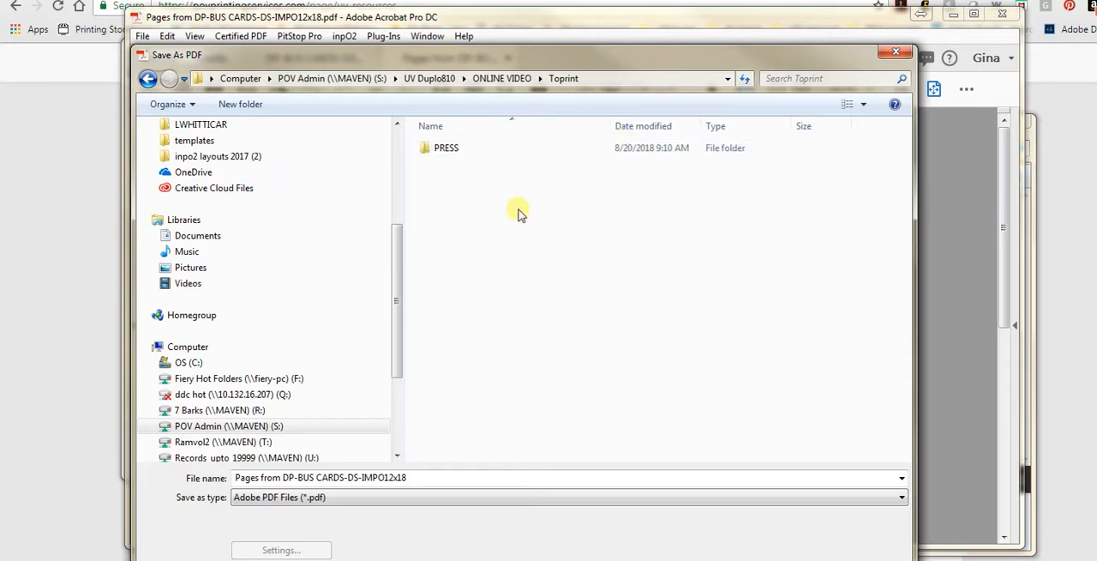
left_click(240, 104)
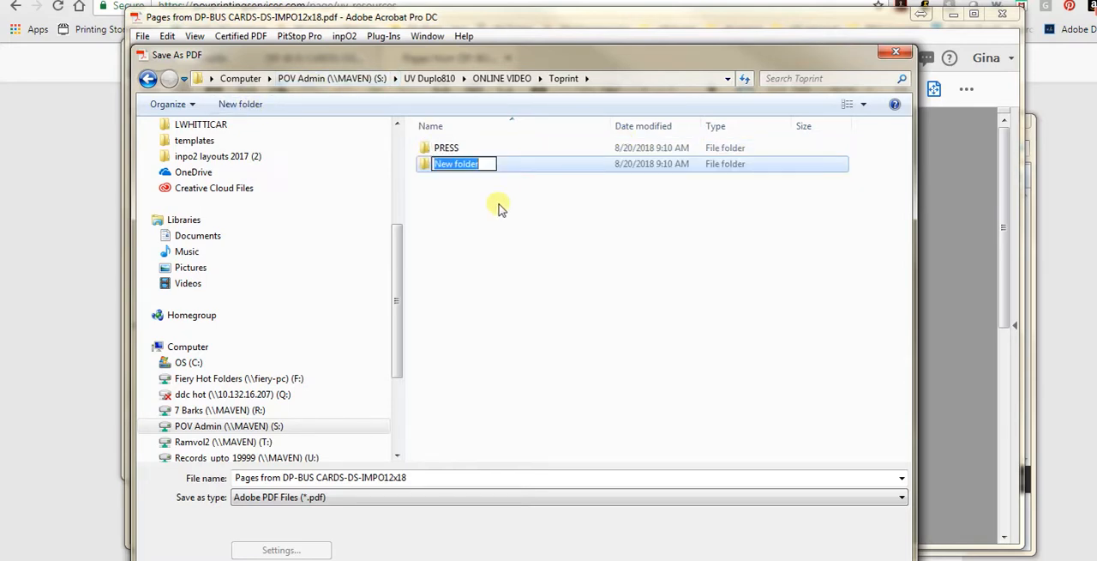
type("UV")
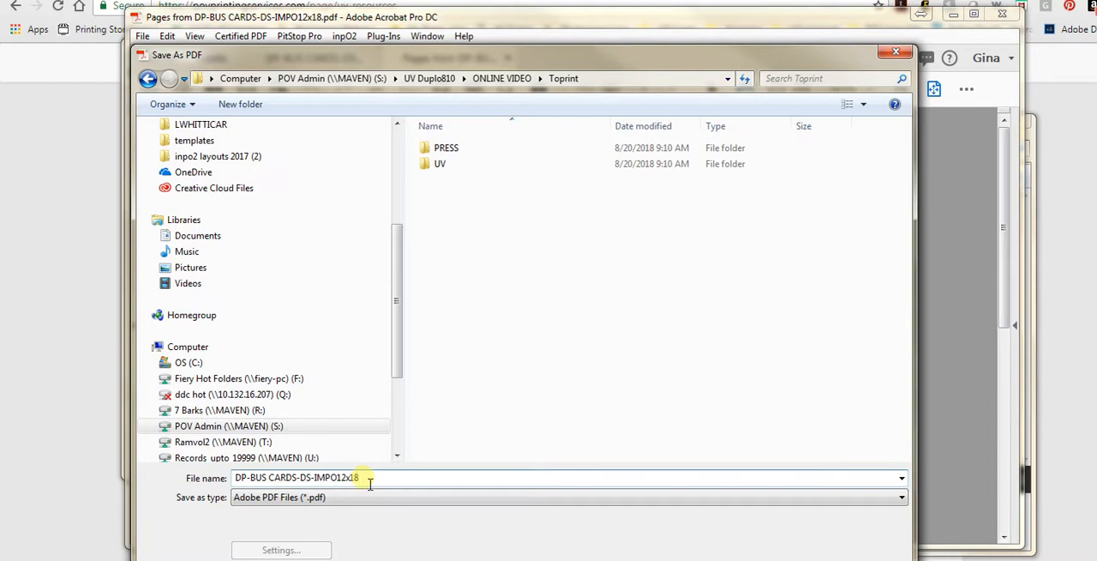
Name the file DP-BUS CARDS-DS-IMPO12x18tight-UV and save it into the UV folder
type("ti")
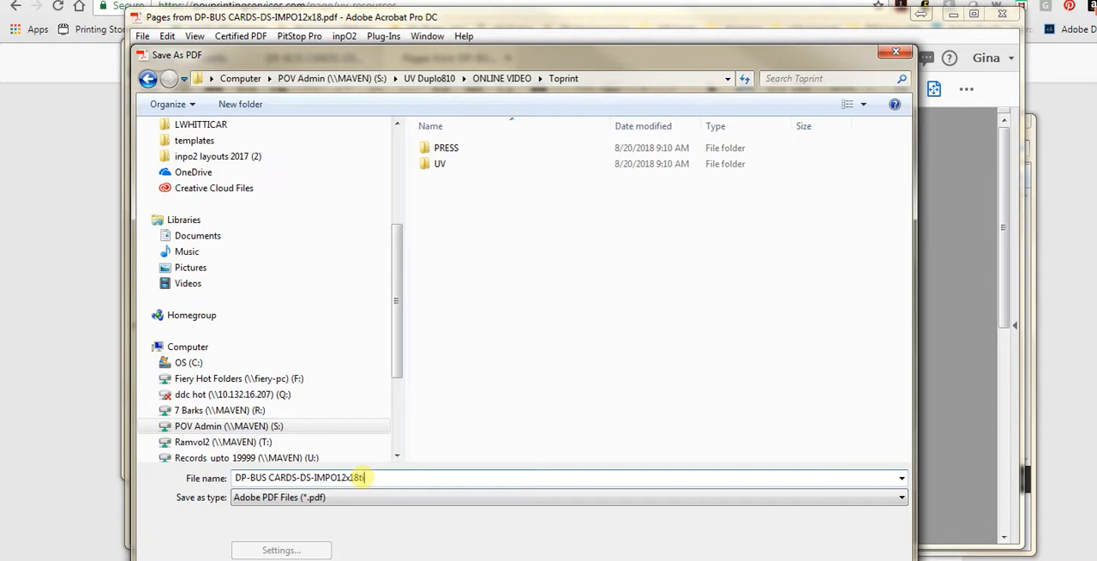
type("ight-")
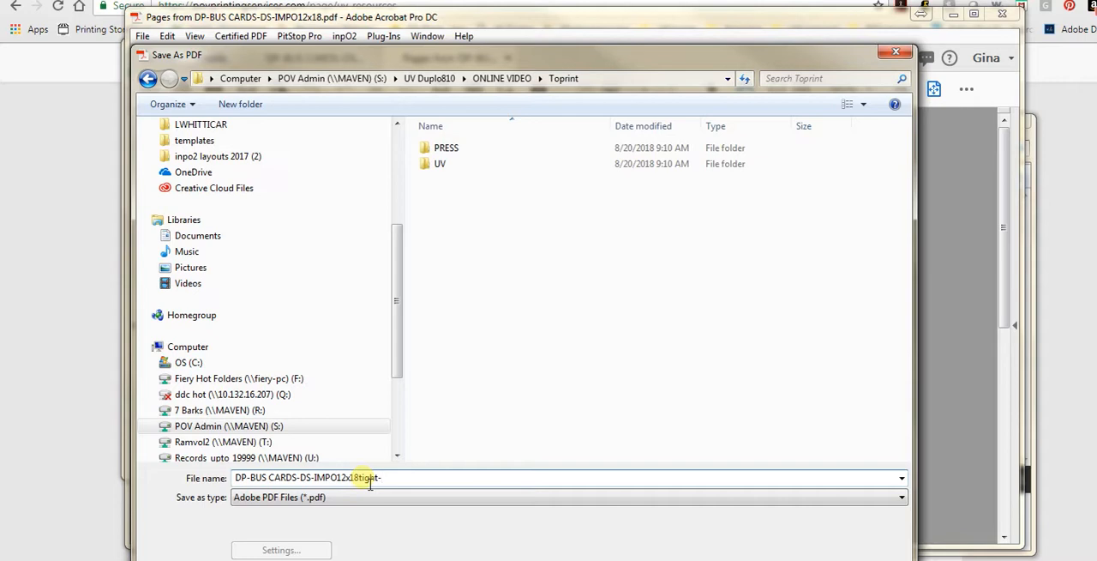
type("U")
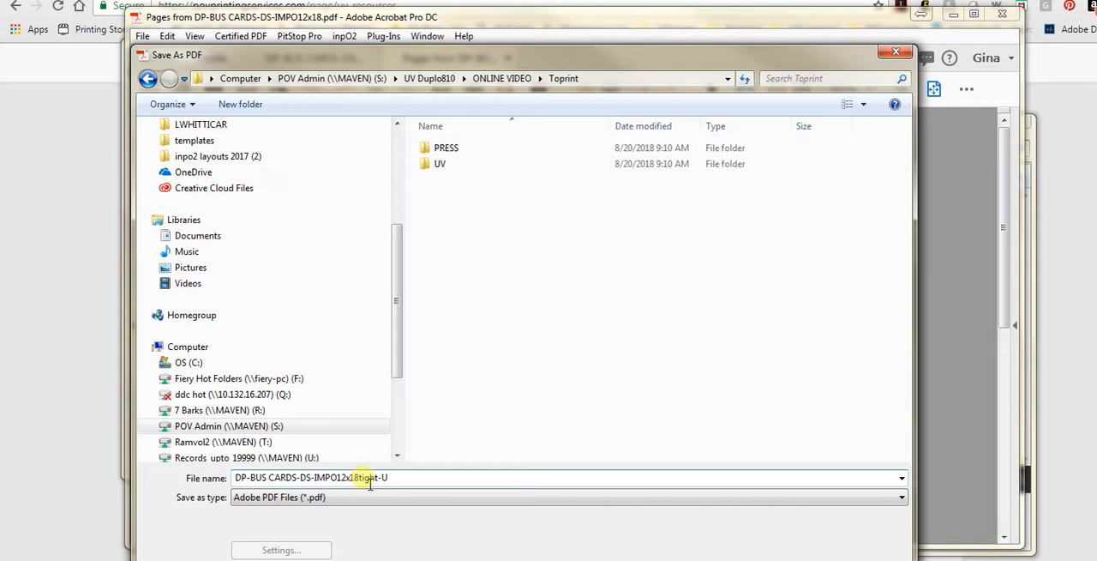
mouse_move(439, 164)
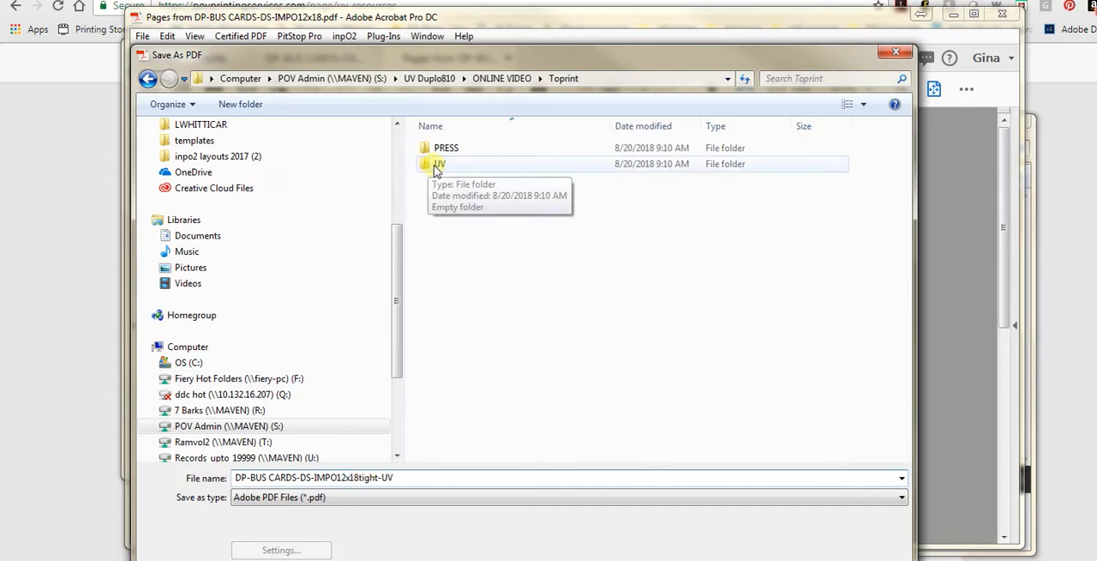
double_click(440, 164)
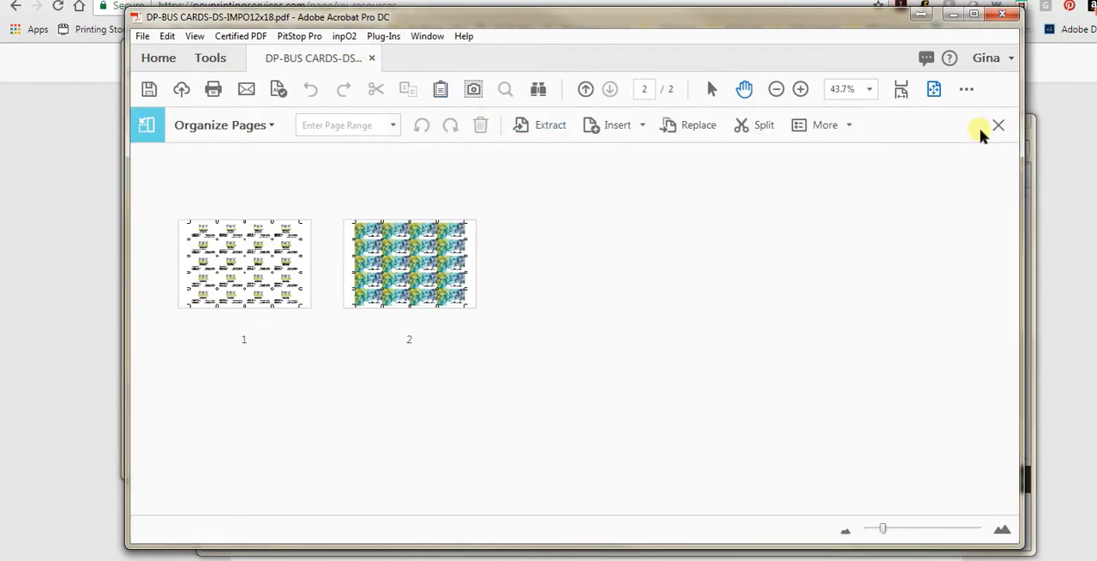
Leave Organize Pages and start Save As into Toprint's PRESS folder
left_click(997, 125)
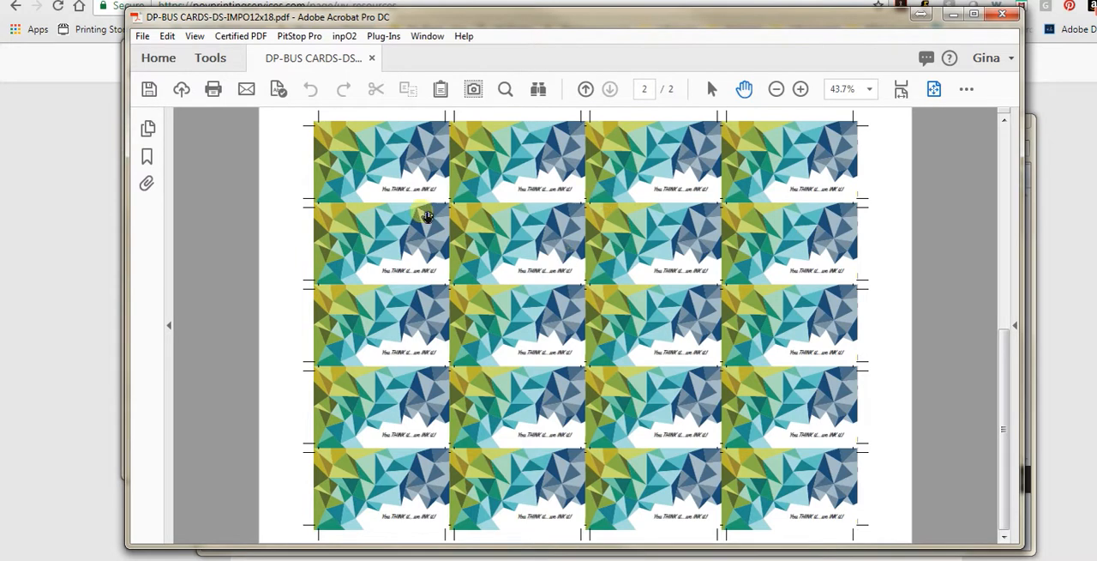
left_click(586, 89)
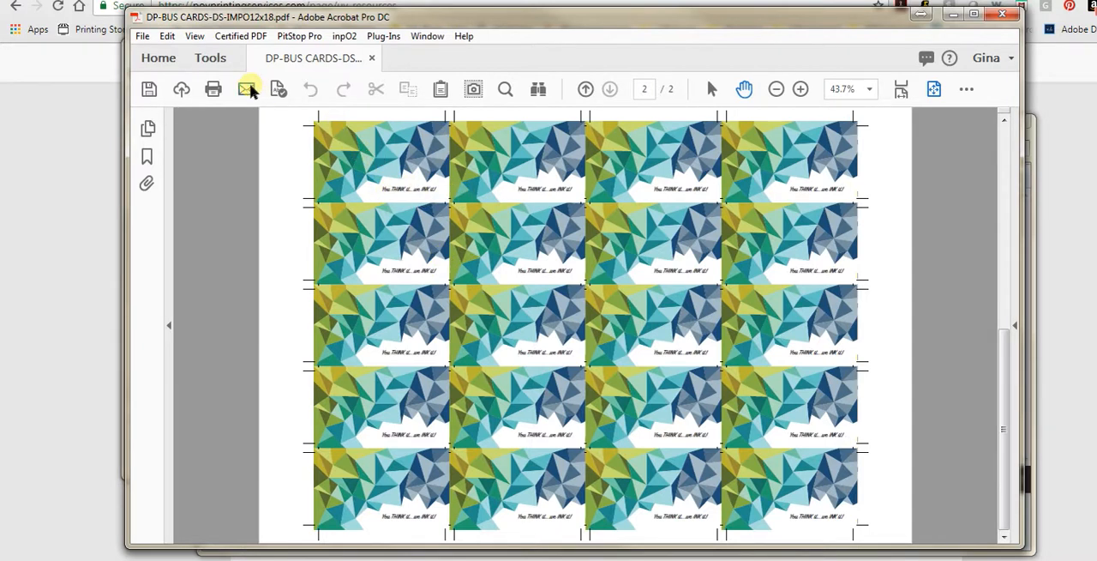
left_click(143, 36)
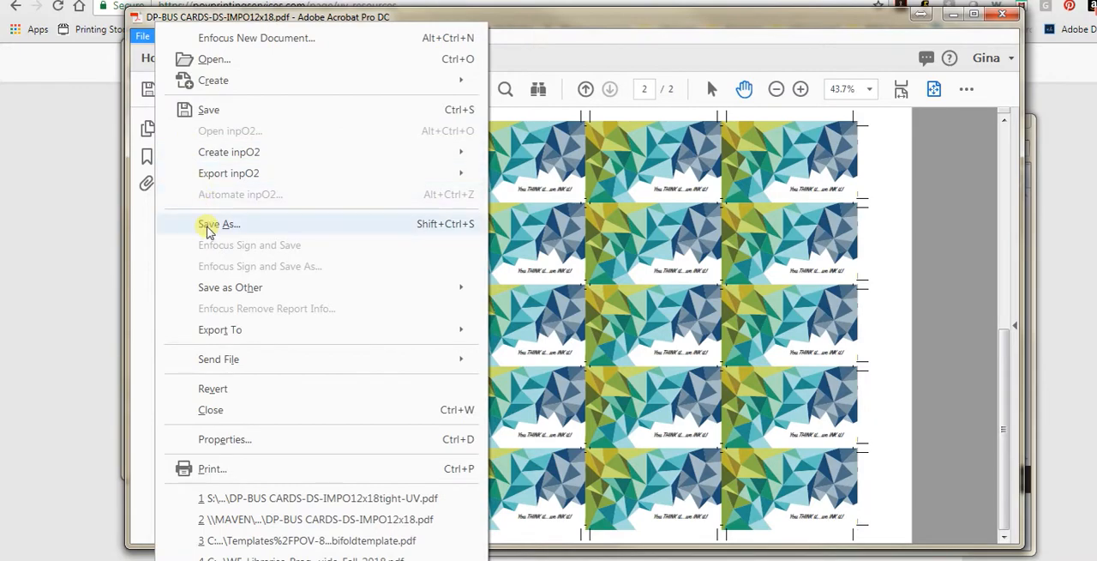
left_click(219, 223)
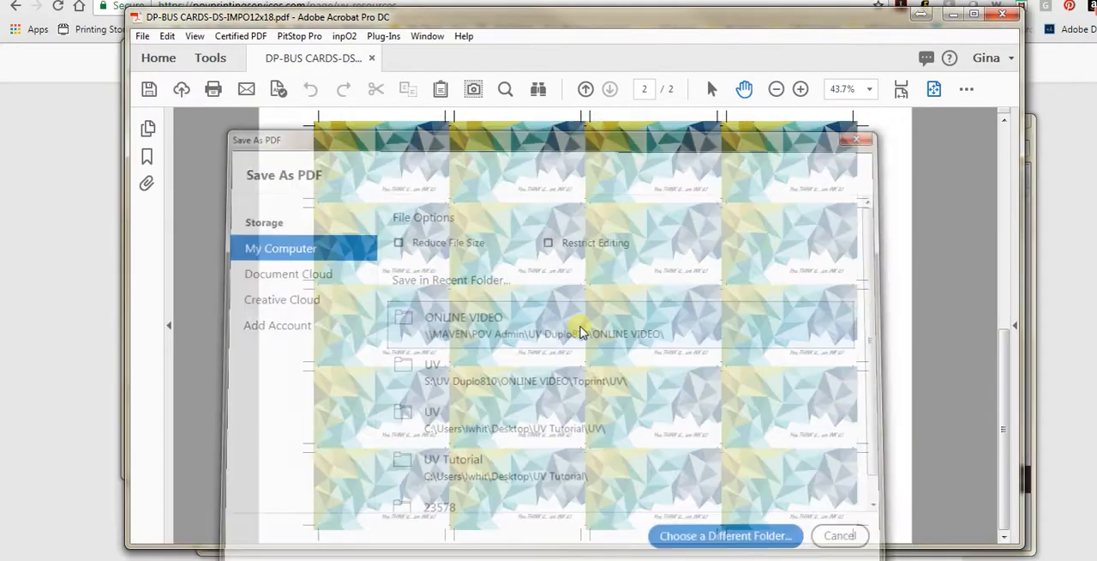
left_click(725, 535)
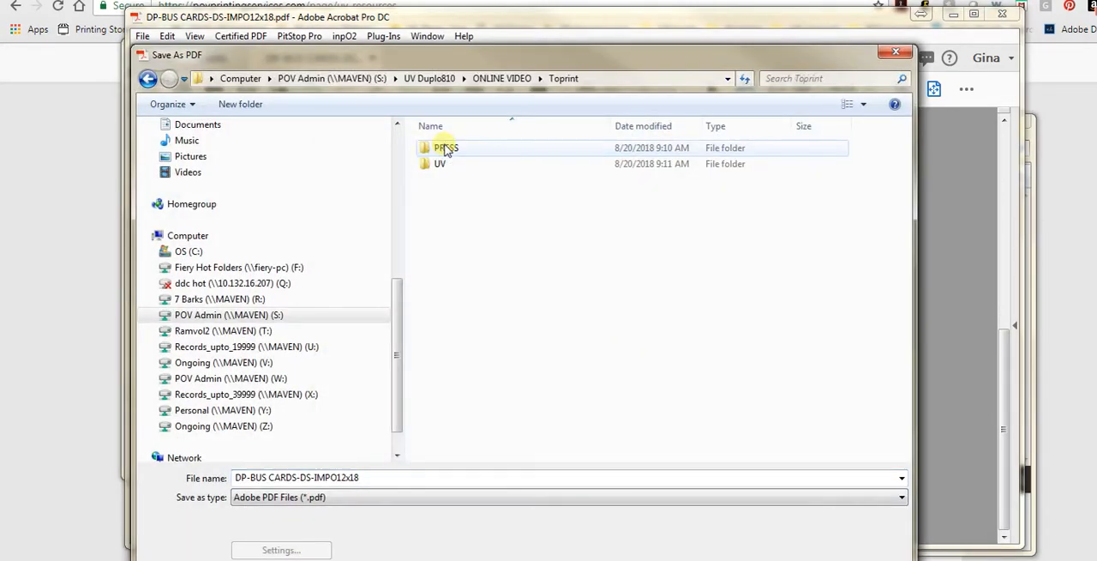
double_click(445, 147)
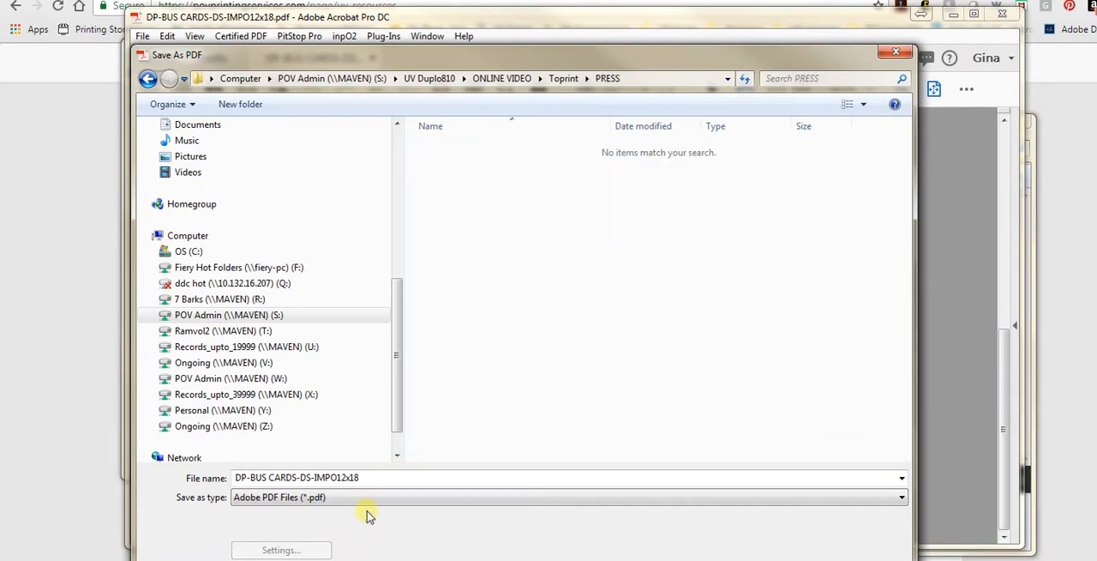
Name the two-page sheet DP-BUS CARDS-DS-IMPO12x18tight-PRESS and save it
double_click(335, 477)
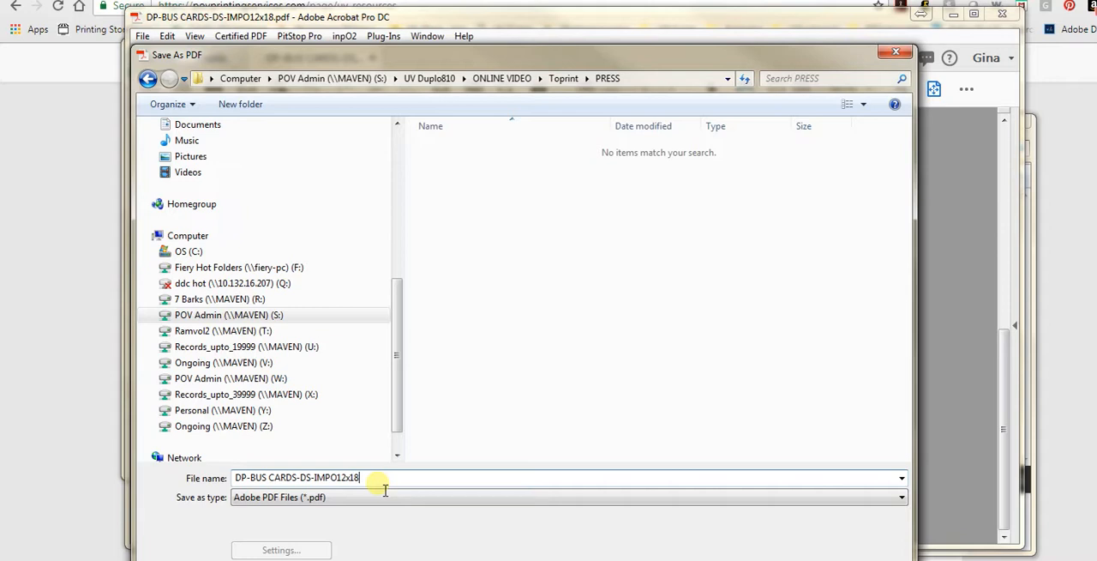
type("tight-")
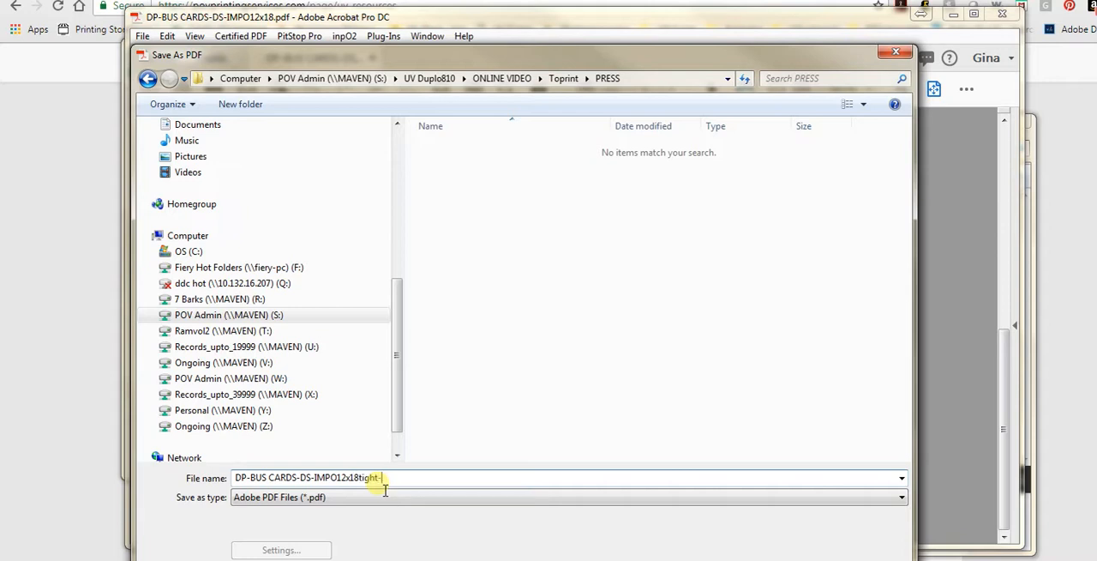
type("-P")
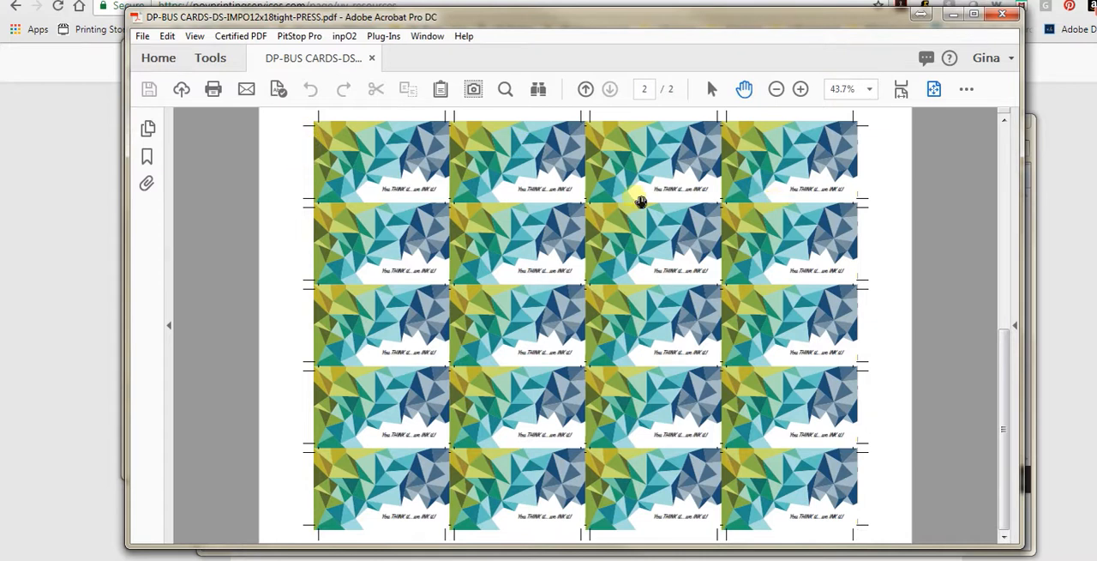
From Edit PDF, bring up the Add Watermark dialog for the PRESS sheet
left_click(210, 58)
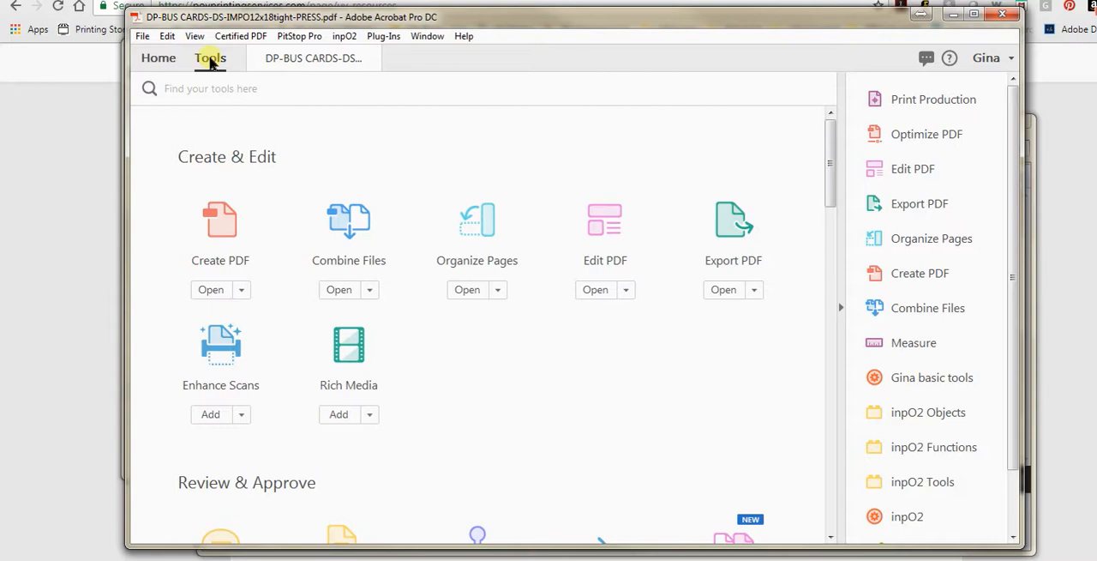
left_click(210, 88)
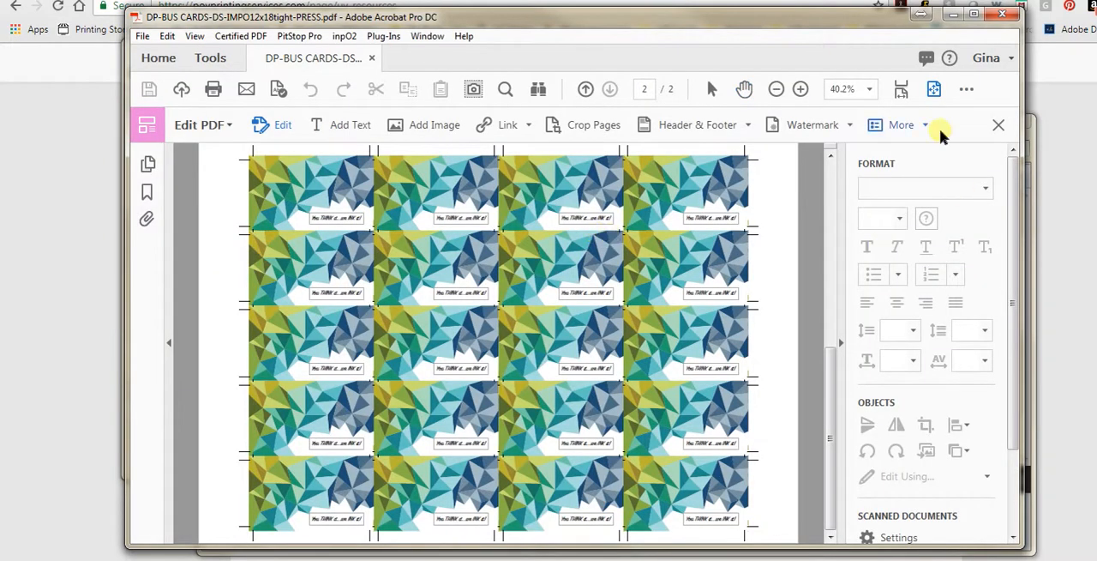
mouse_move(811, 124)
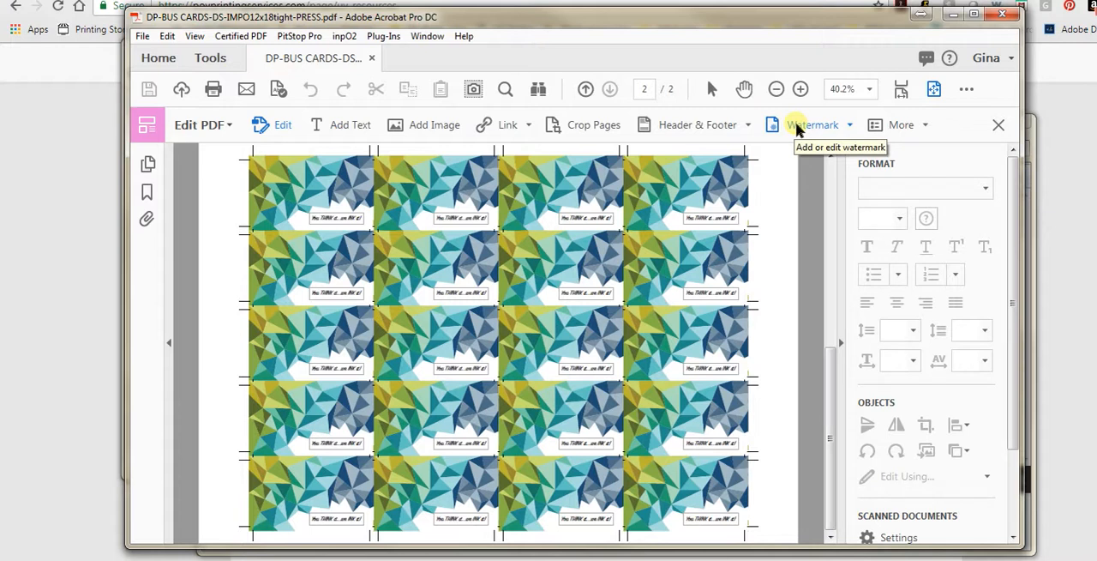
left_click(813, 124)
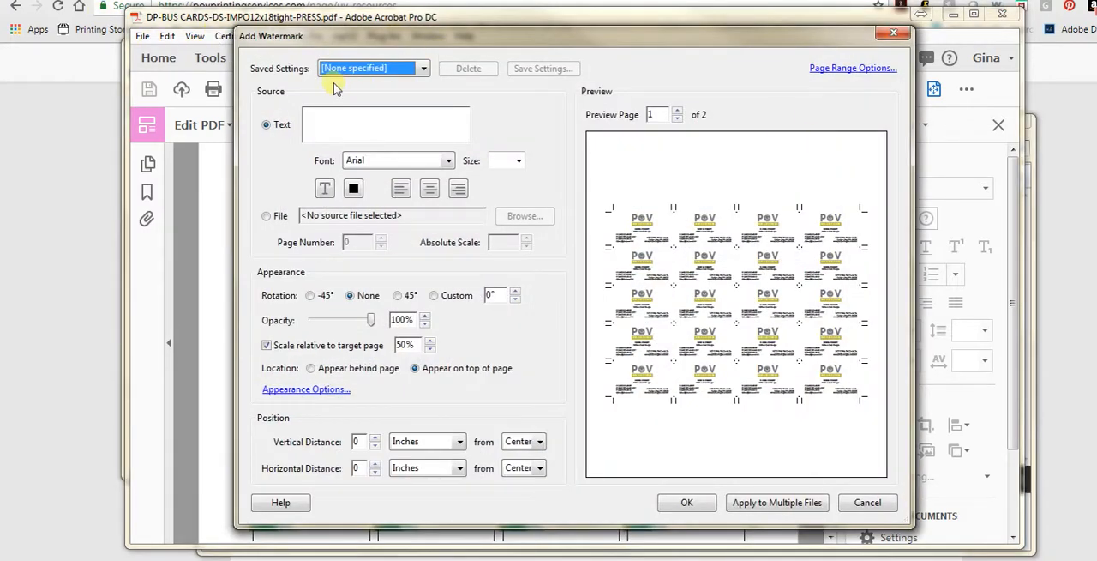
mouse_move(305, 80)
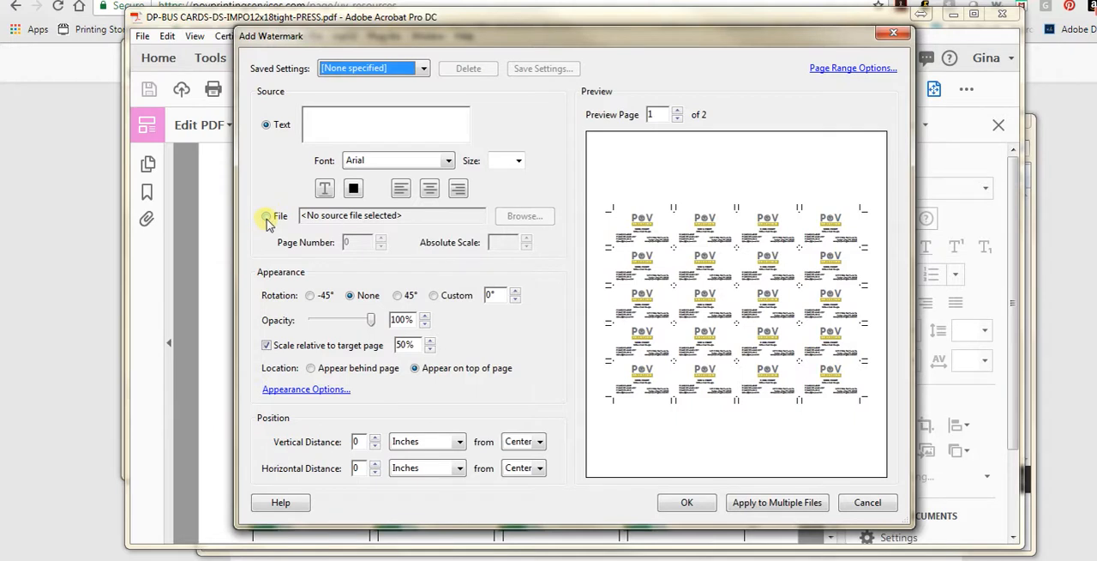
Switch the watermark source to File and browse for the source PDF
left_click(267, 215)
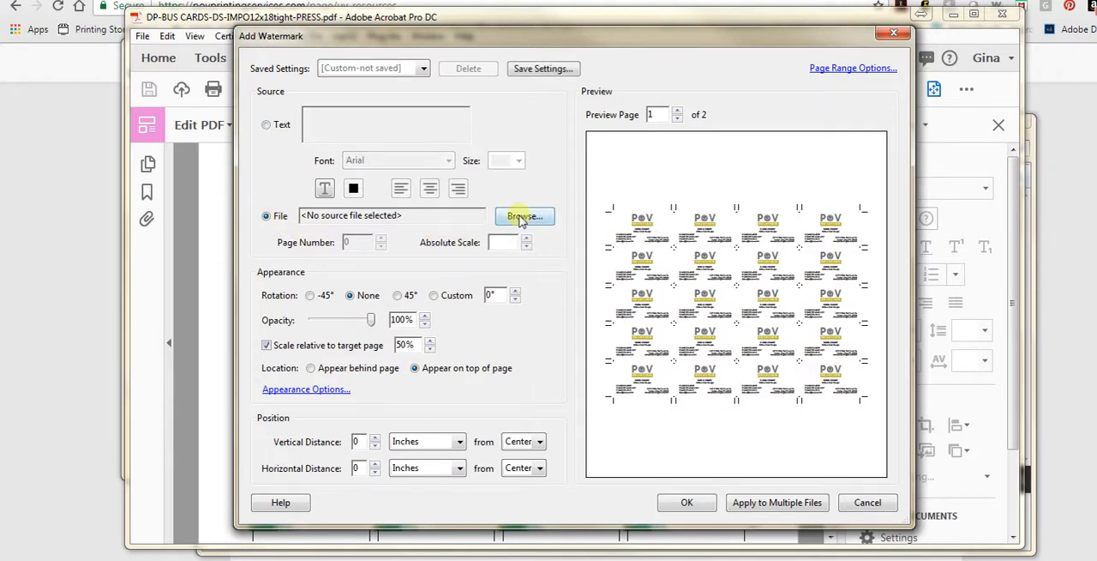
left_click(523, 215)
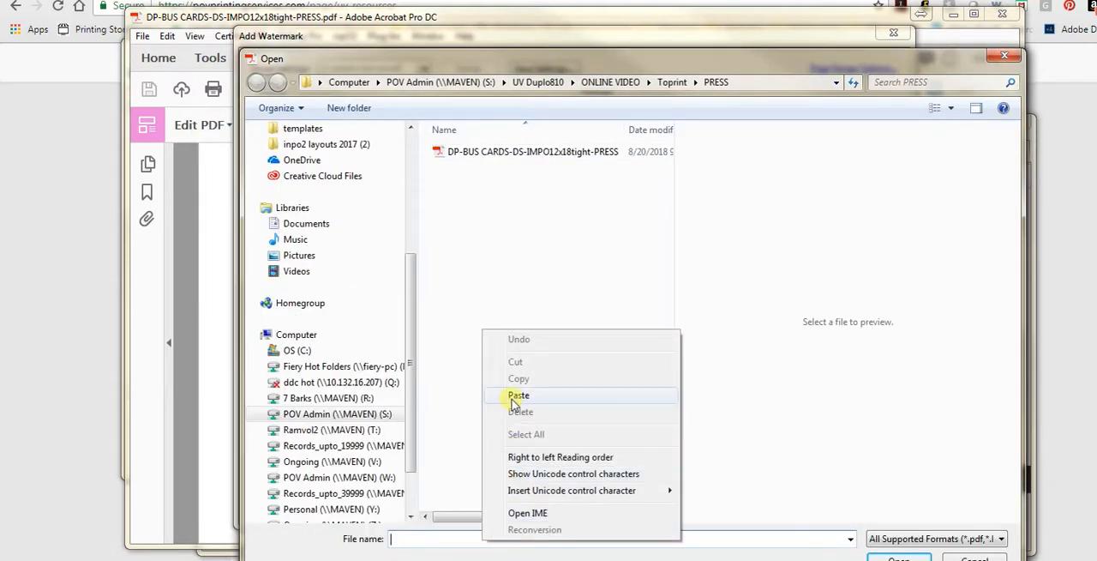
Dismiss the invalid-path error and choose POVTemplate_12x18tight.pdf from the onlineTemplates folder
left_click(519, 395)
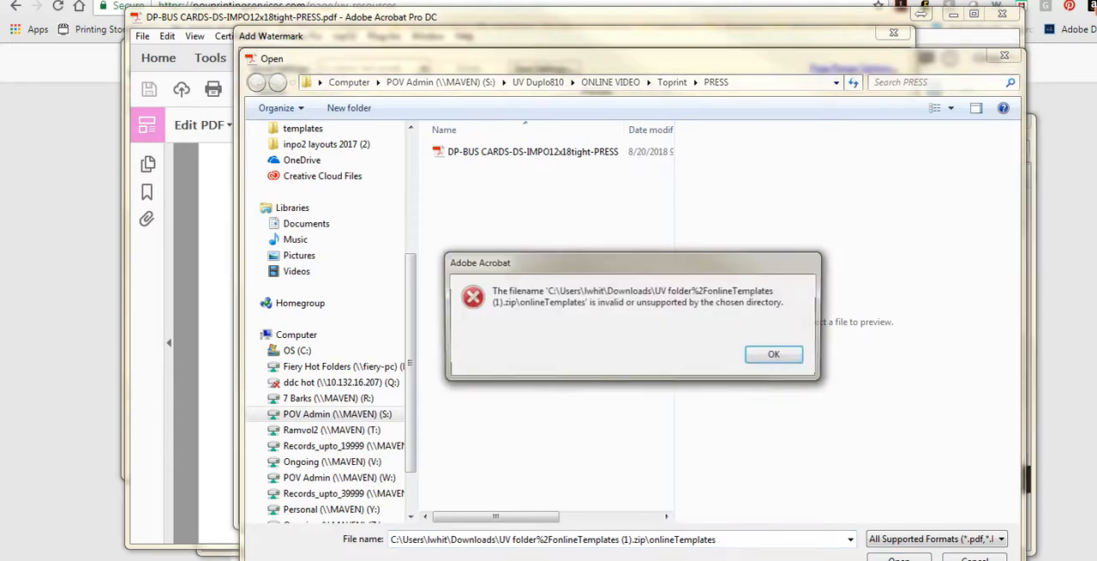
left_click(773, 354)
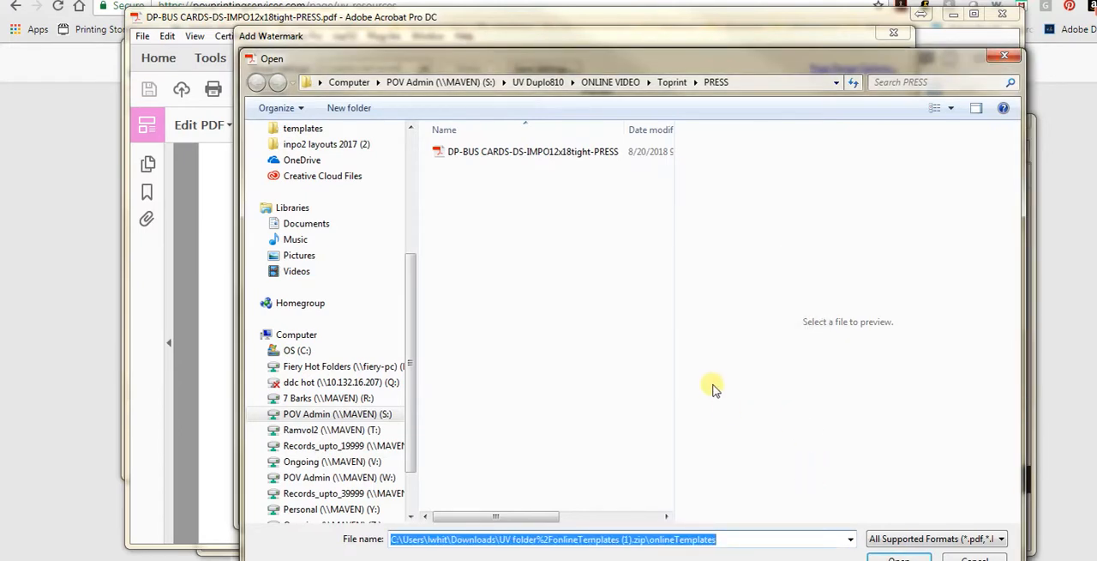
mouse_move(500, 391)
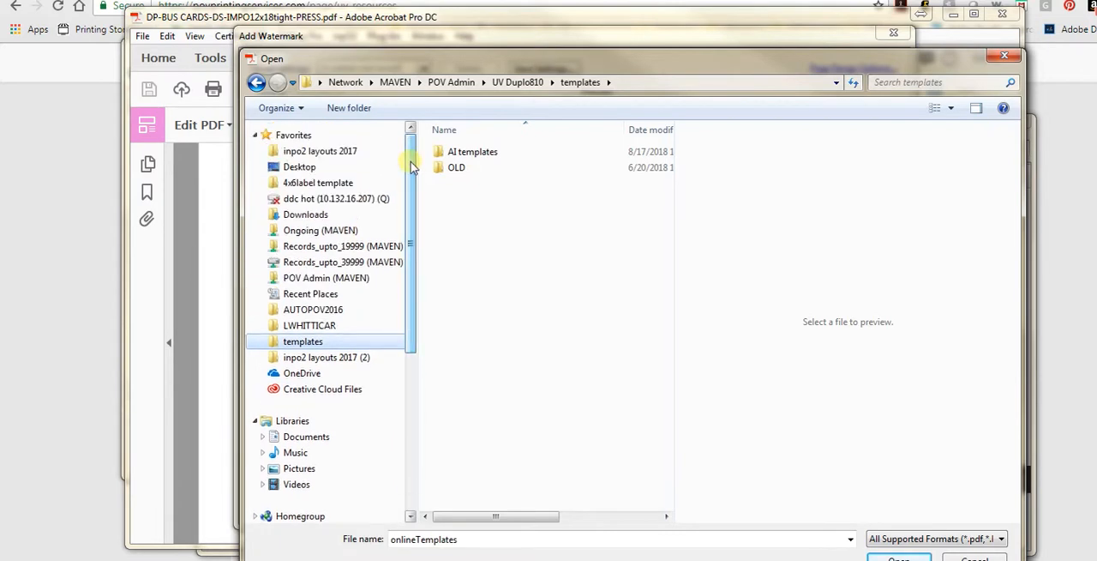
left_click(305, 214)
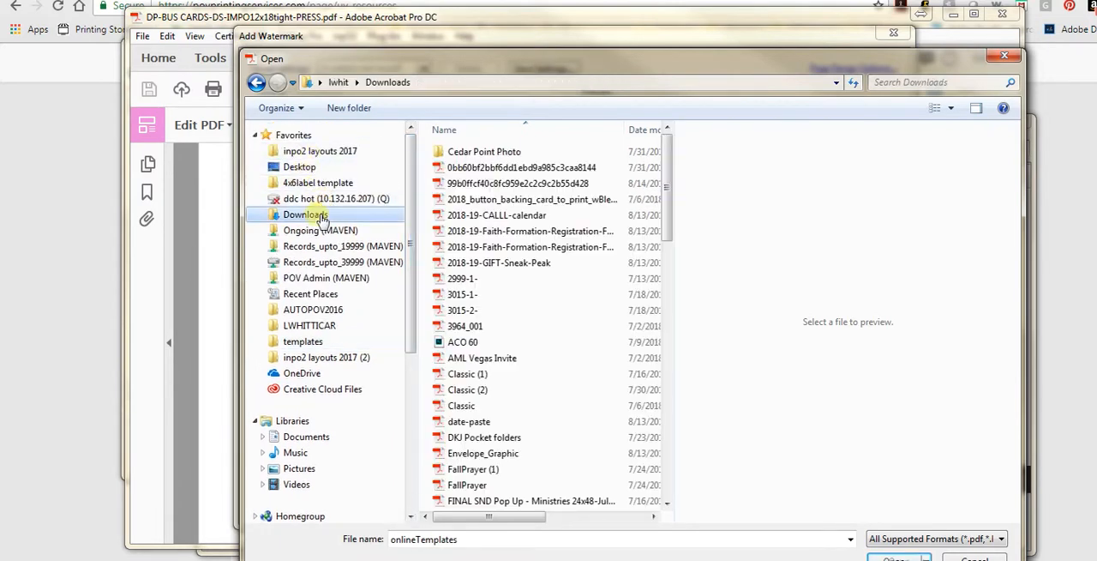
mouse_move(666, 358)
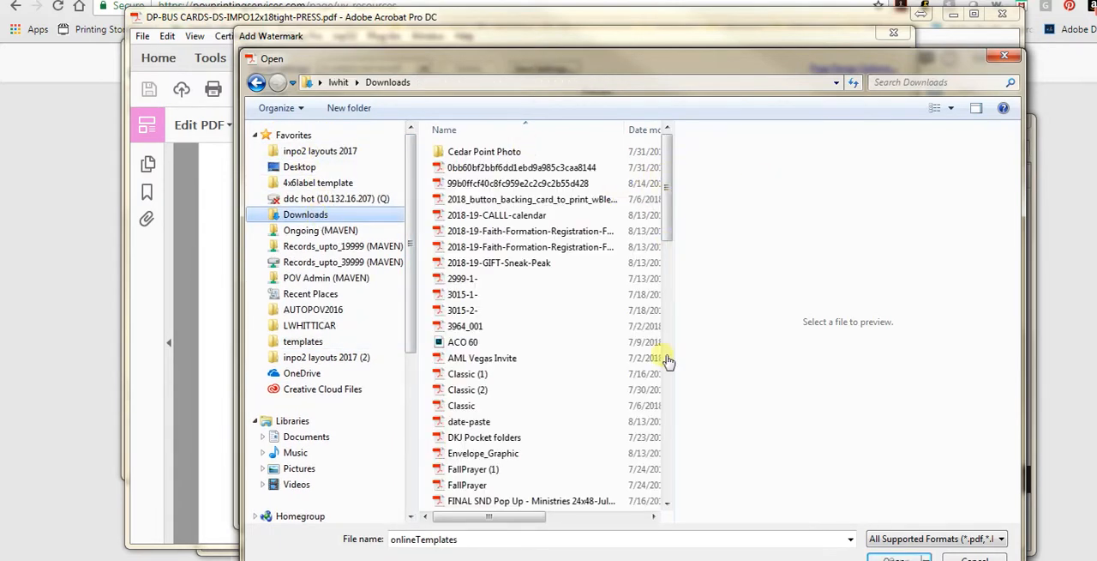
scroll("down", 3)
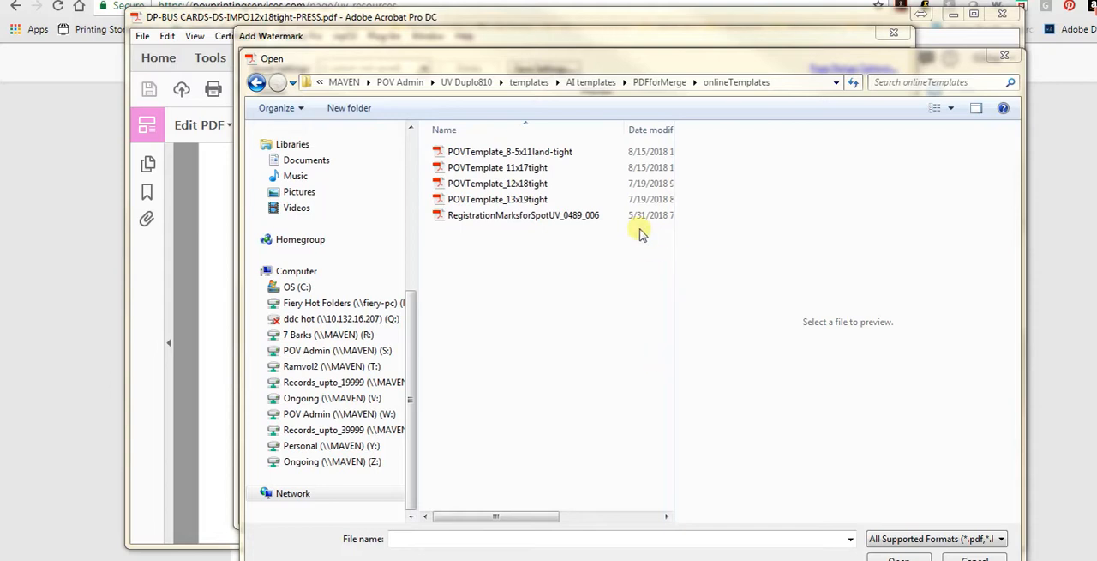
mouse_move(638, 229)
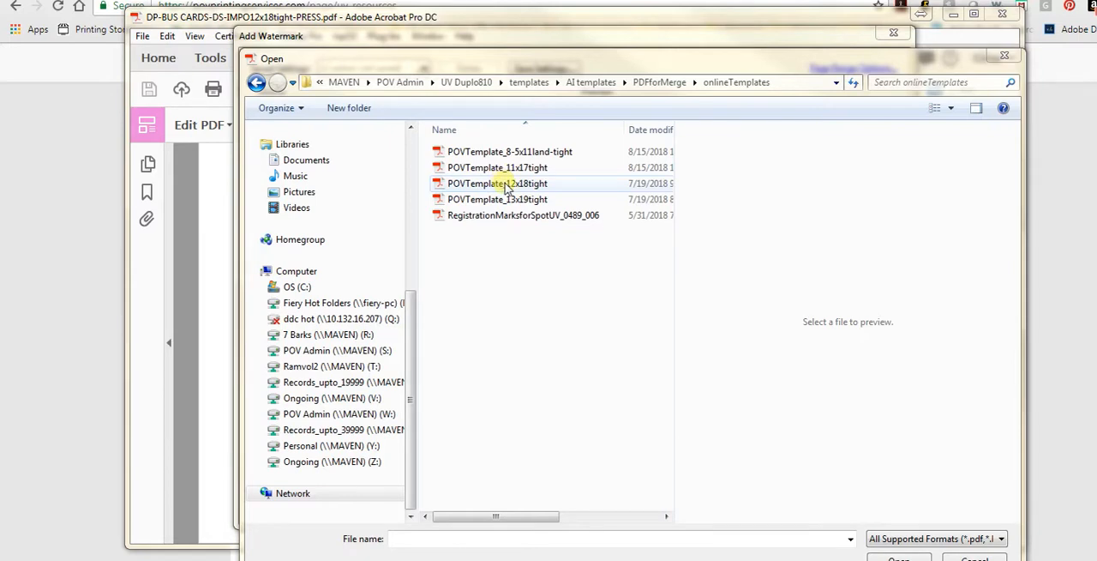
left_click(497, 183)
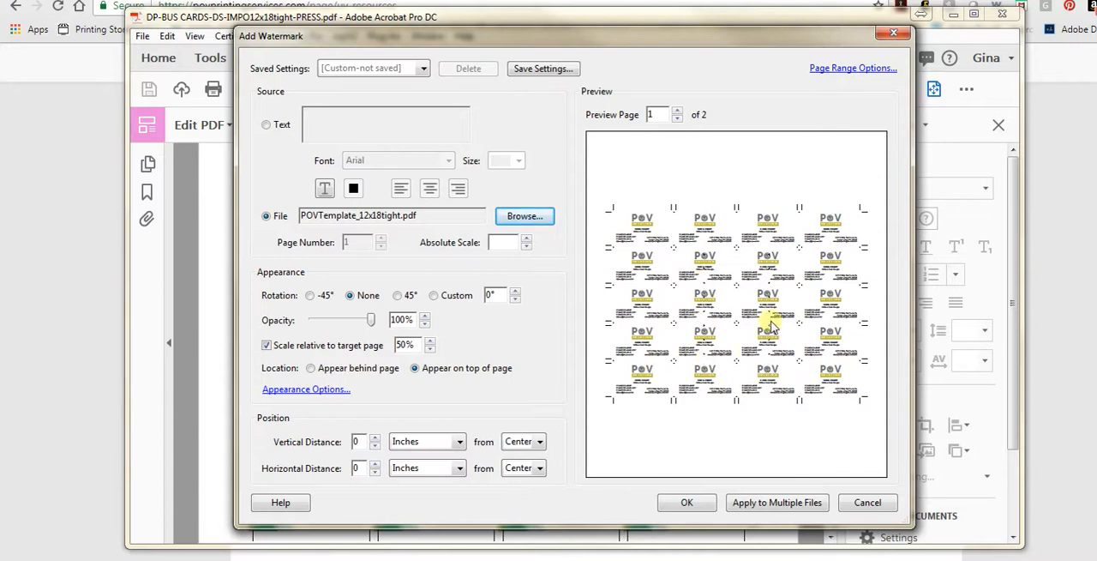
mouse_move(549, 294)
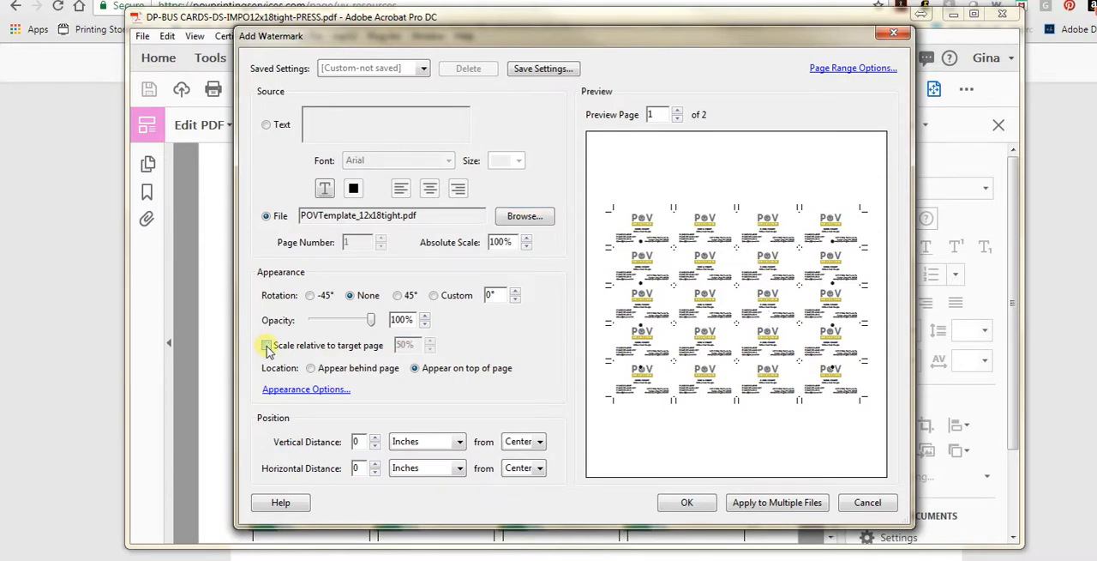
Turn off 'Scale relative to target page' so the template sits at 100% absolute scale
left_click(267, 344)
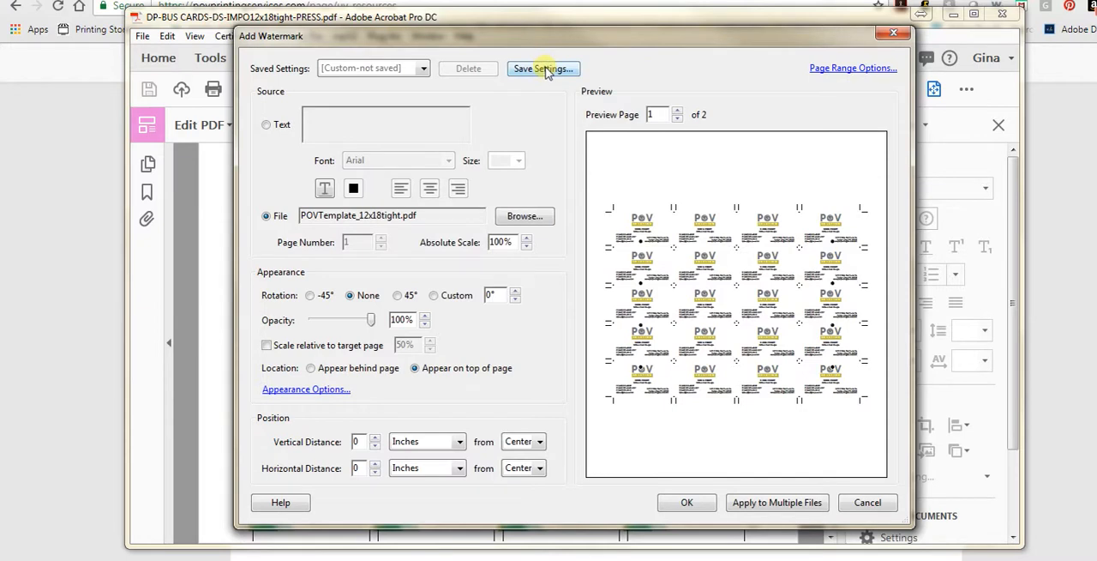
Save the upright watermark settings as the preset 12x18UVreg-PORT
left_click(541, 68)
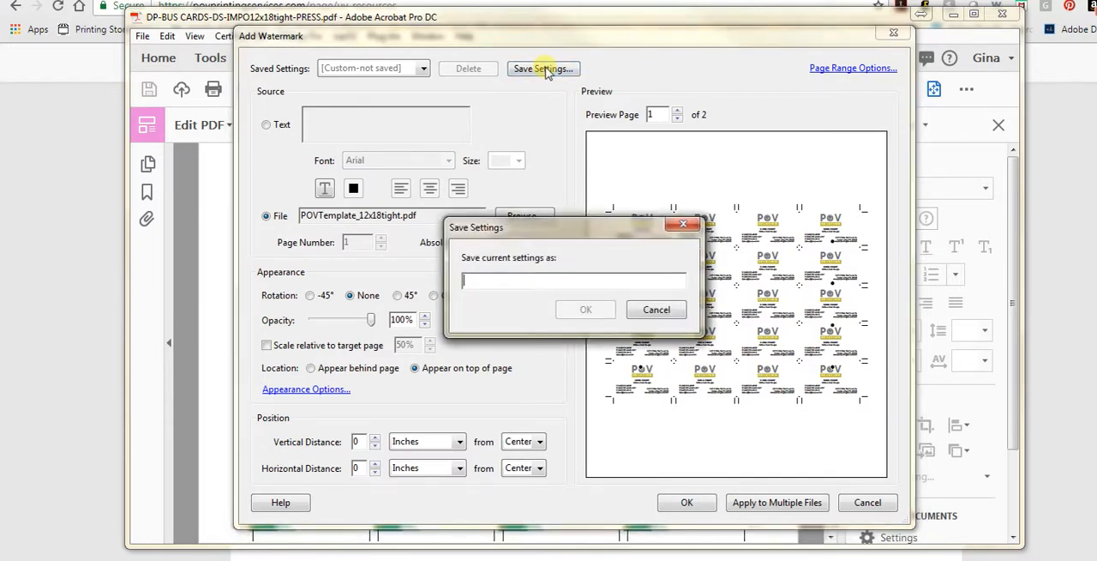
type("12x18UVreg")
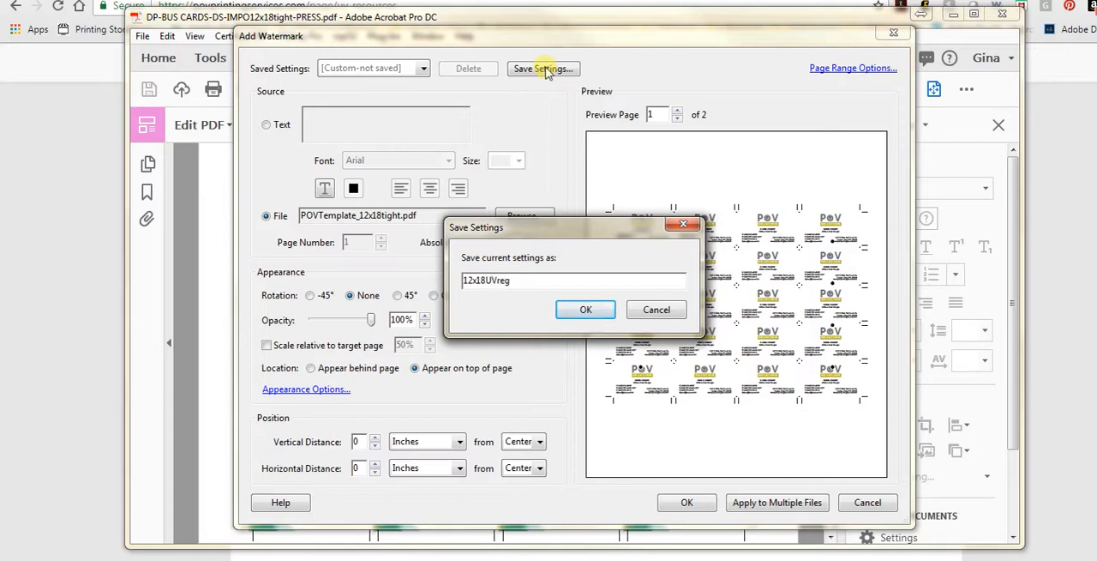
type("-LA")
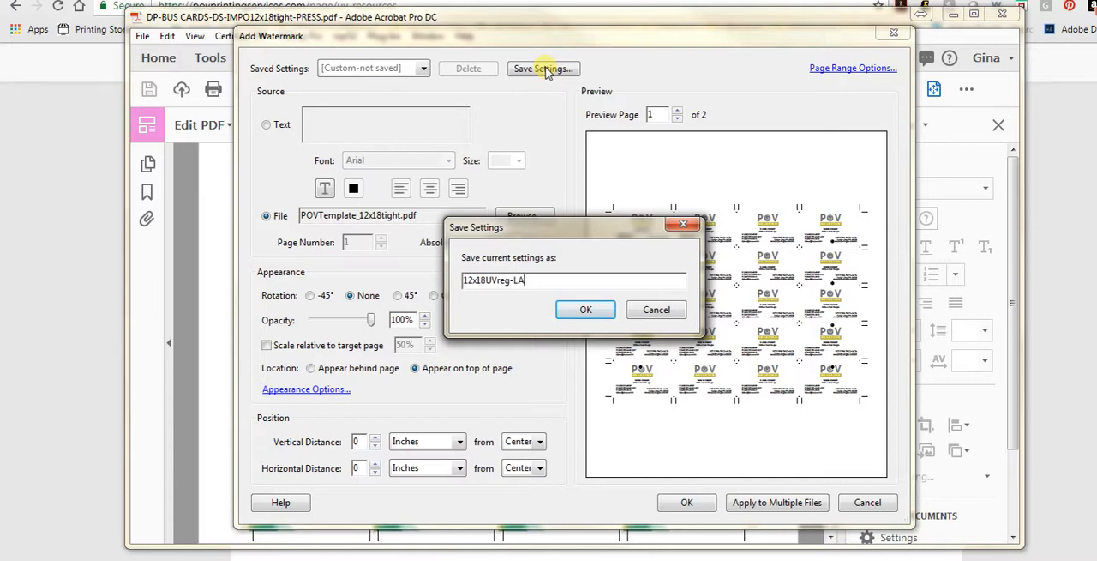
key("BackSpace")
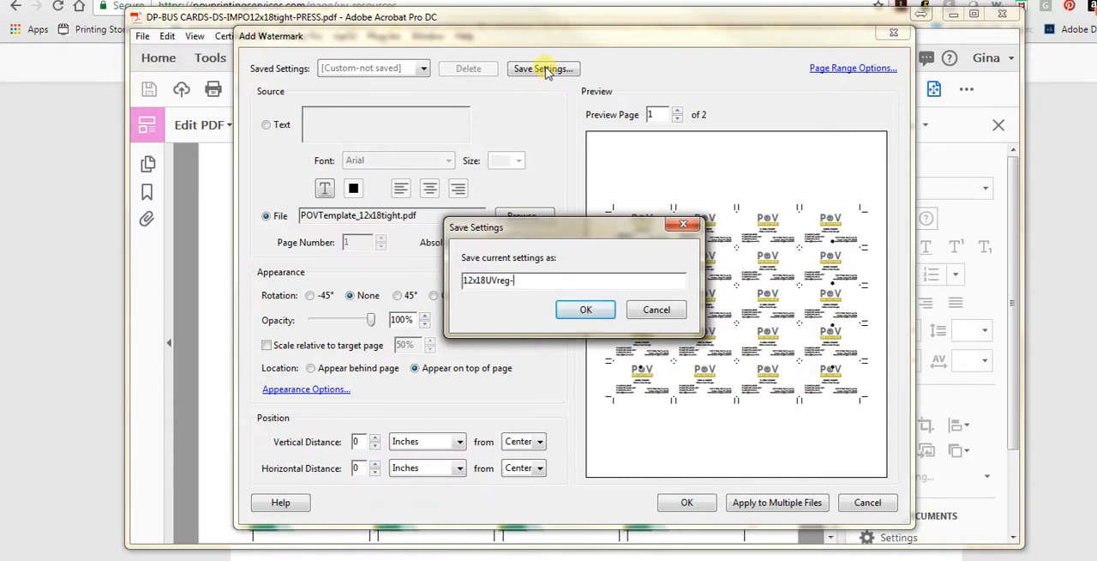
type("PORT")
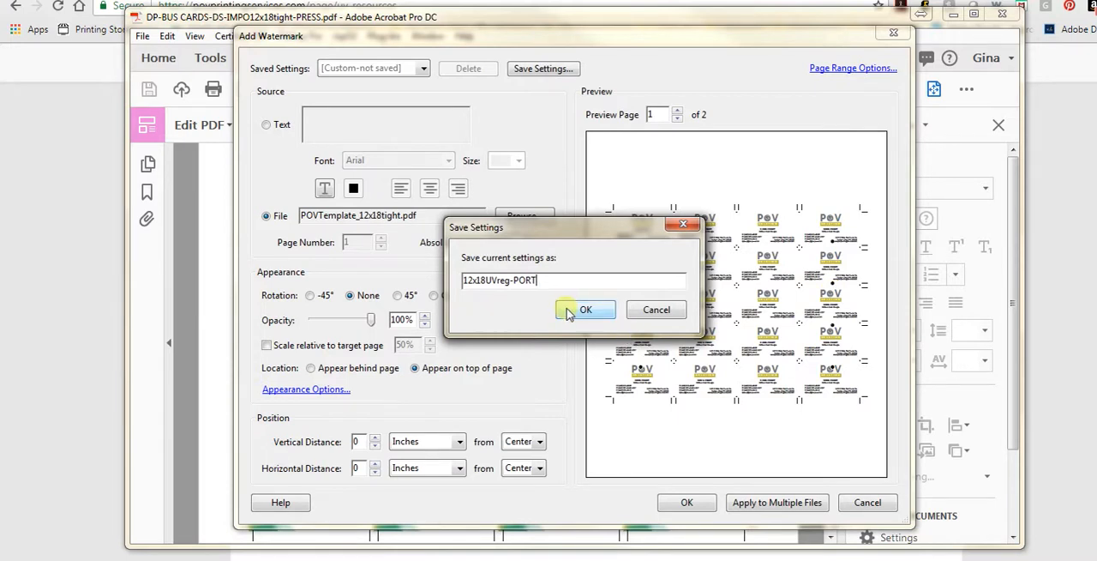
left_click(585, 310)
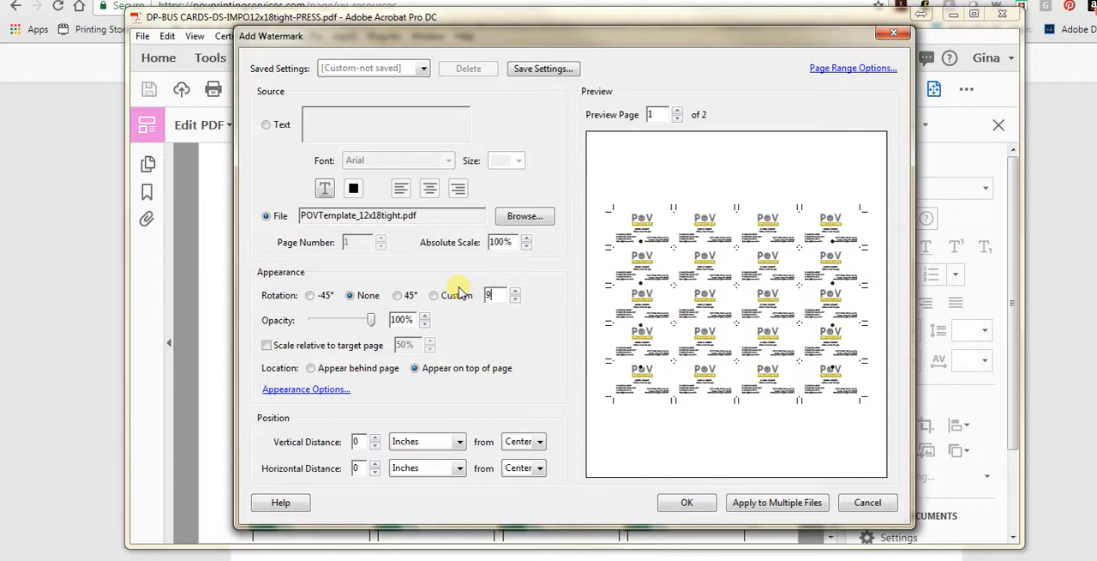
Rotate the watermark 90° and save those settings as 12x18RegUV-LAND
left_click(434, 295)
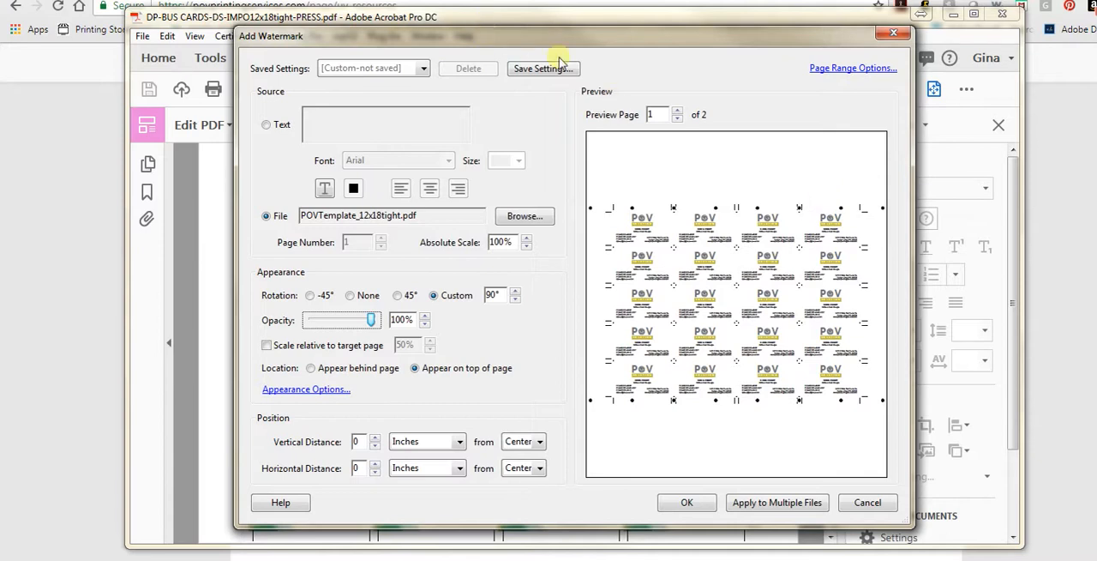
left_click(539, 67)
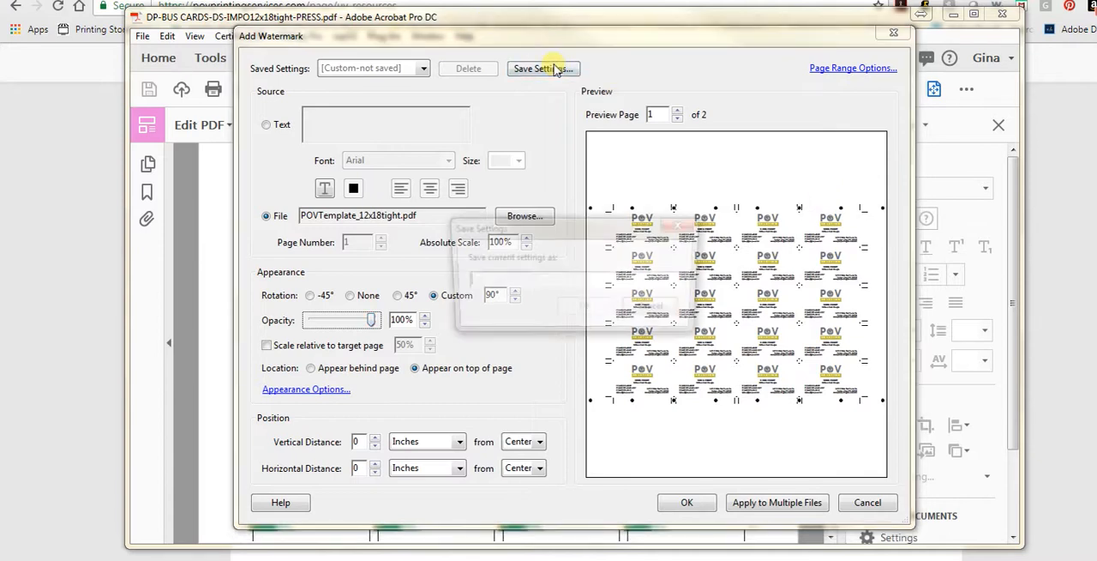
type("12x18Reg")
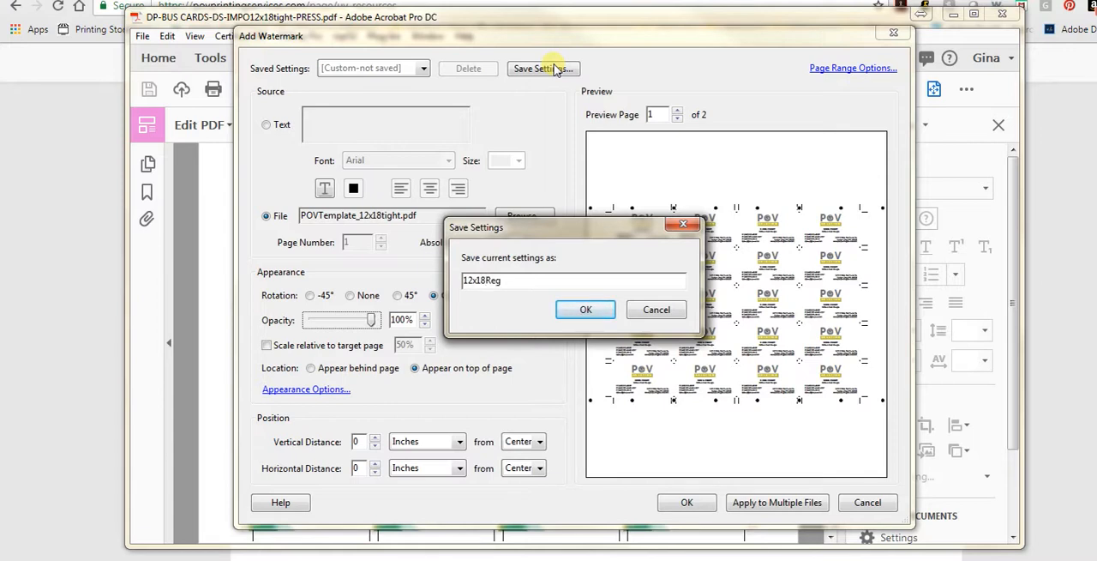
type("UV-LAND")
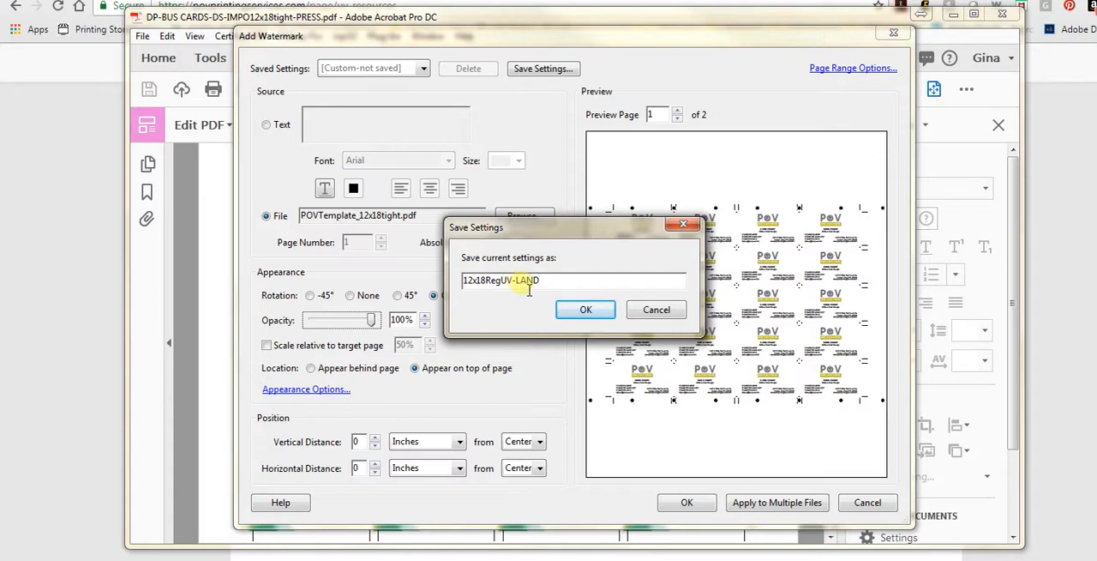
left_click(585, 309)
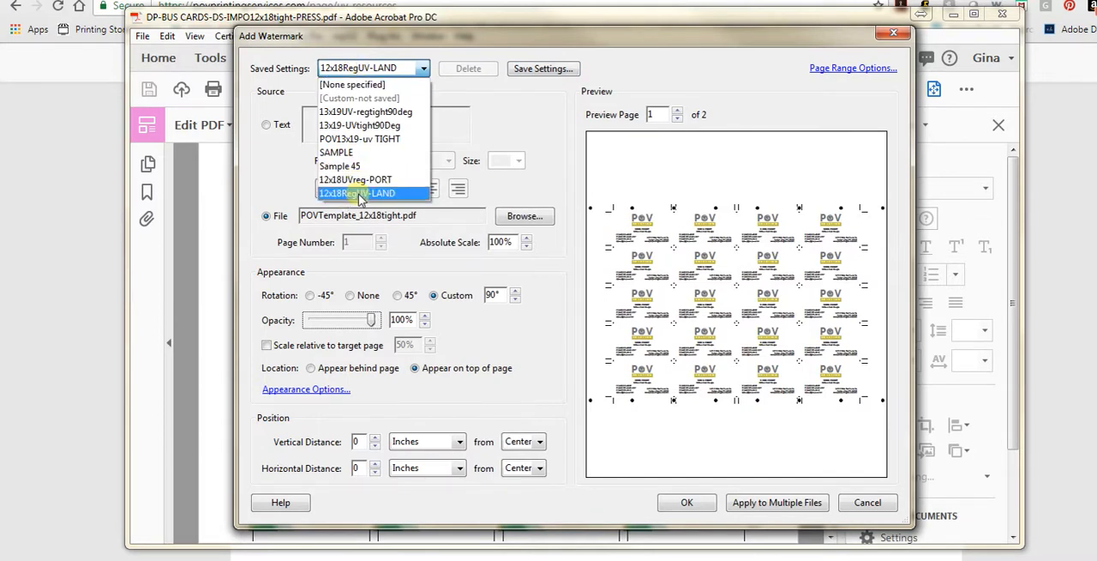
Select the 12x18RegUV-LAND preset and apply the watermark to the PRESS PDF
left_click(357, 192)
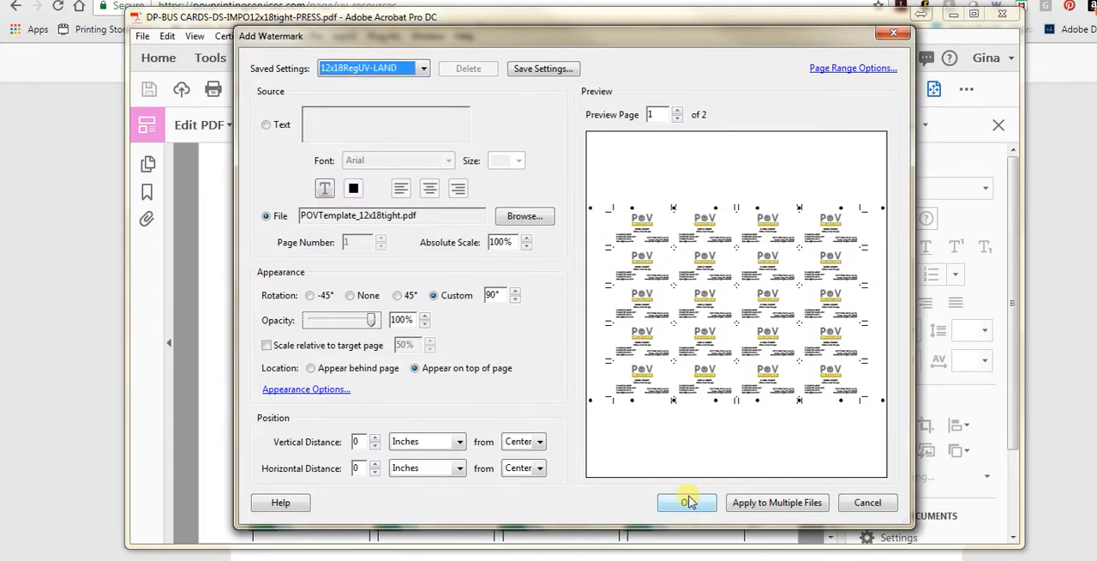
left_click(686, 502)
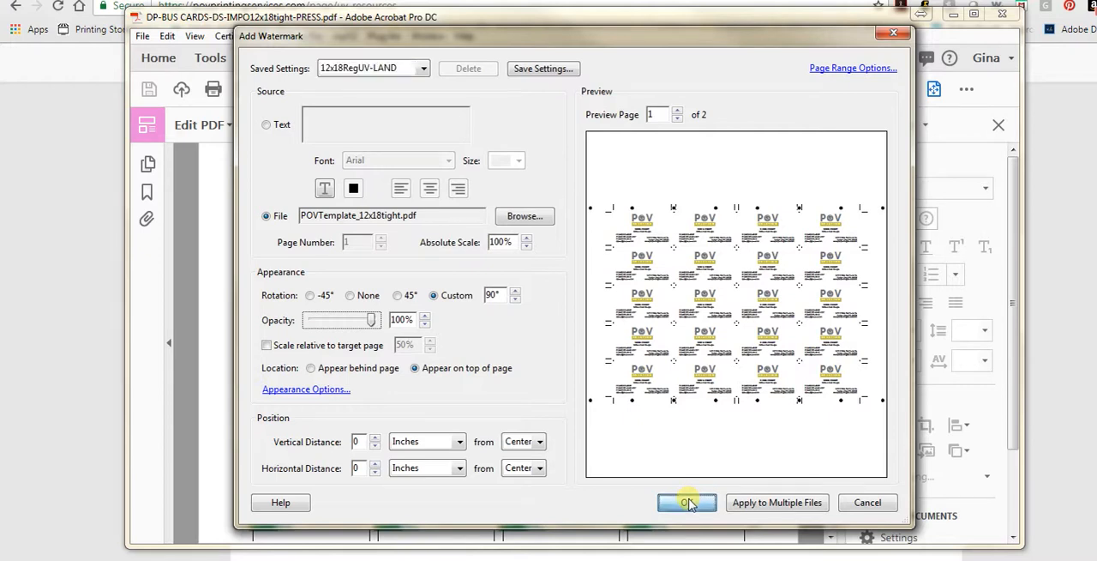
left_click(687, 502)
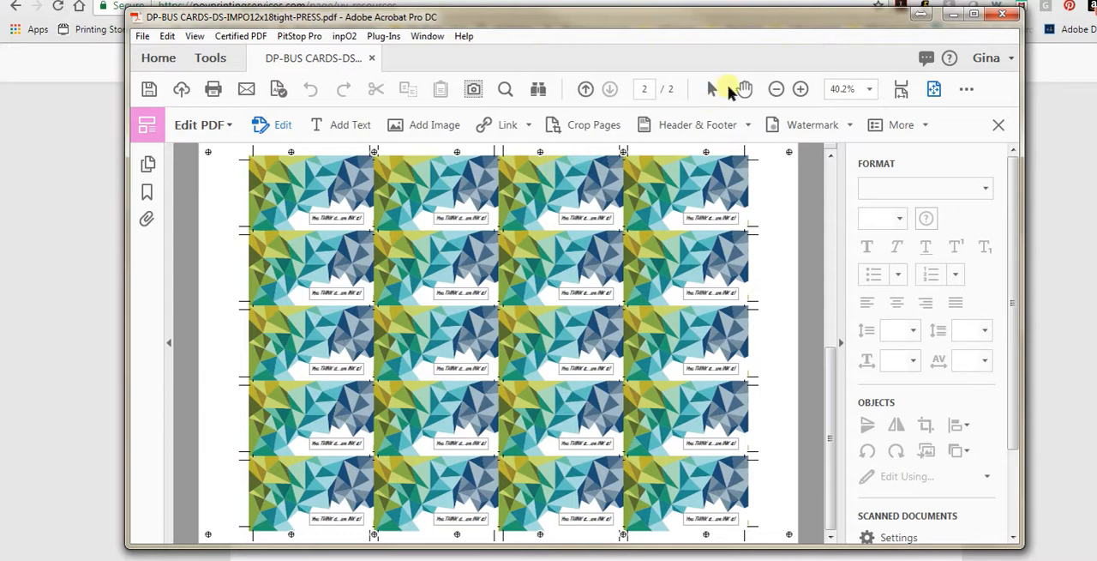
Zoom in on the registration marks and return to page 1 of the PRESS PDF
left_click(799, 88)
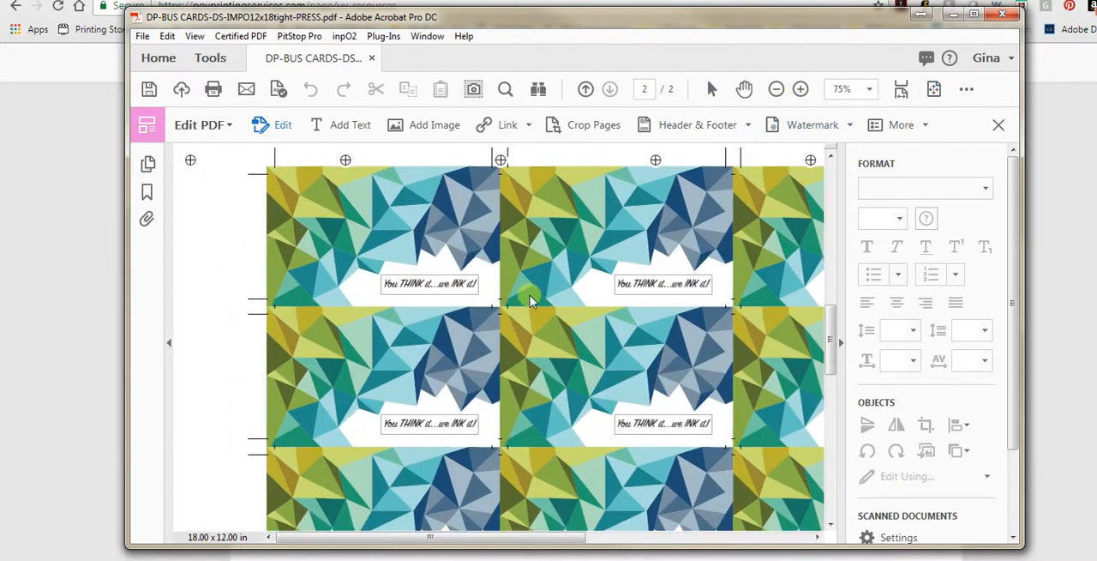
mouse_move(655, 176)
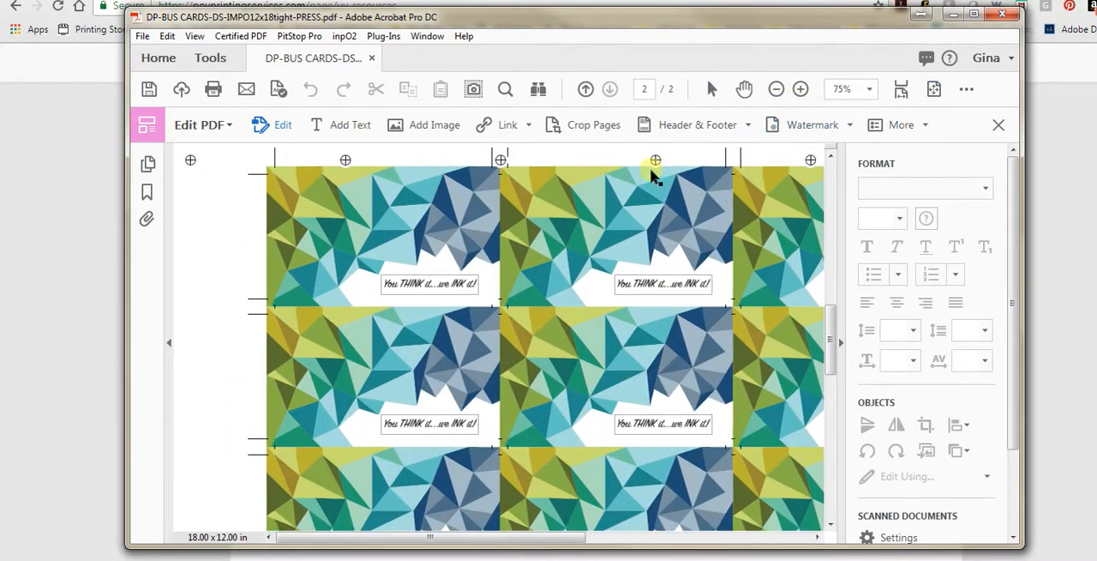
mouse_move(660, 163)
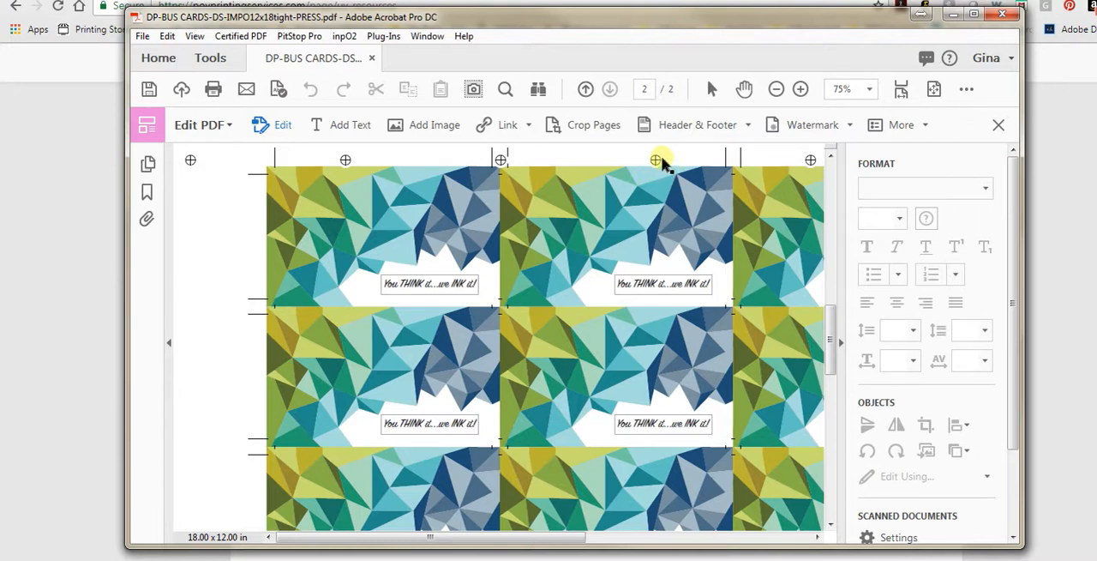
mouse_move(658, 178)
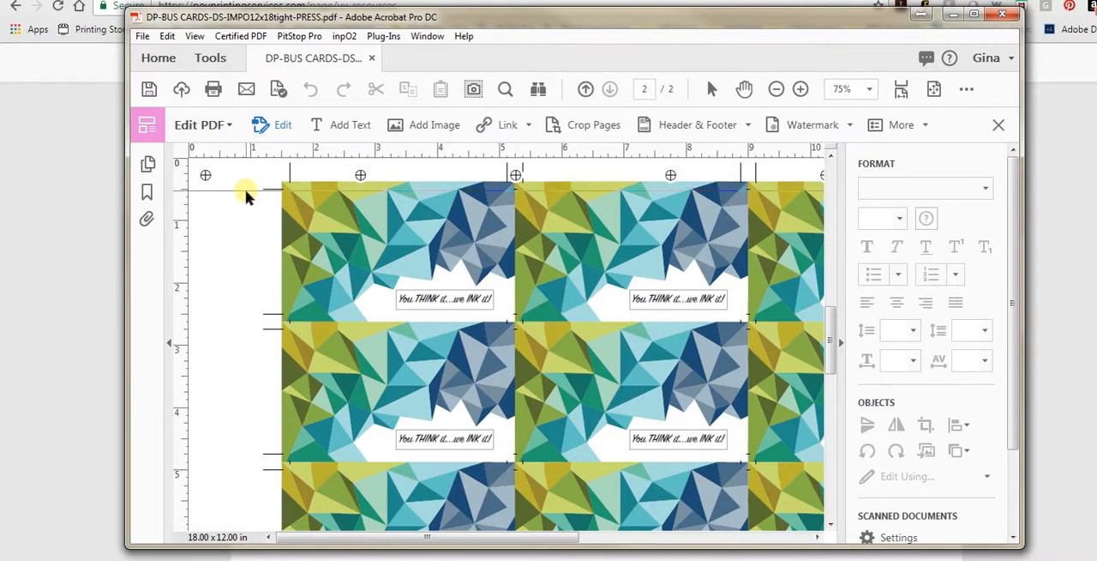
mouse_move(352, 213)
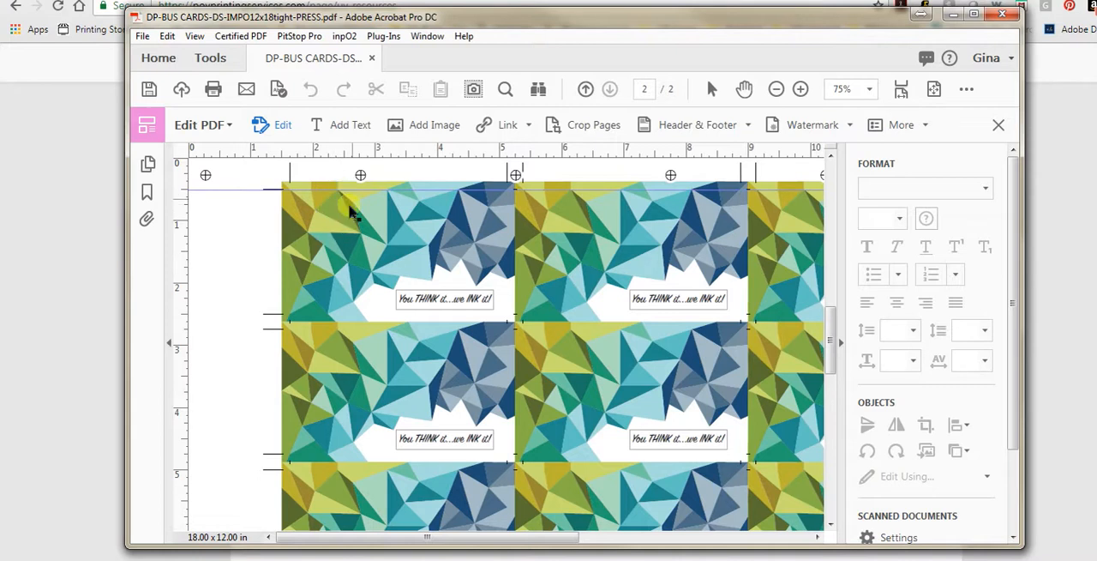
mouse_move(446, 196)
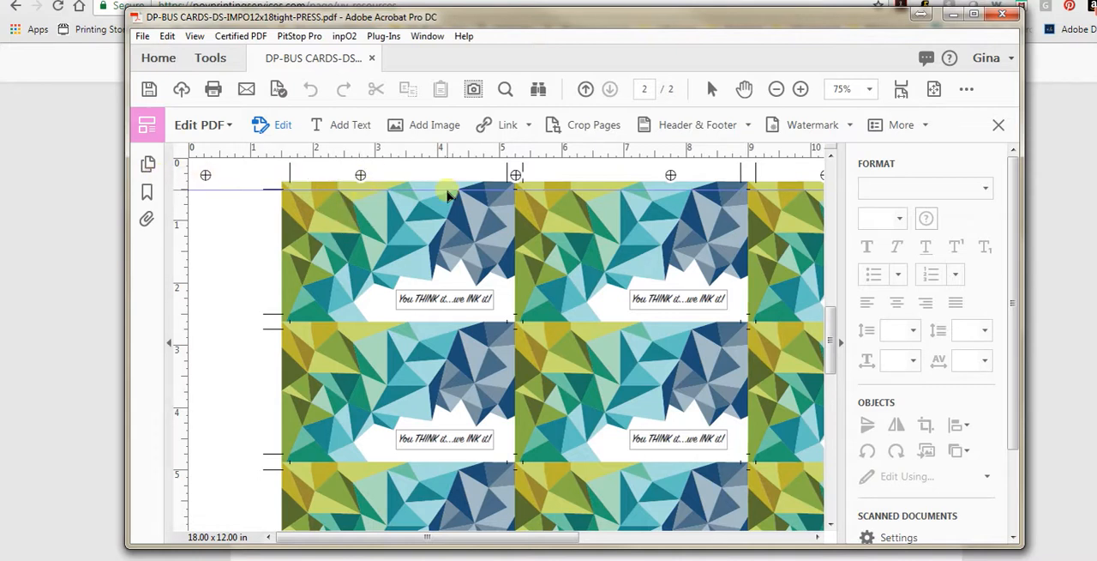
mouse_move(334, 199)
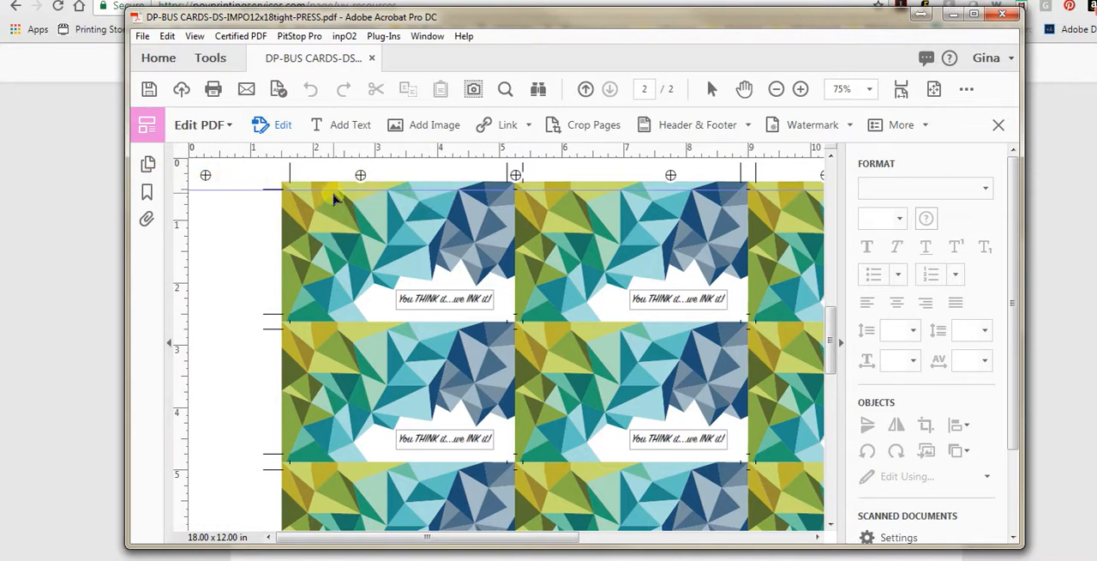
left_click(586, 89)
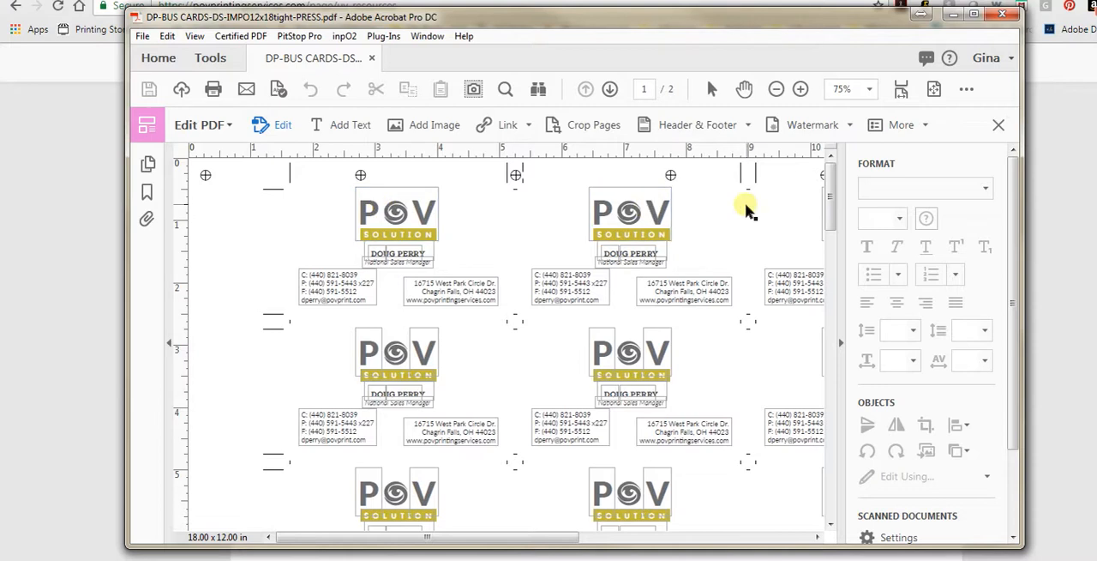
mouse_move(750, 212)
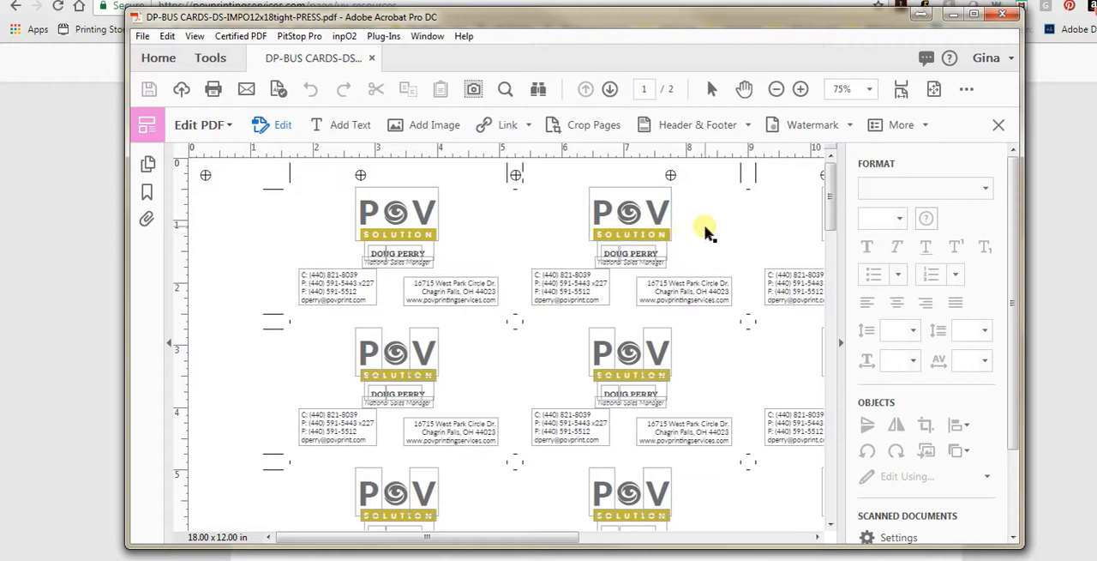
Scroll through the card fronts and down to the patterned backs on page 2
left_click(630, 214)
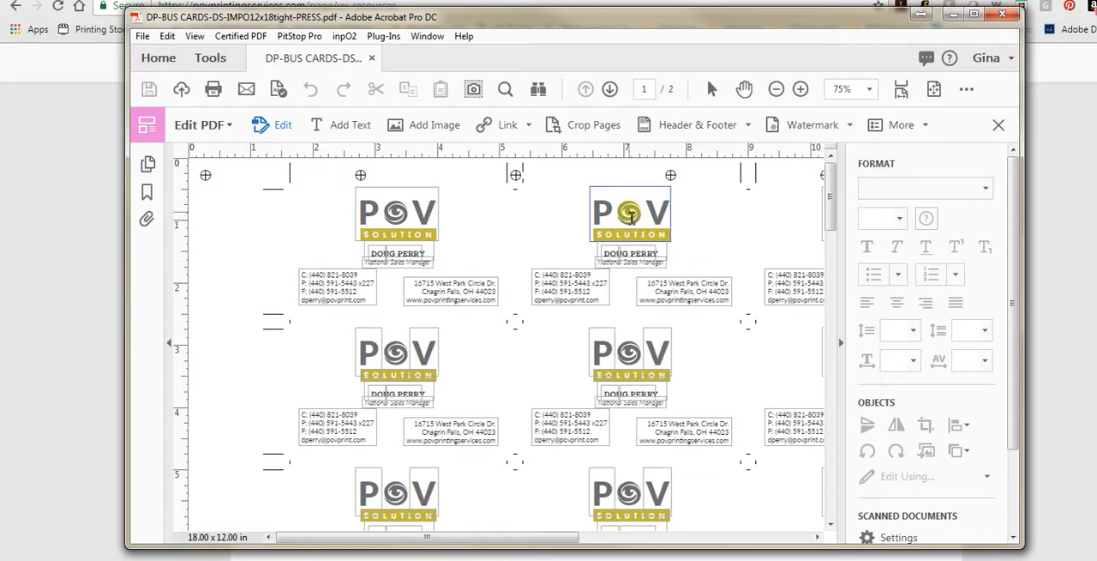
scroll("down", 3)
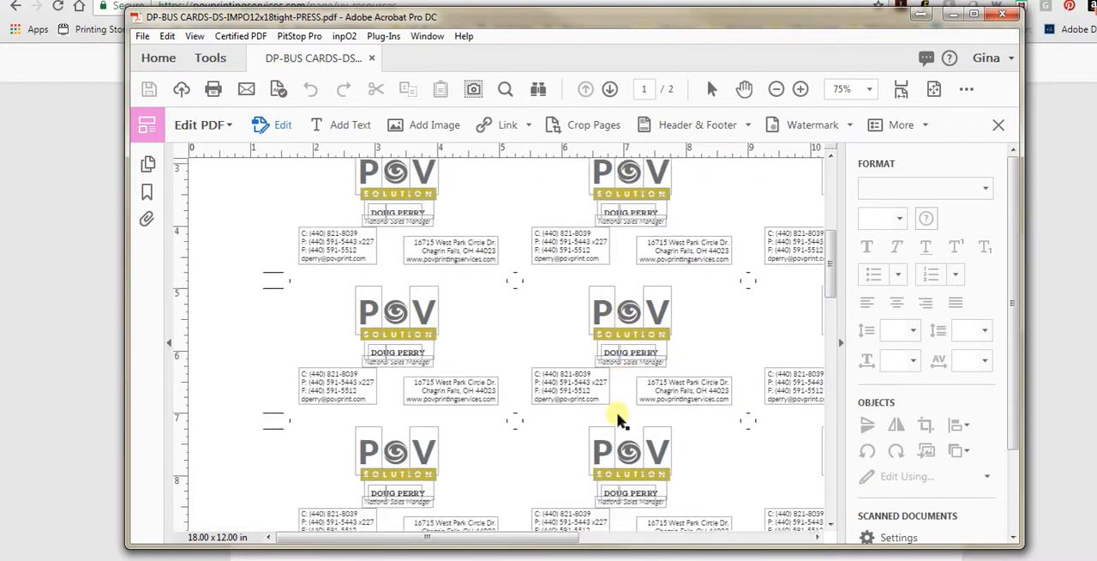
scroll("down", 3)
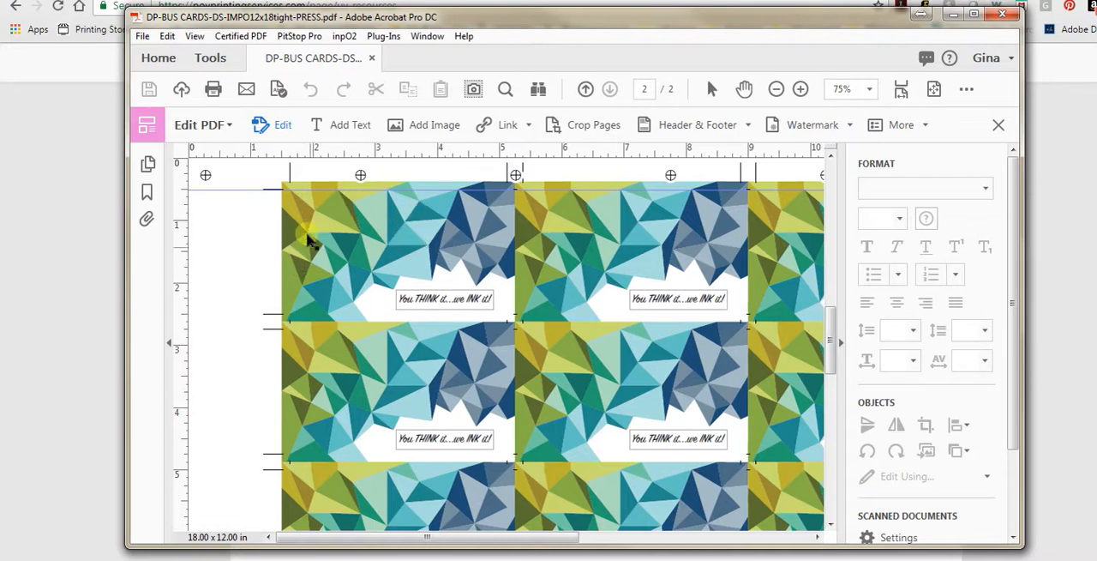
mouse_move(523, 262)
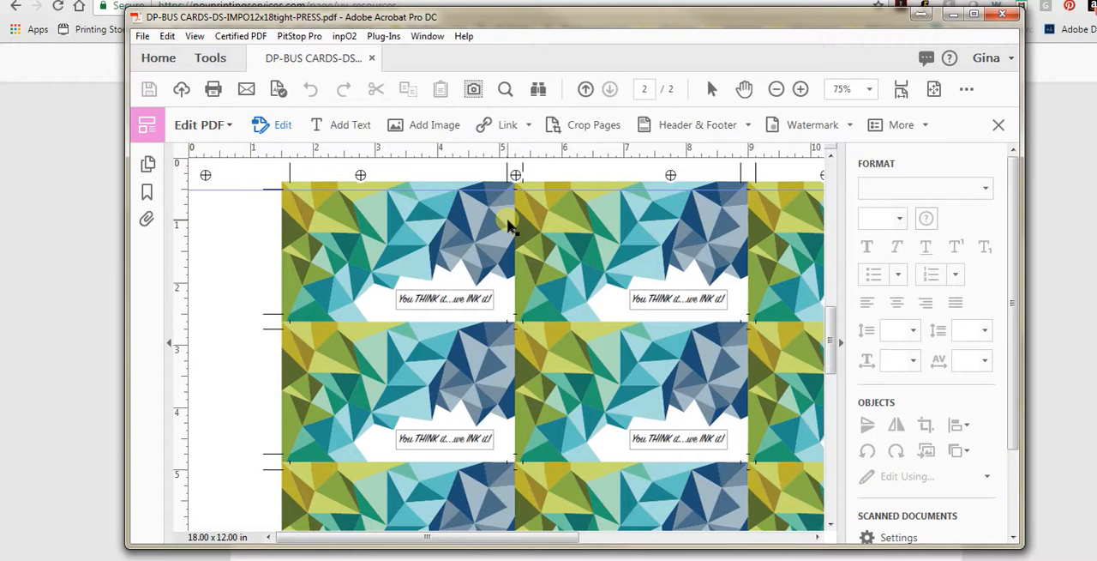
mouse_move(810, 426)
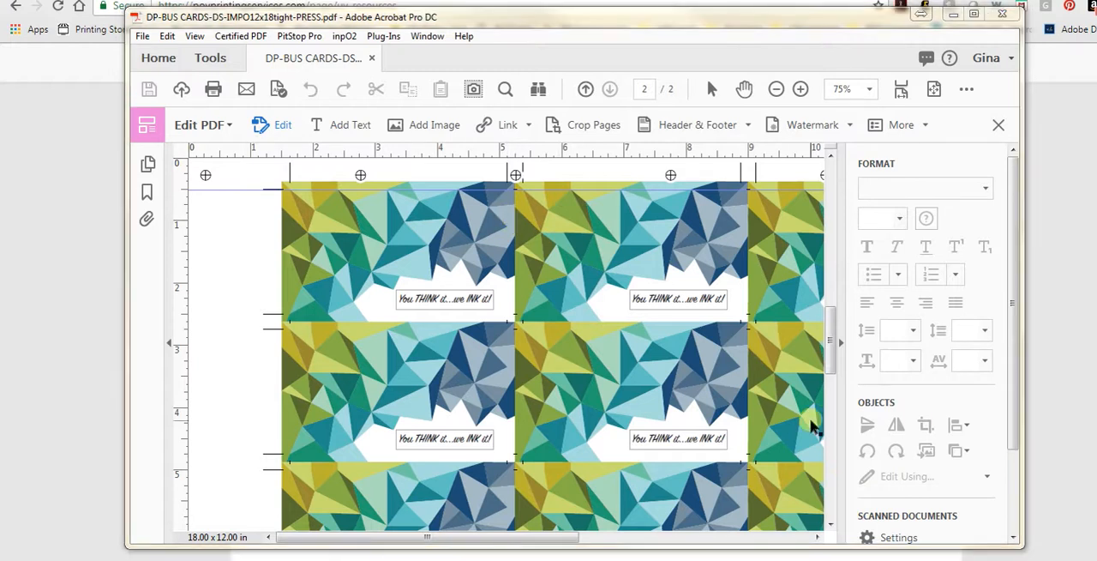
mouse_move(588, 369)
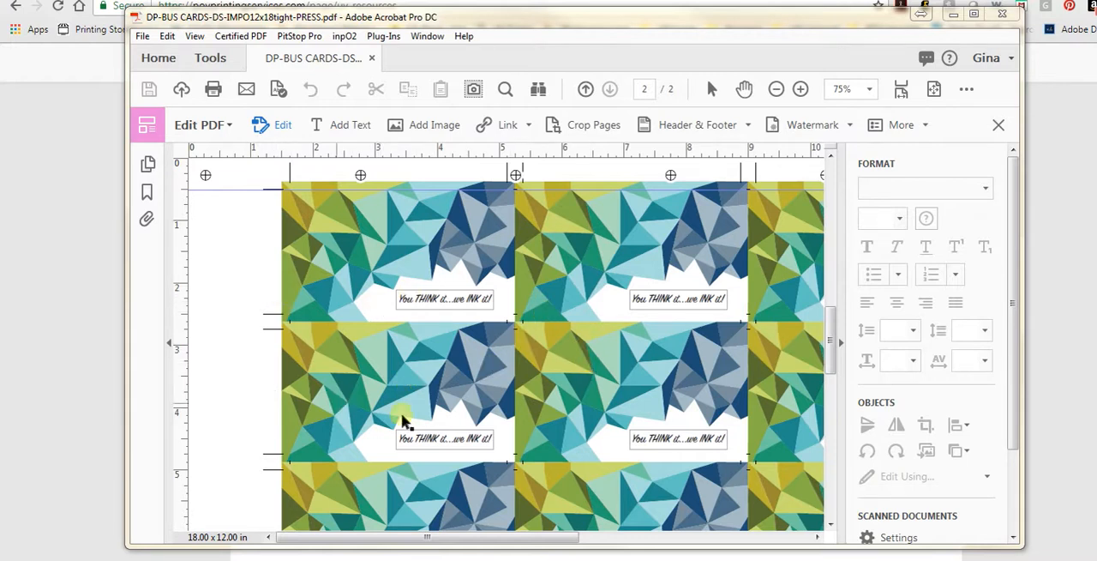
mouse_move(566, 317)
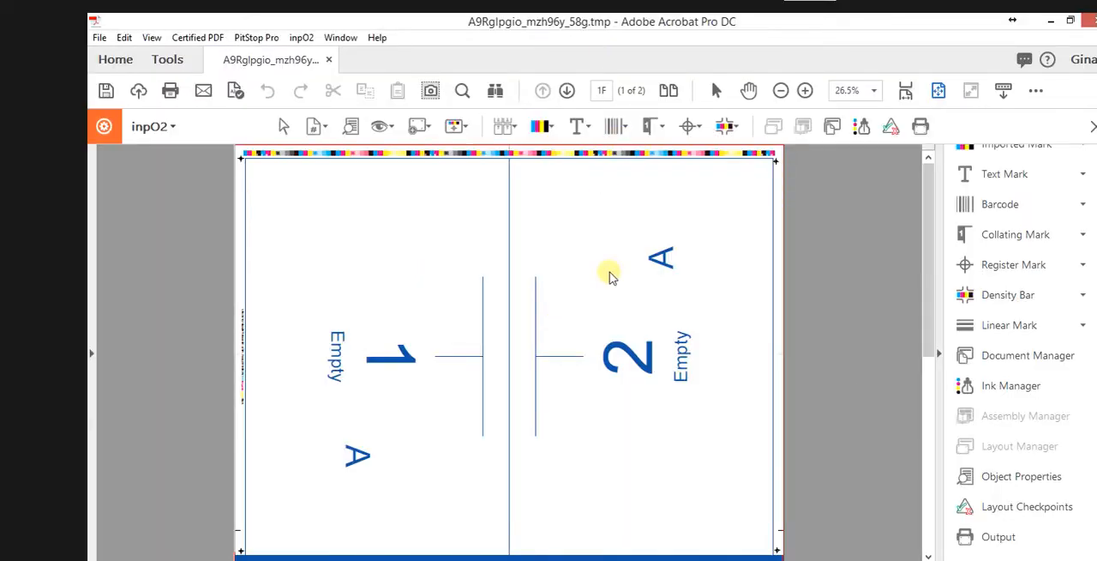
mouse_move(617, 214)
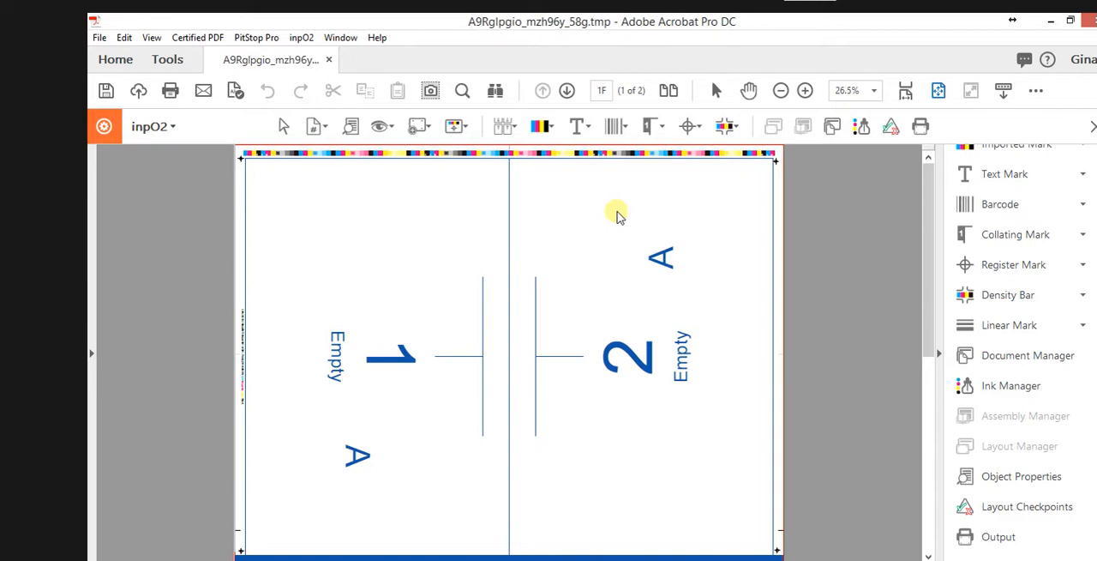
mouse_move(646, 552)
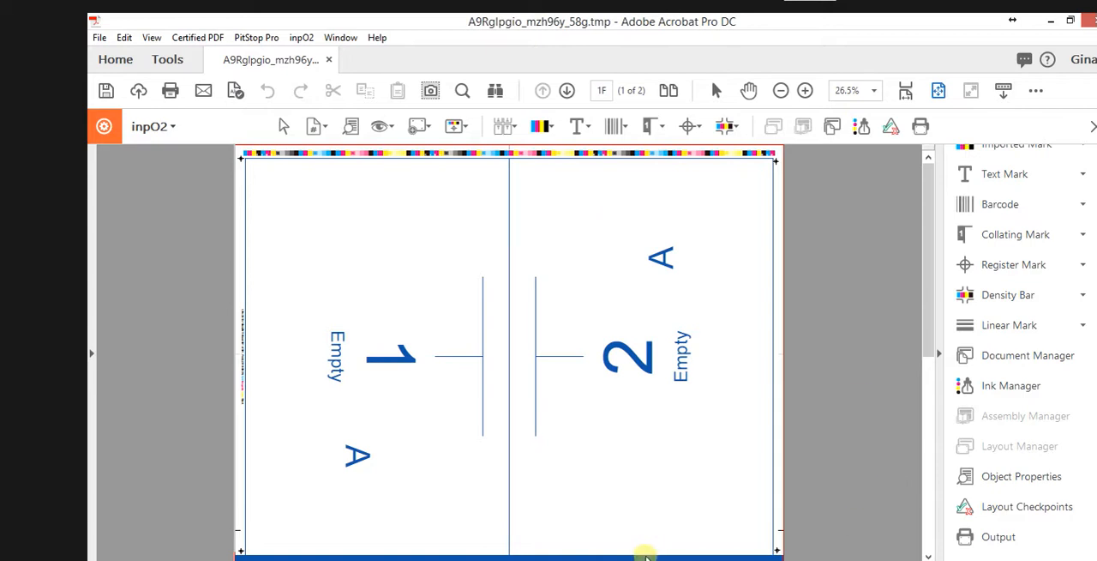
mouse_move(240, 153)
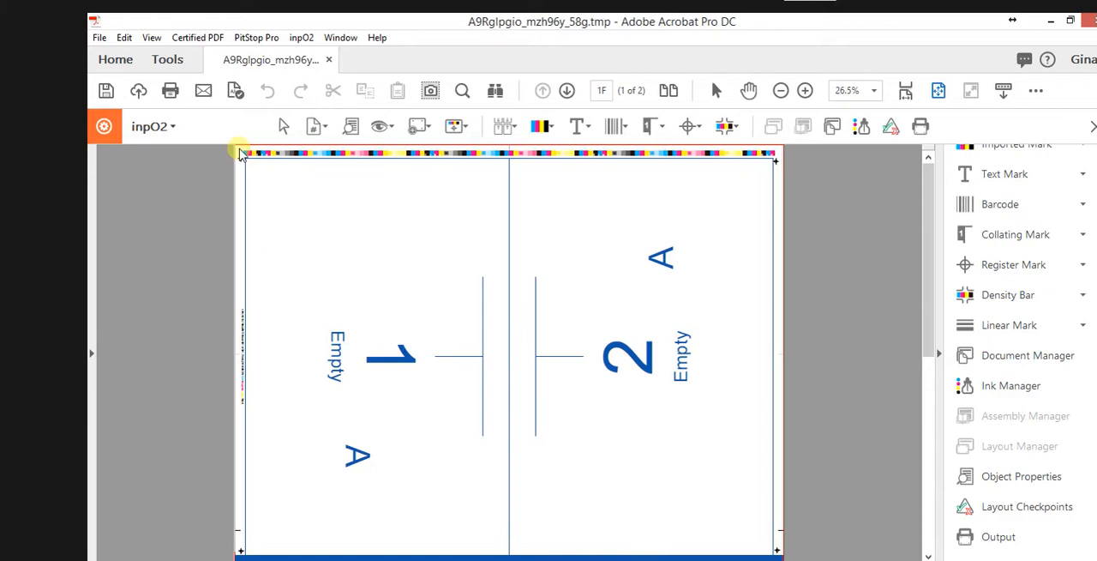
mouse_move(241, 427)
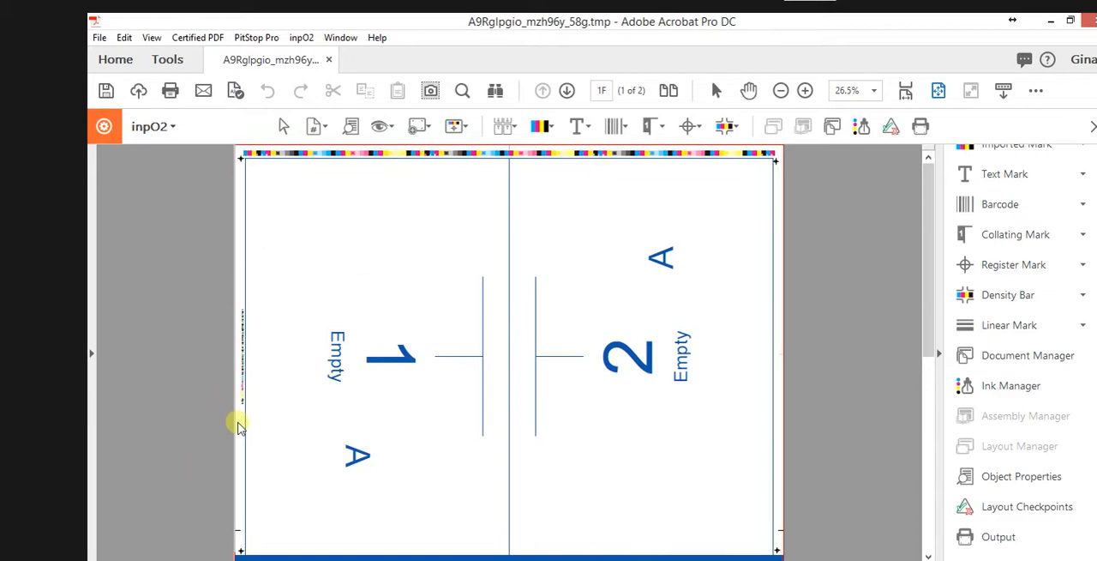
mouse_move(264, 223)
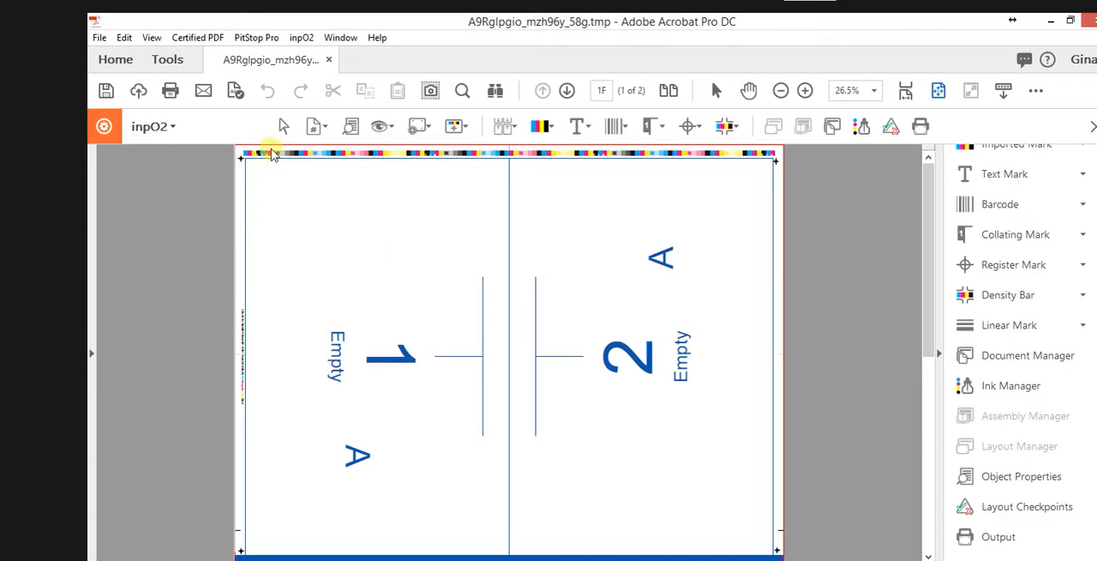
mouse_move(746, 352)
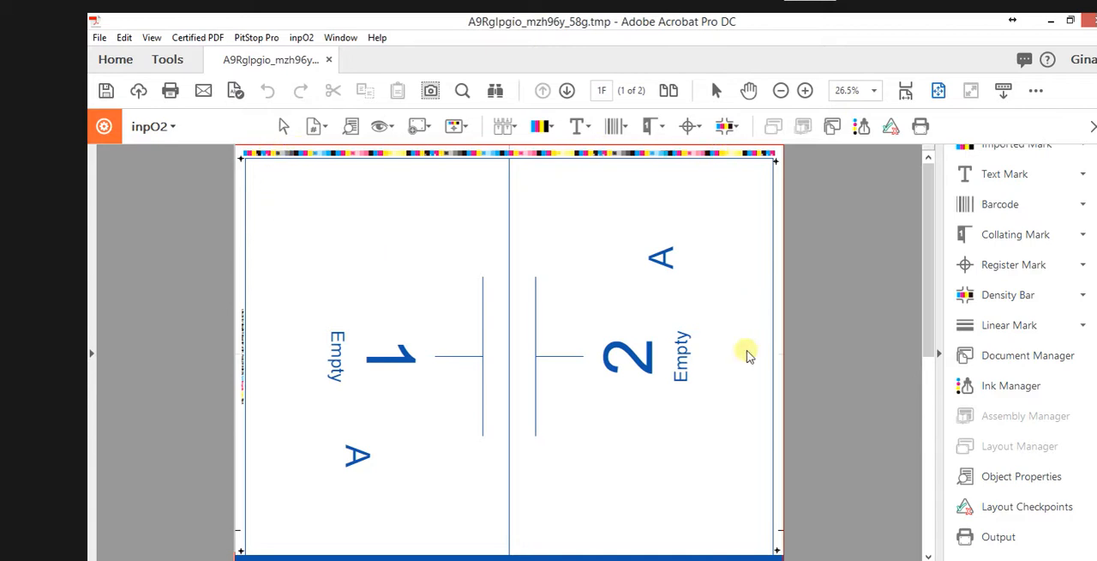
mouse_move(763, 553)
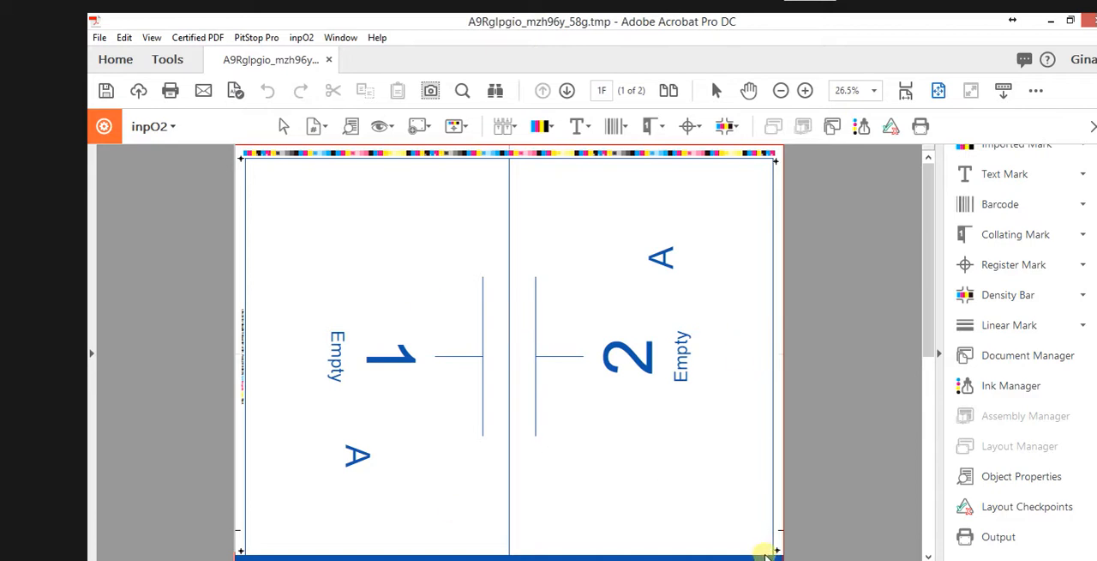
mouse_move(551, 246)
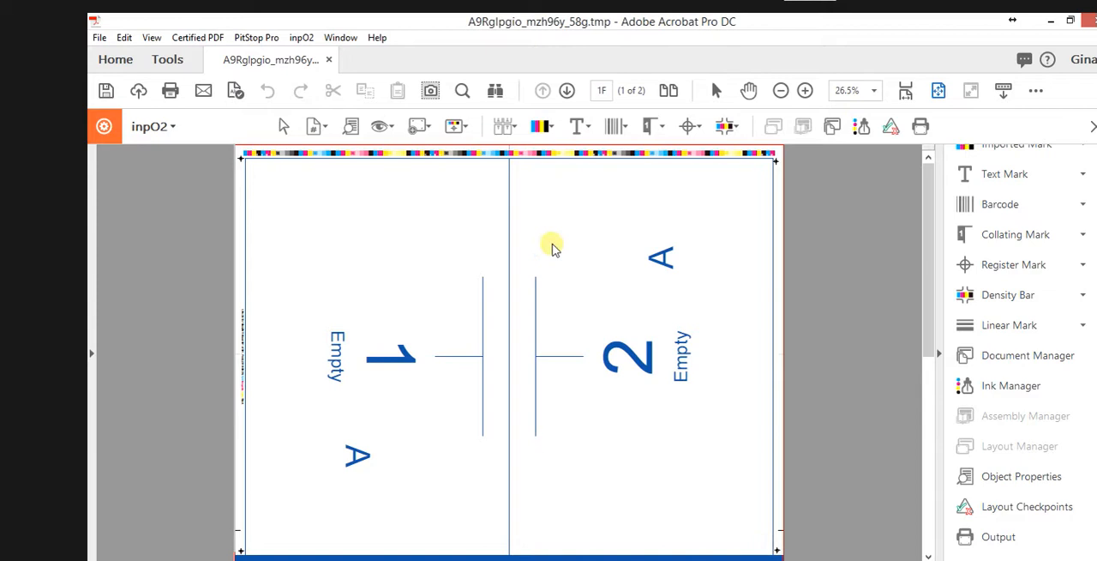
mouse_move(635, 479)
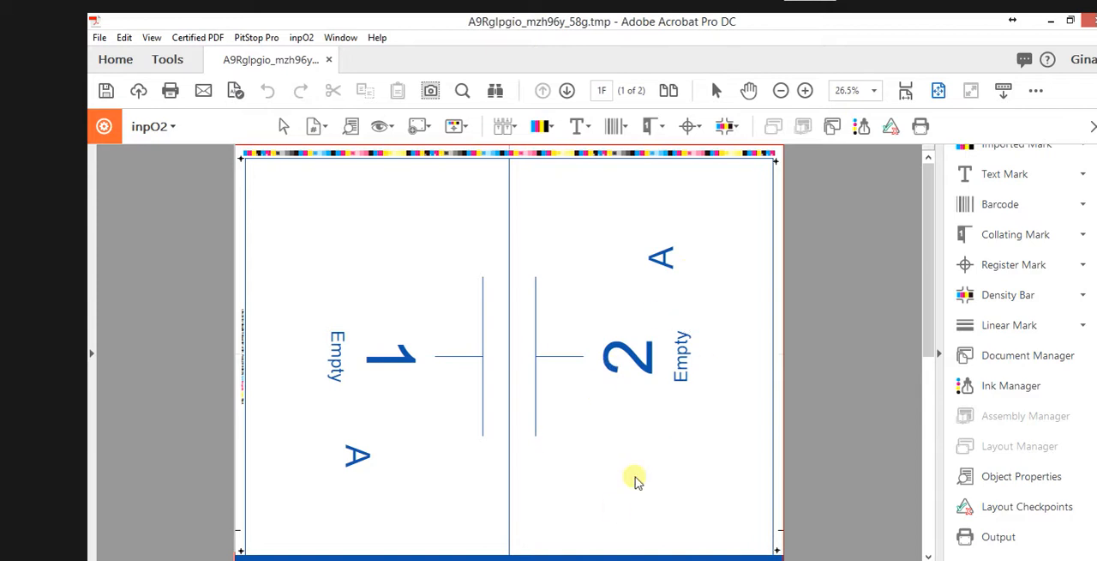
mouse_move(323, 214)
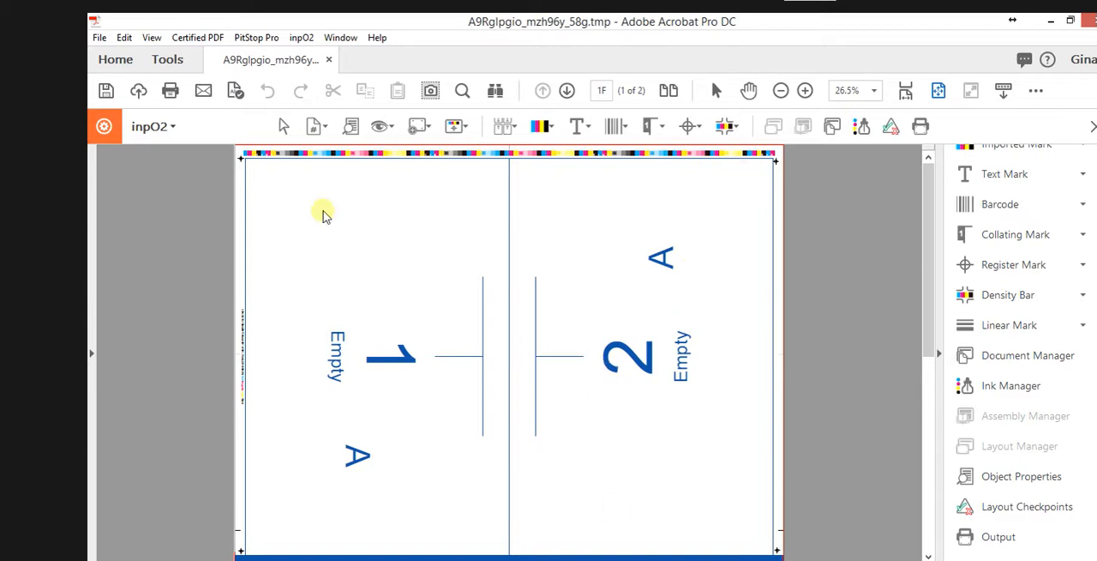
mouse_move(508, 154)
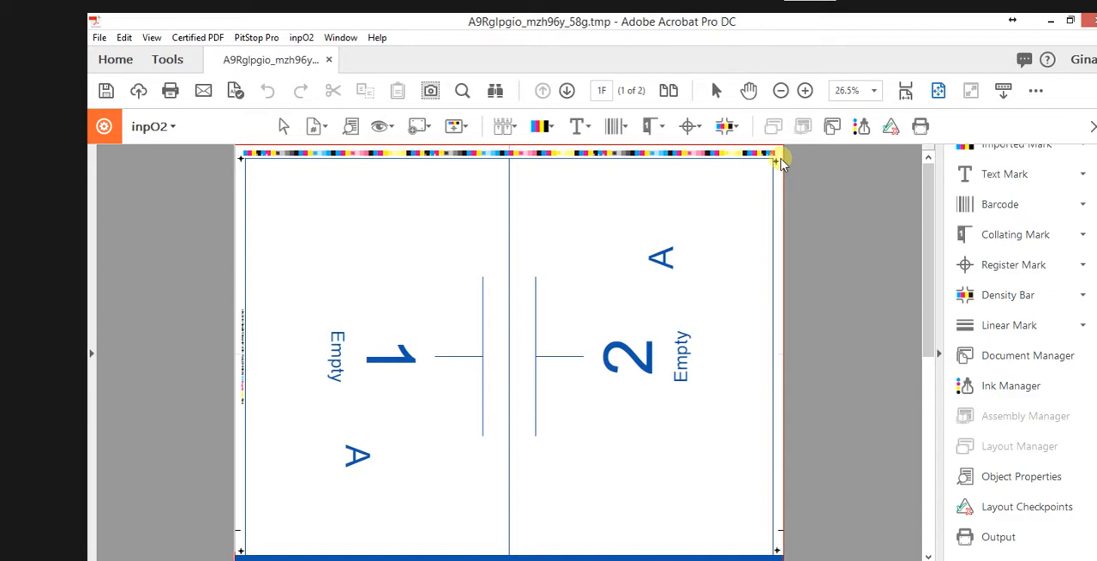
mouse_move(497, 234)
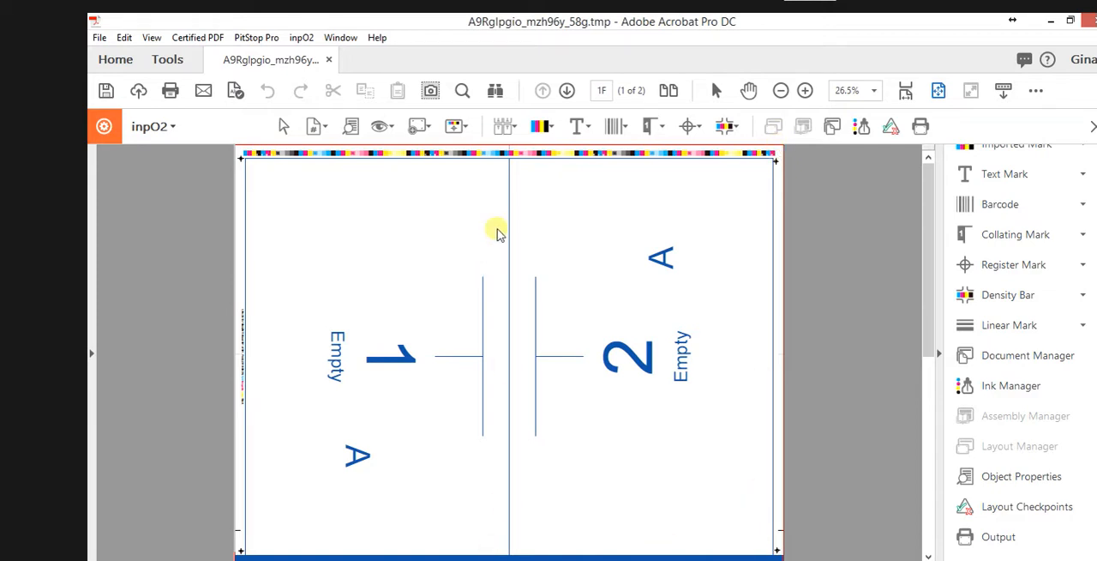
mouse_move(511, 164)
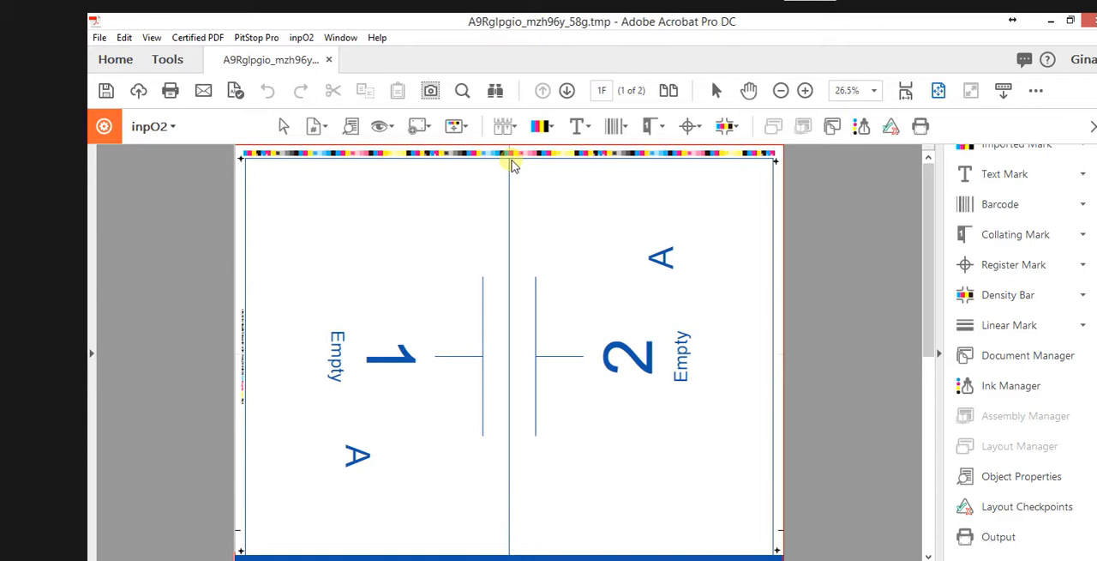
mouse_move(522, 195)
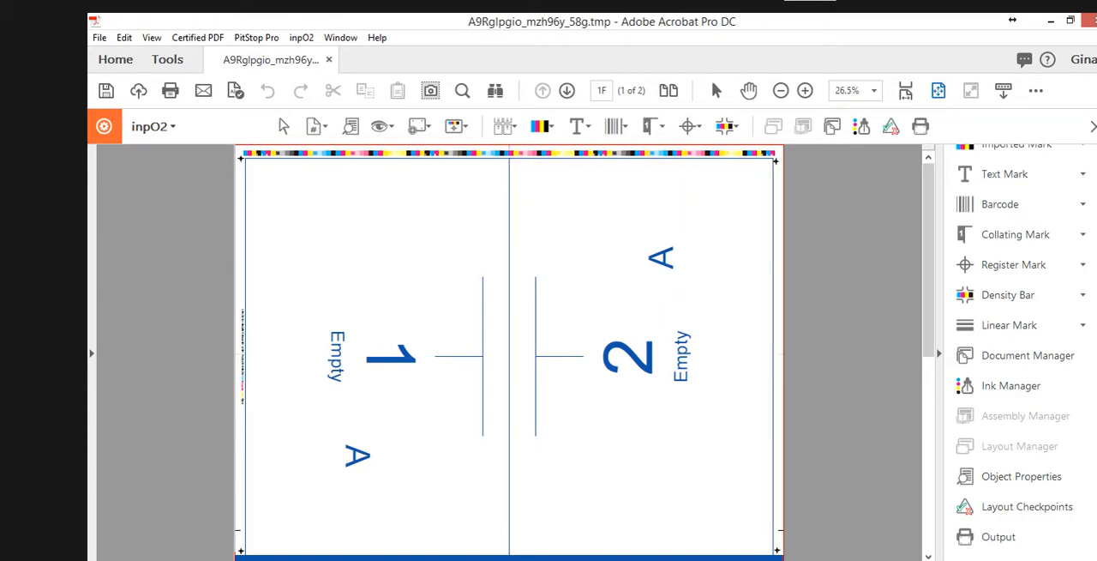
Start importing a PDF into the empty 2-up inpO2 layout
left_click(1027, 355)
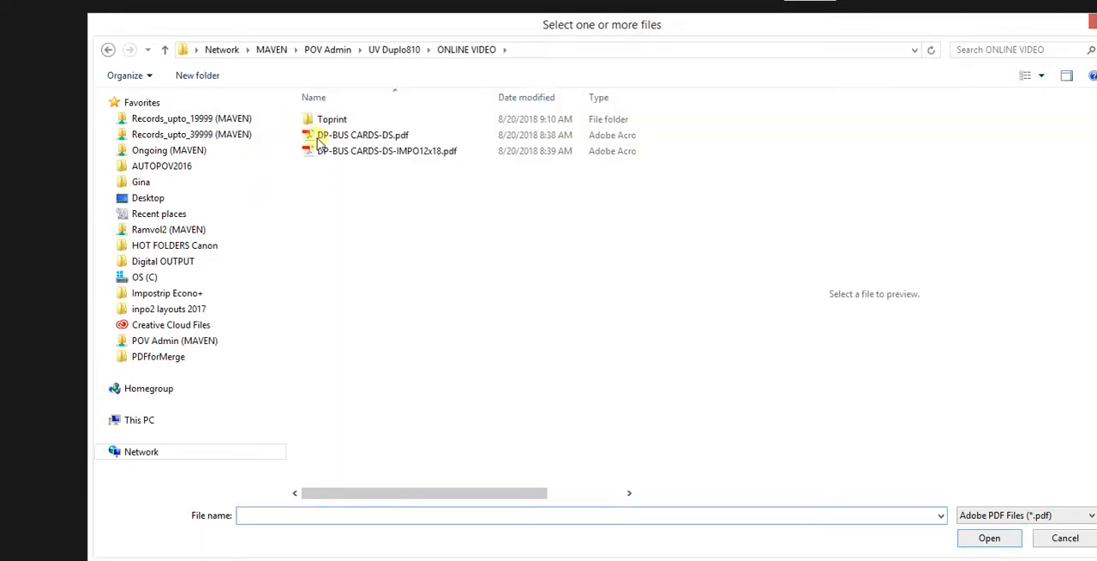
Choose DP-BUS CARDS-DS-IMPO12x18tight-PRESS.pdf from Toprint > PRESS for import
double_click(333, 118)
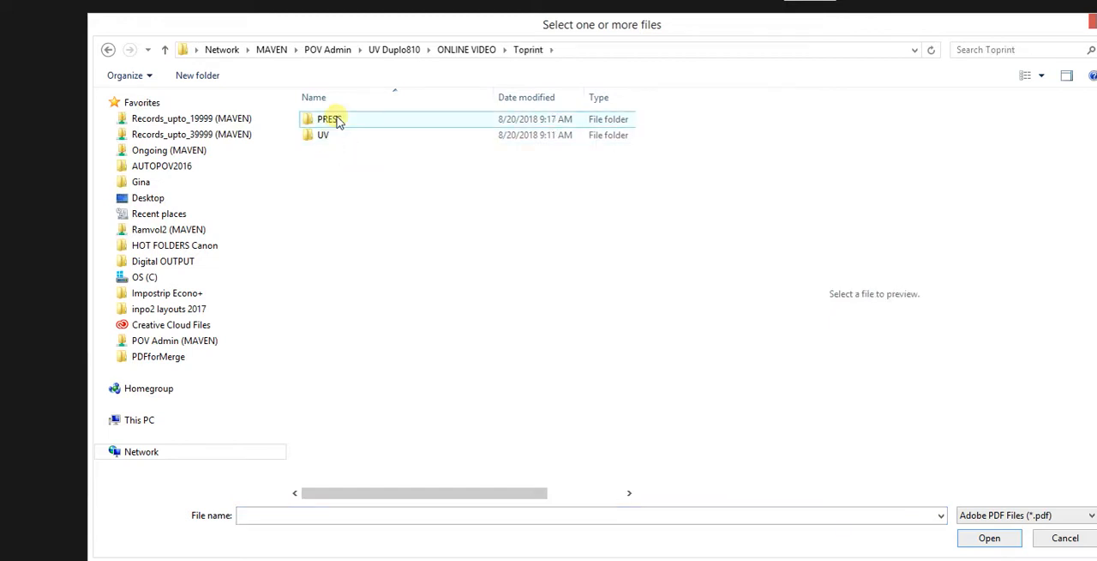
double_click(328, 119)
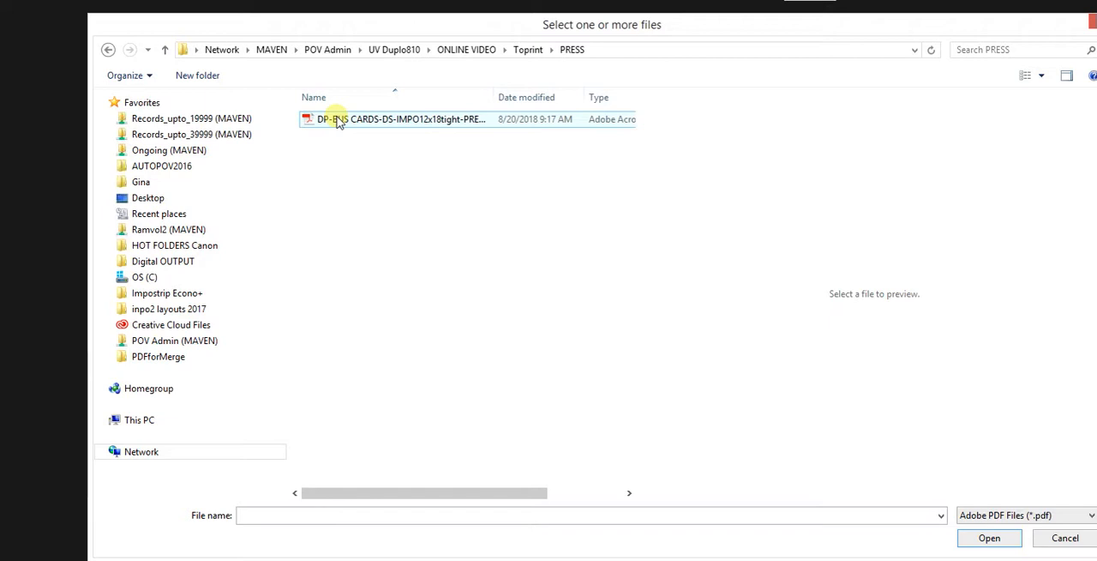
left_click(401, 118)
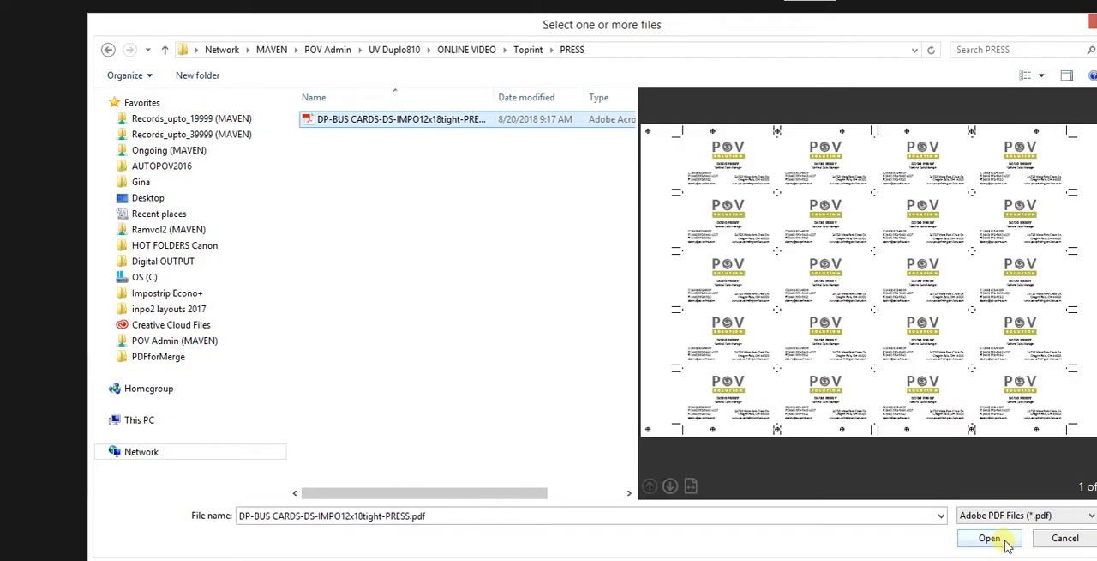
left_click(989, 537)
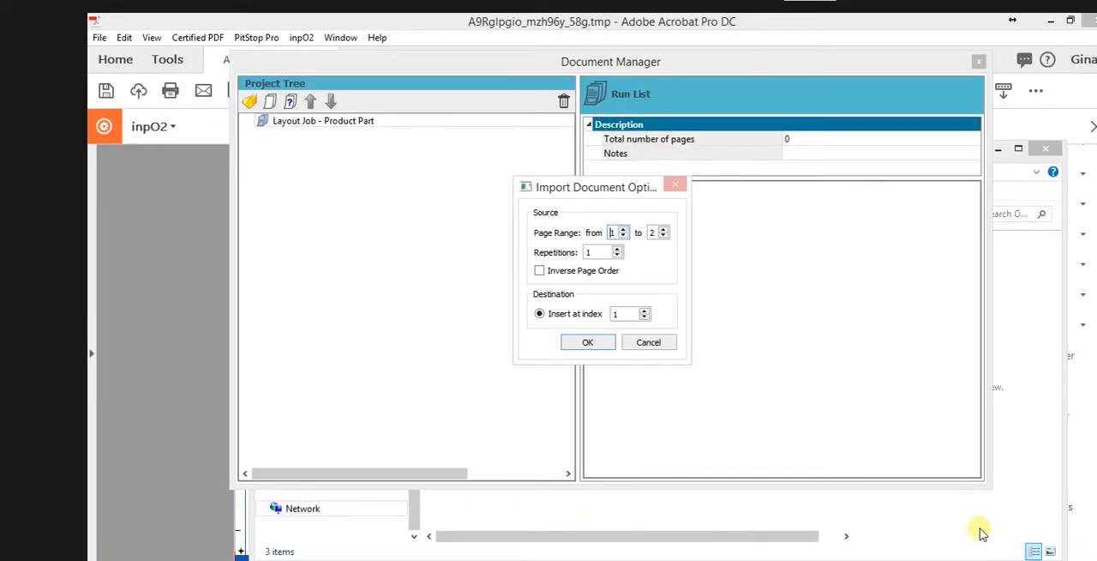
Import pages 1–2 of the PRESS PDF and close the Document Manager to see both slots filled
left_click(587, 341)
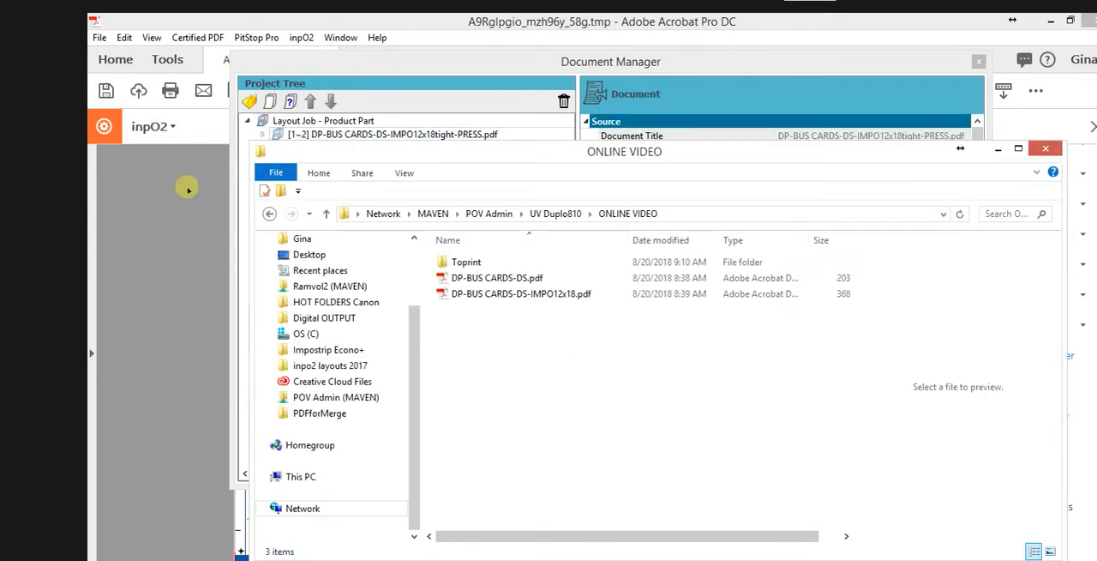
left_click(391, 134)
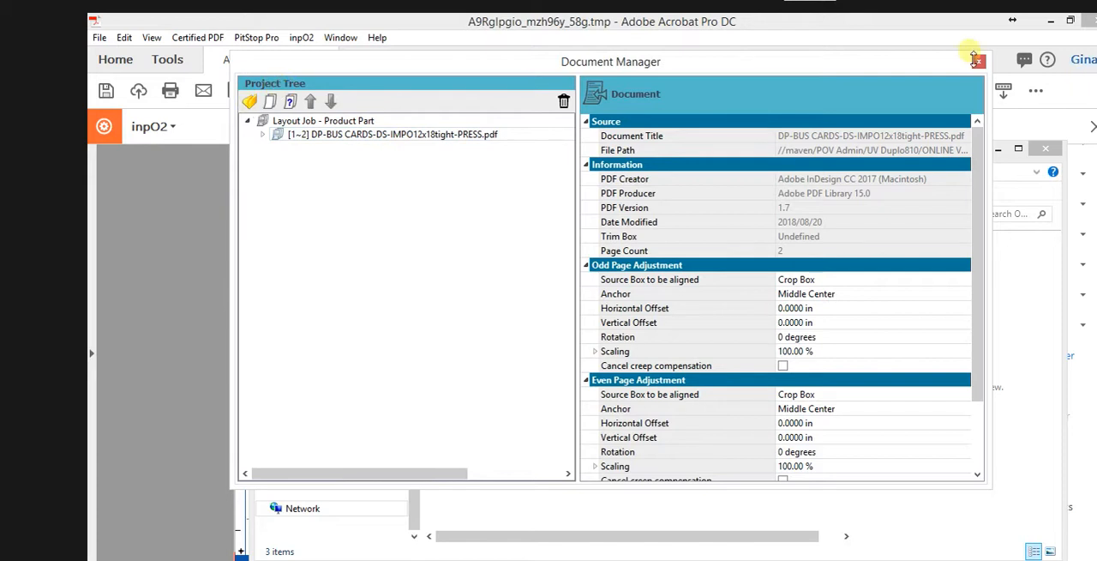
left_click(975, 60)
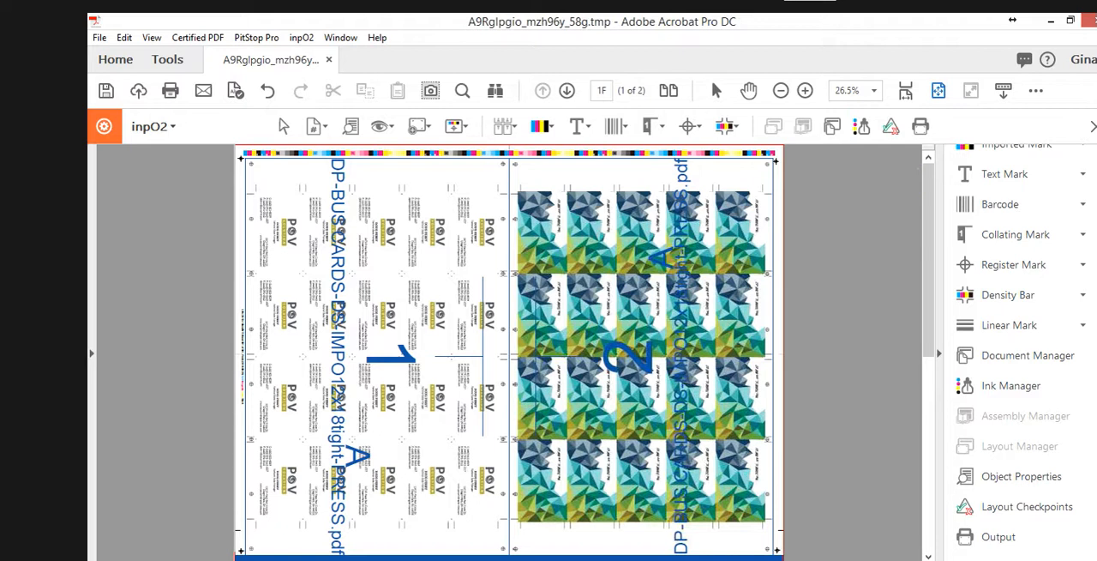
Bring up Save Project for the layout (L19x25-12x18landWT.layt) and close it without saving
left_click(100, 37)
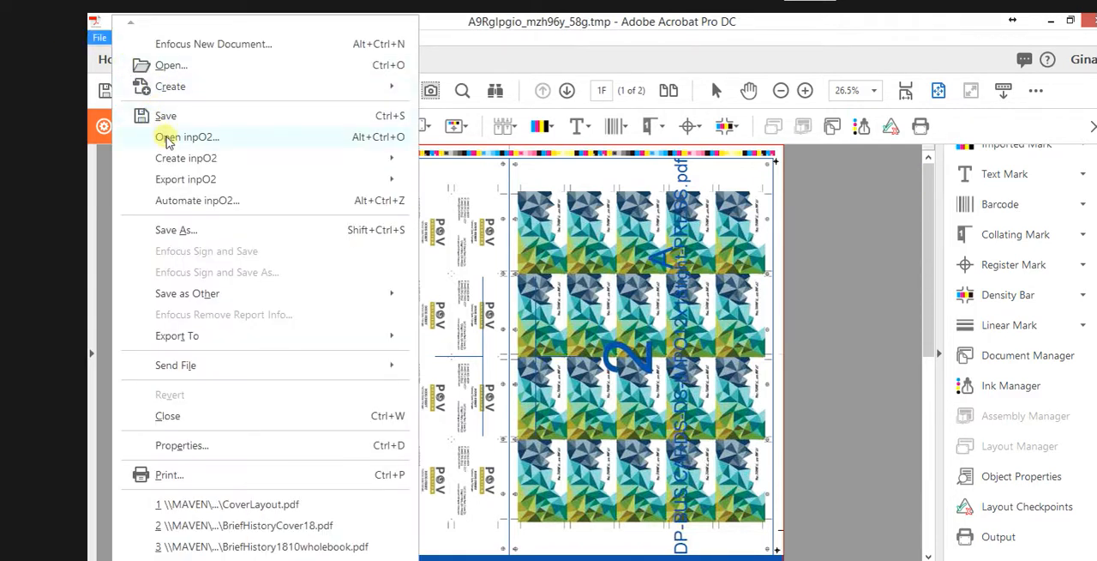
mouse_move(172, 216)
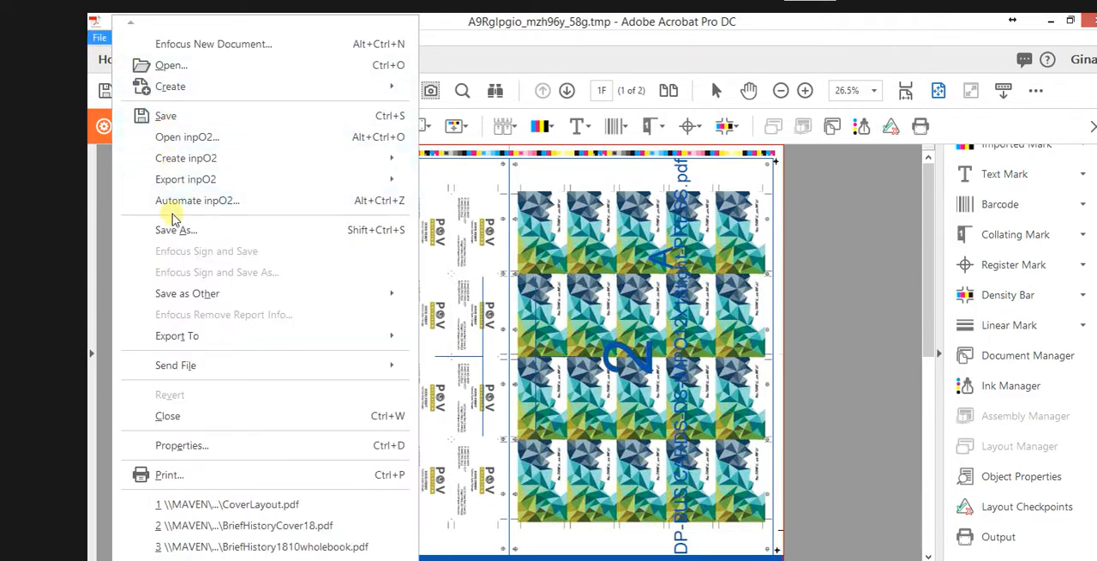
left_click(176, 228)
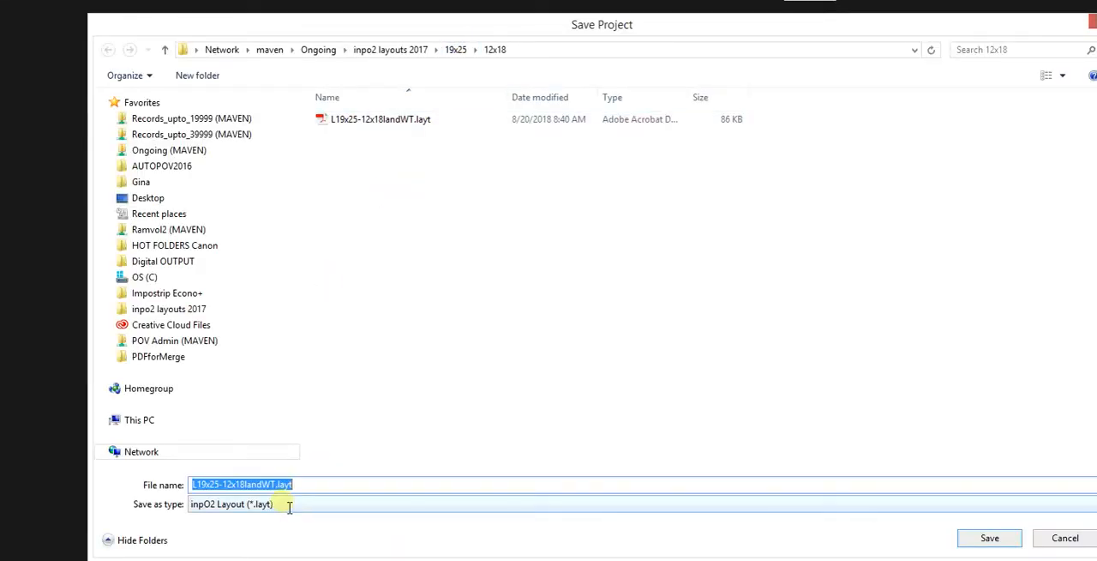
left_click(989, 537)
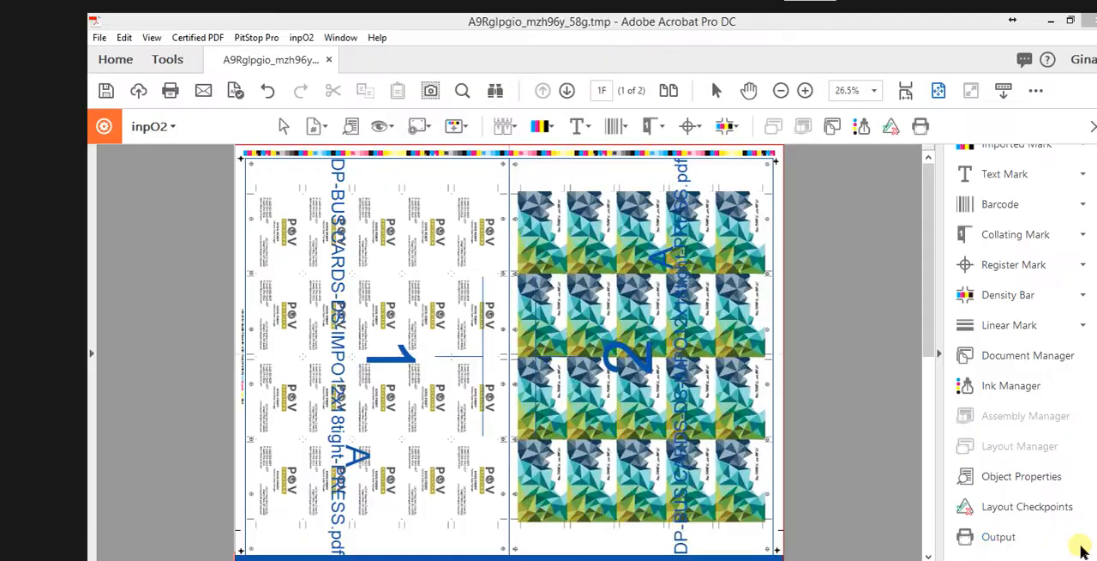
mouse_move(825, 304)
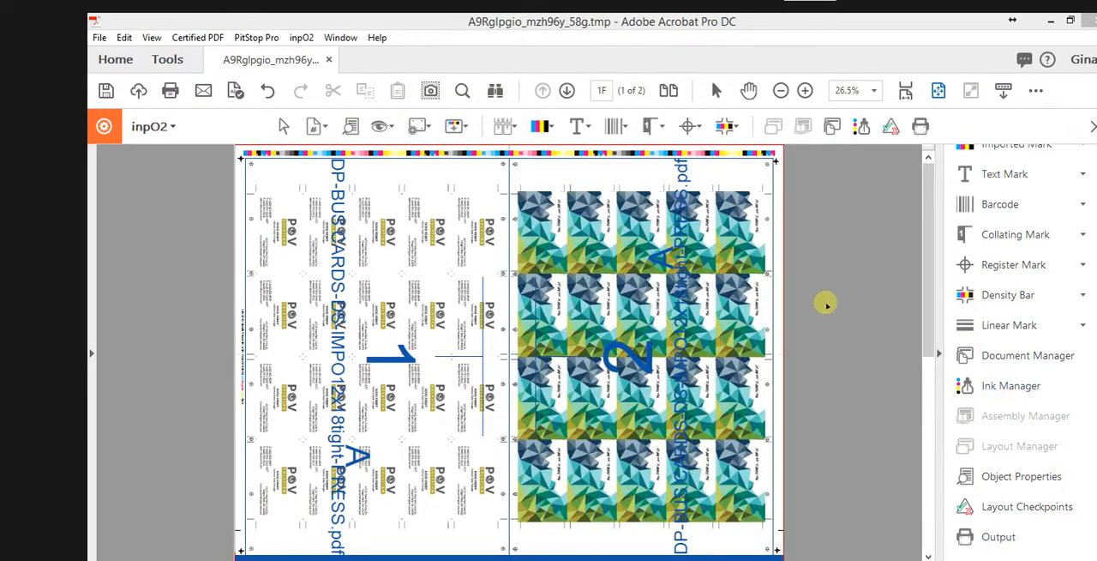
mouse_move(919, 127)
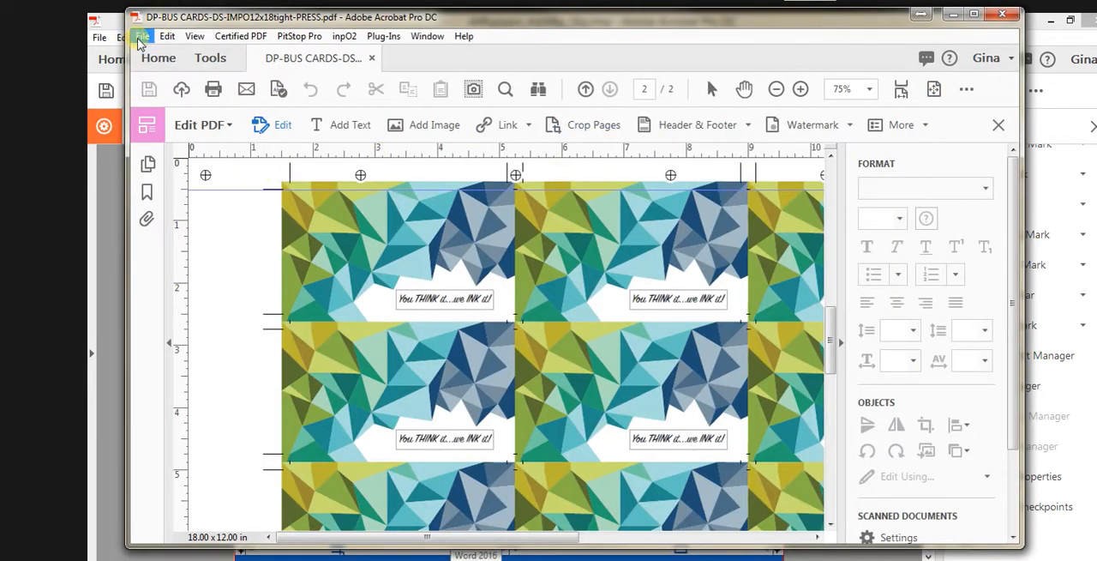
Reopen DP-BUS CARDS-DS-IMPO12x18.pdf and enter Organize Pages
left_click(142, 36)
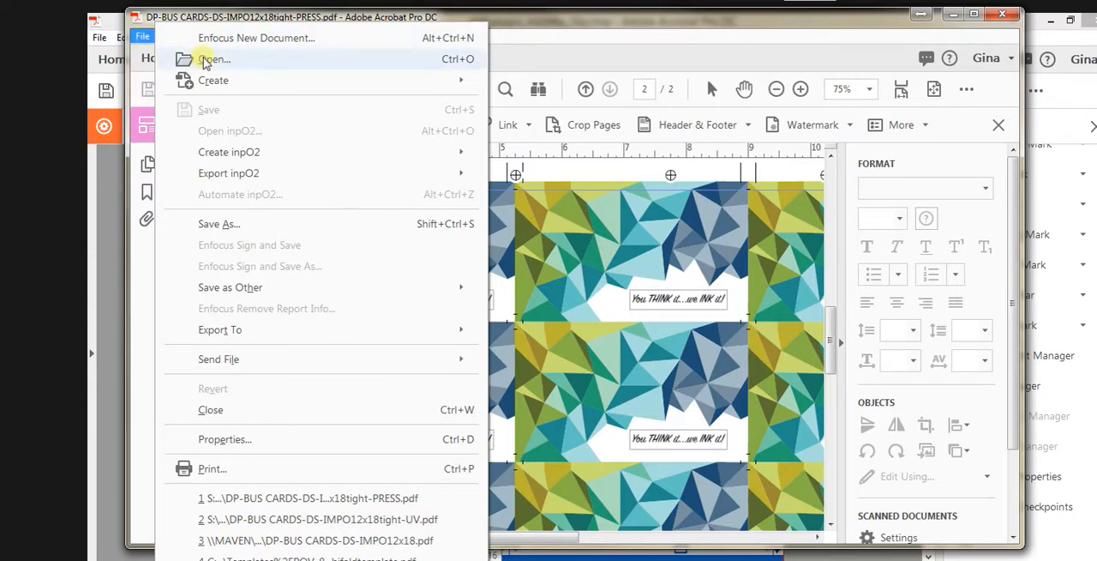
left_click(214, 58)
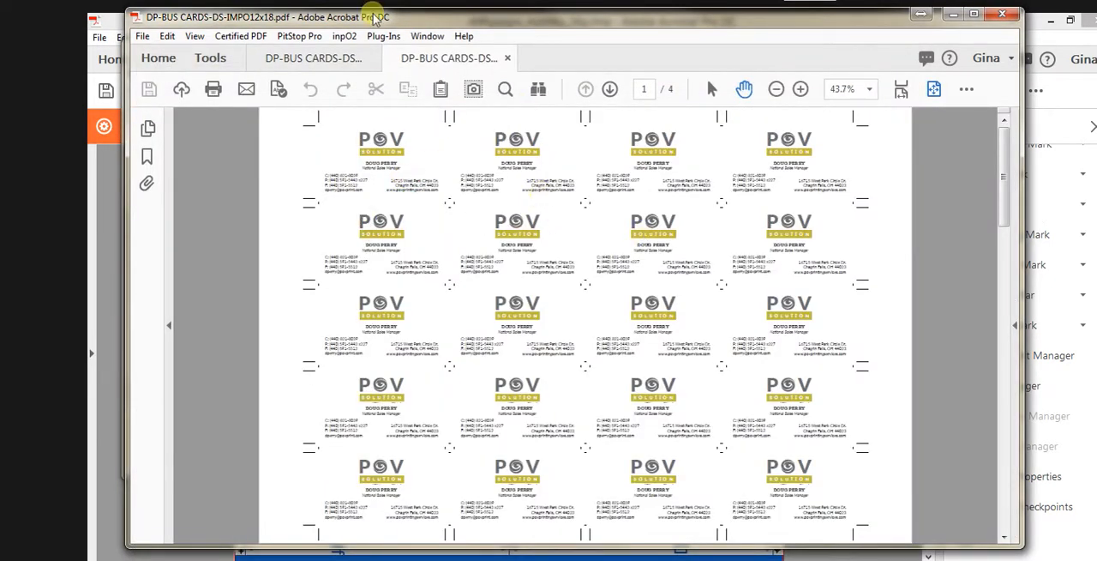
left_click(210, 58)
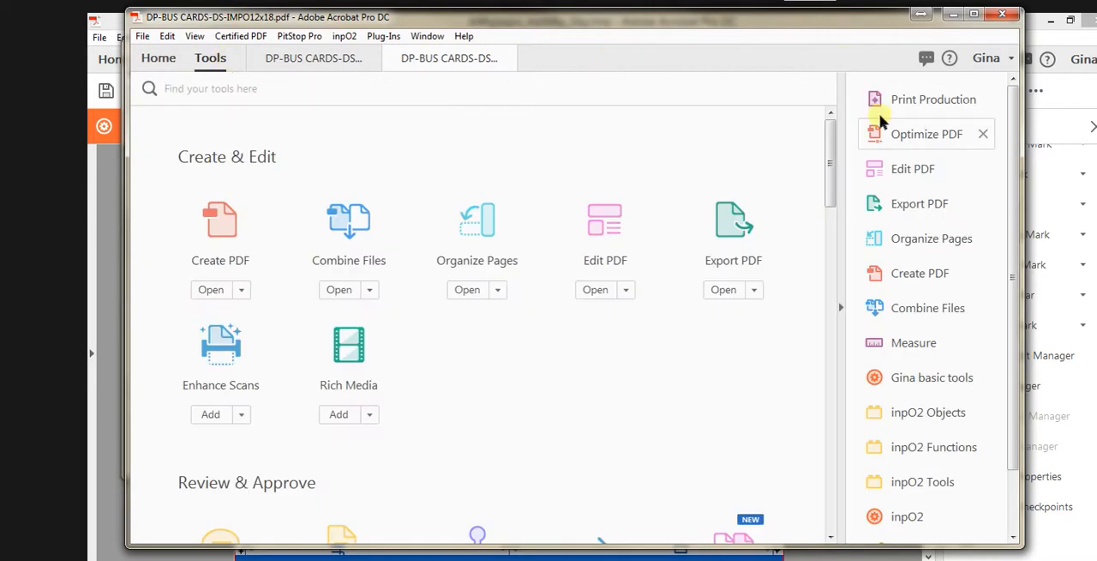
left_click(930, 238)
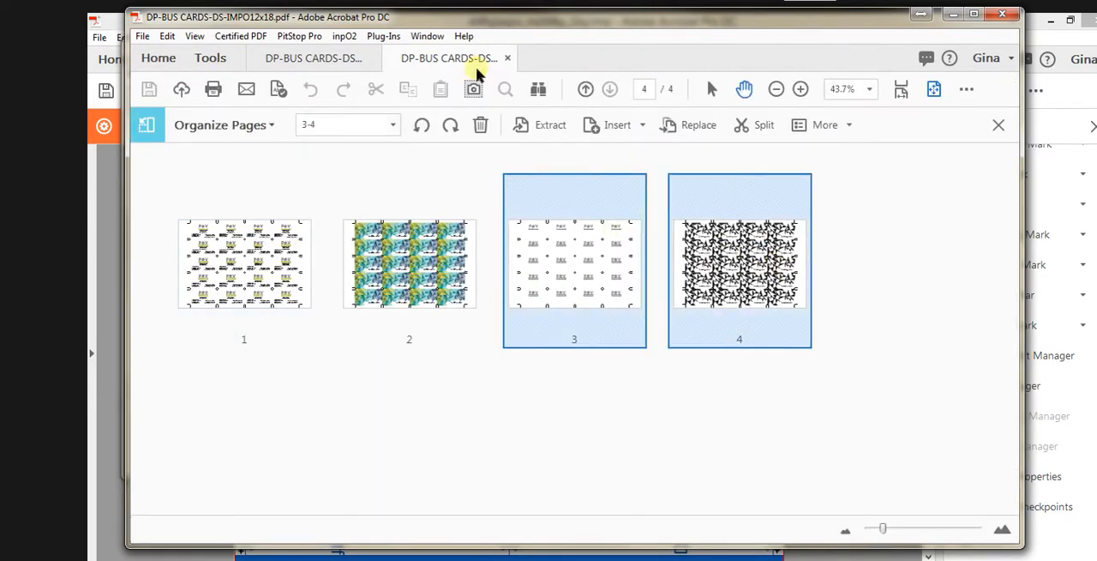
Extract pages 3-4 into a new document, deleting them from the original
left_click(550, 124)
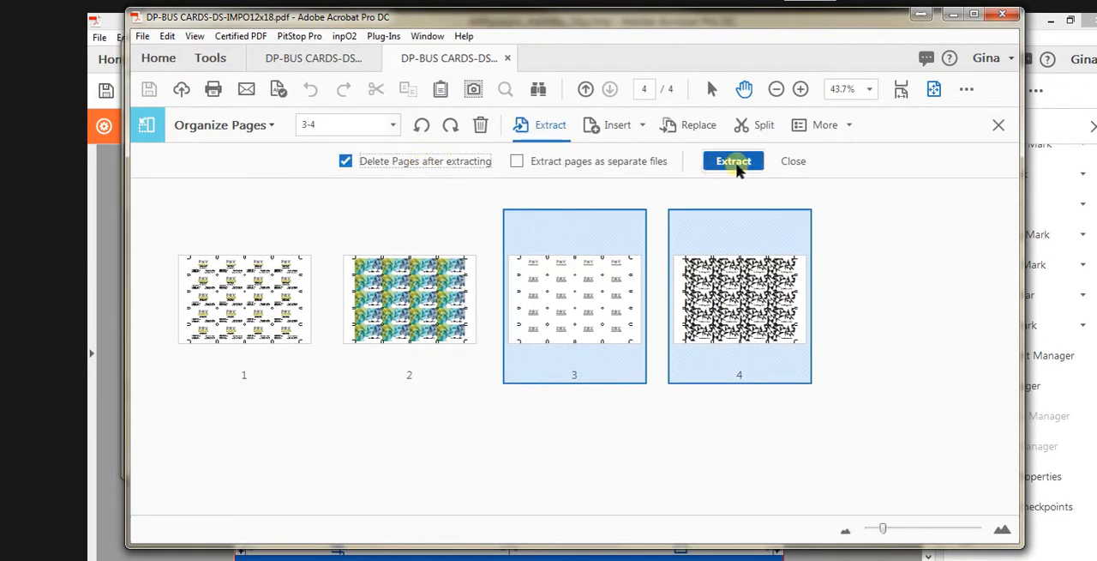
left_click(733, 160)
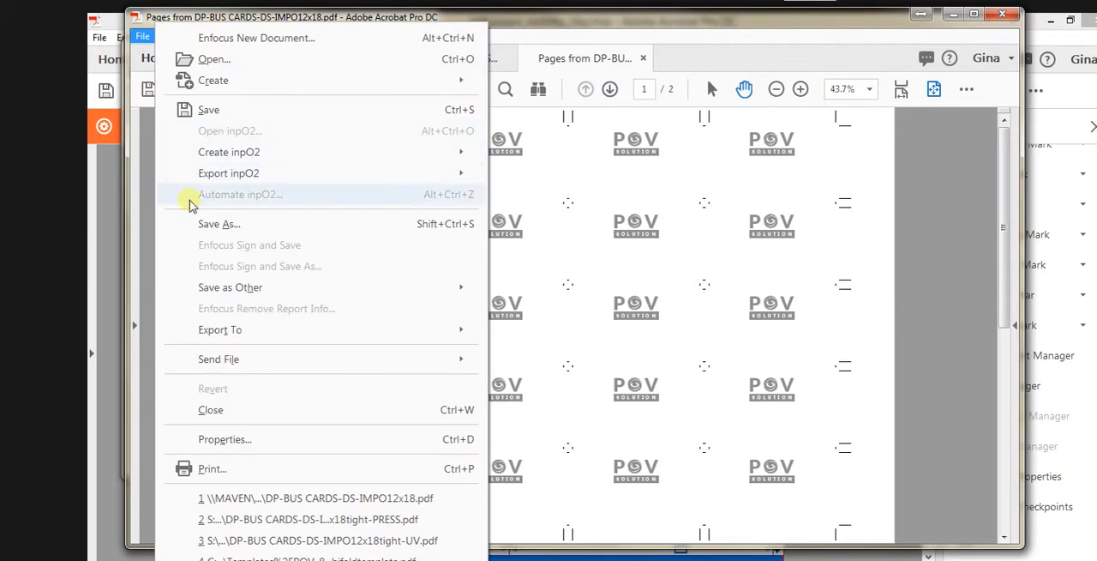
Save the extracted pages as DP-BUS CARDS-DS-IMPO12x18tight-UV.pdf in toprint2\uv
left_click(219, 223)
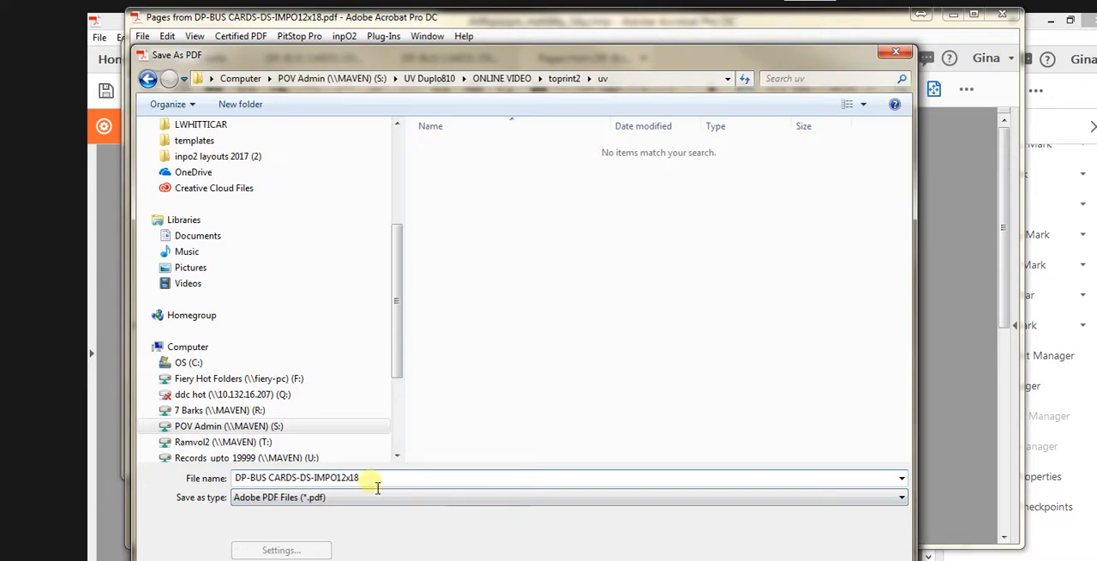
type("tight-")
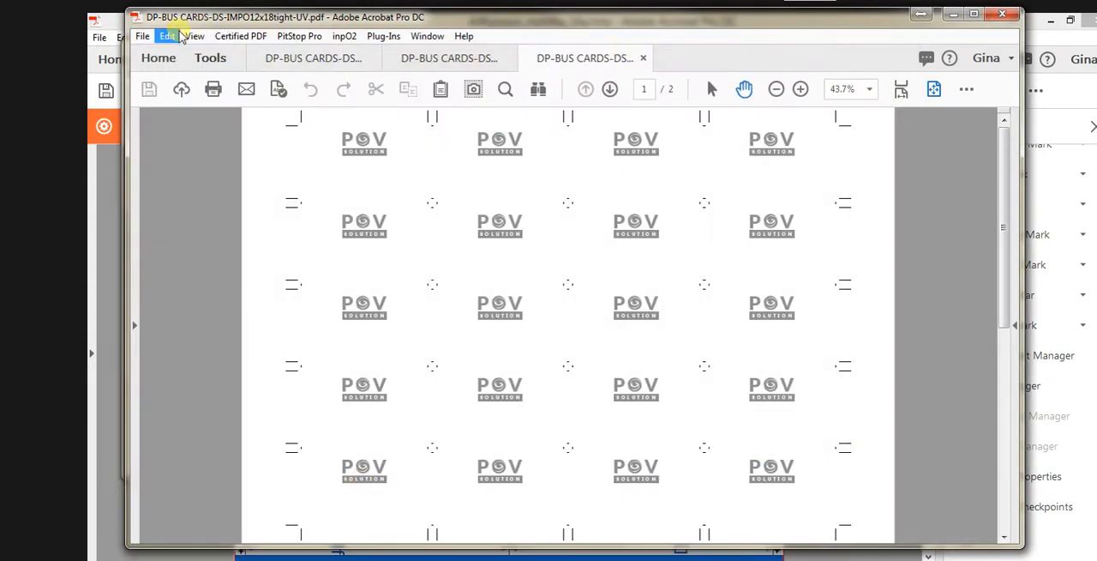
Save the remaining two pages as DP-BUS CARDS-DS-IMPO12x18tight-press.pdf in toprint2\press
left_click(210, 57)
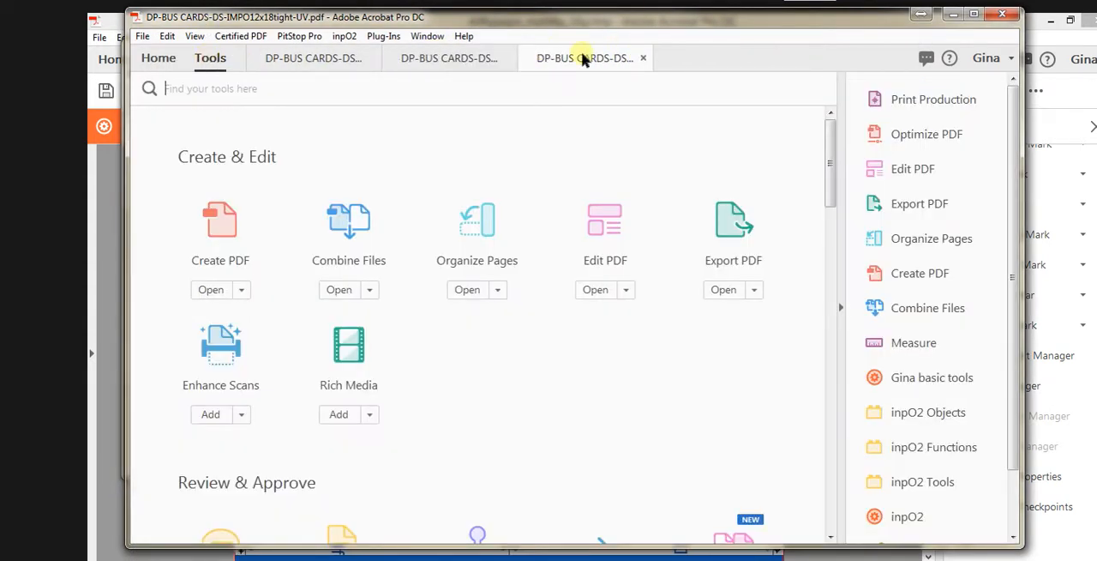
left_click(448, 58)
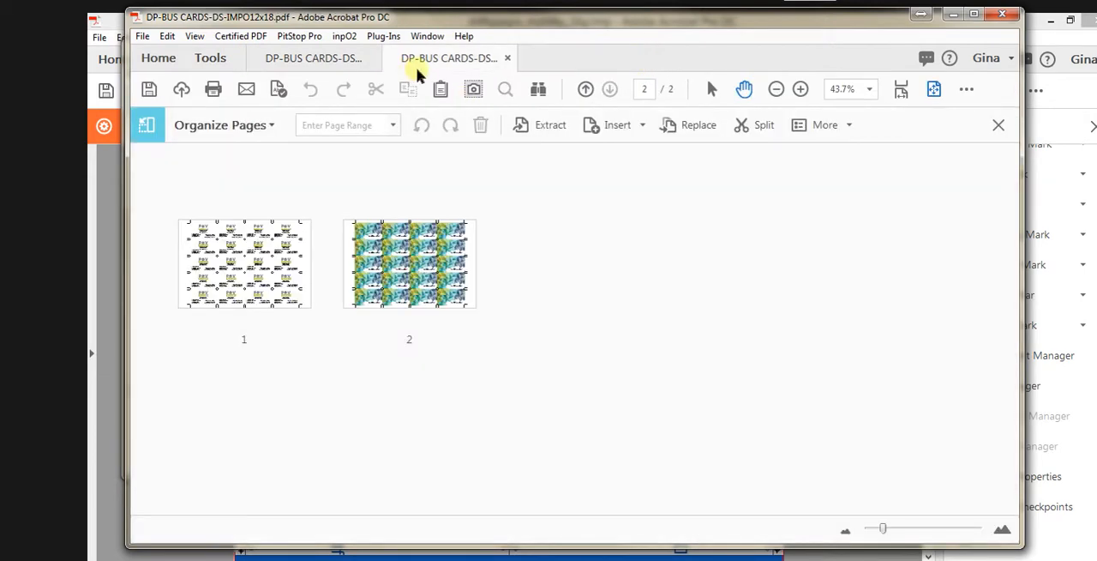
left_click(142, 36)
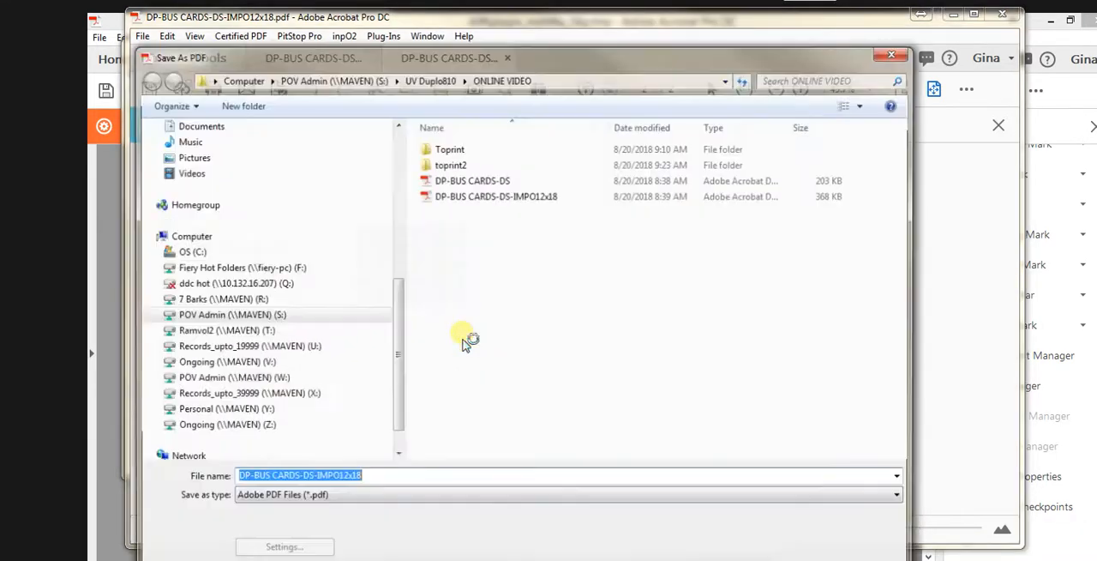
left_click(450, 163)
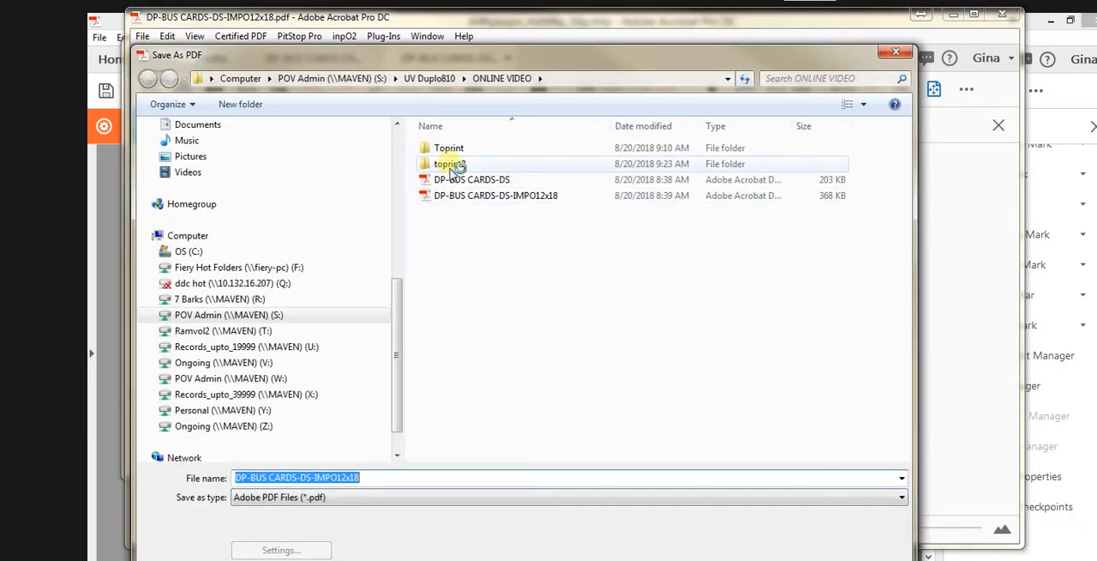
double_click(447, 164)
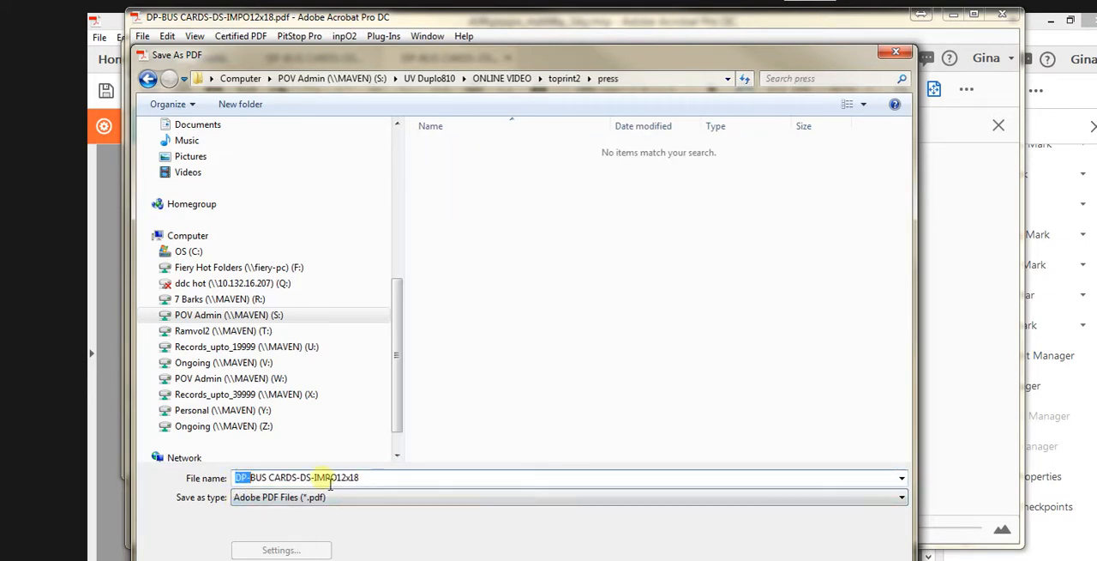
type("tight-")
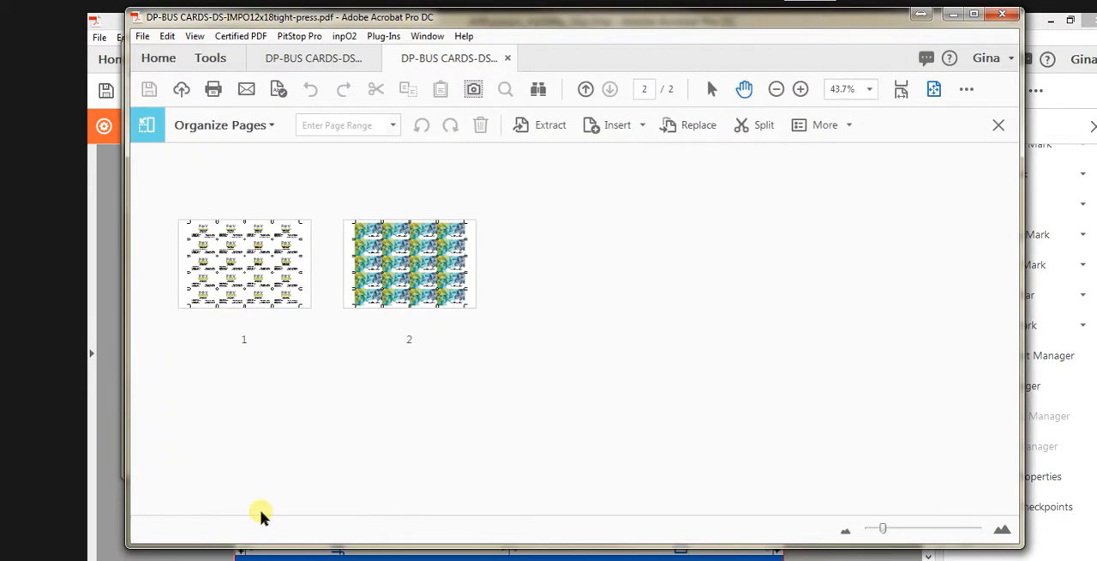
Add a watermark using the saved 12x18RegUV-LAND registration-mark preset
left_click(210, 57)
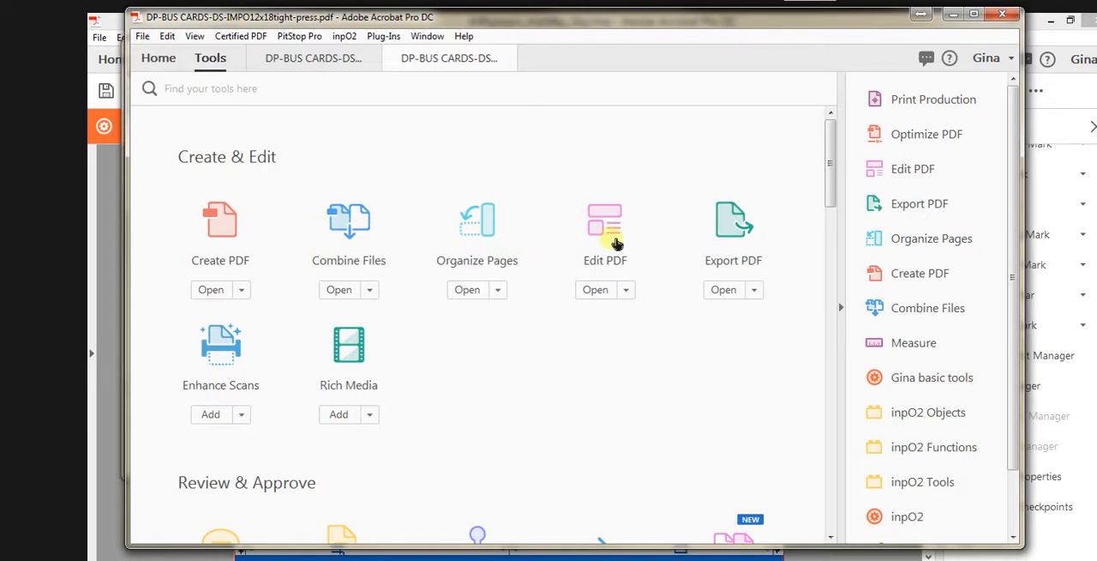
mouse_move(651, 224)
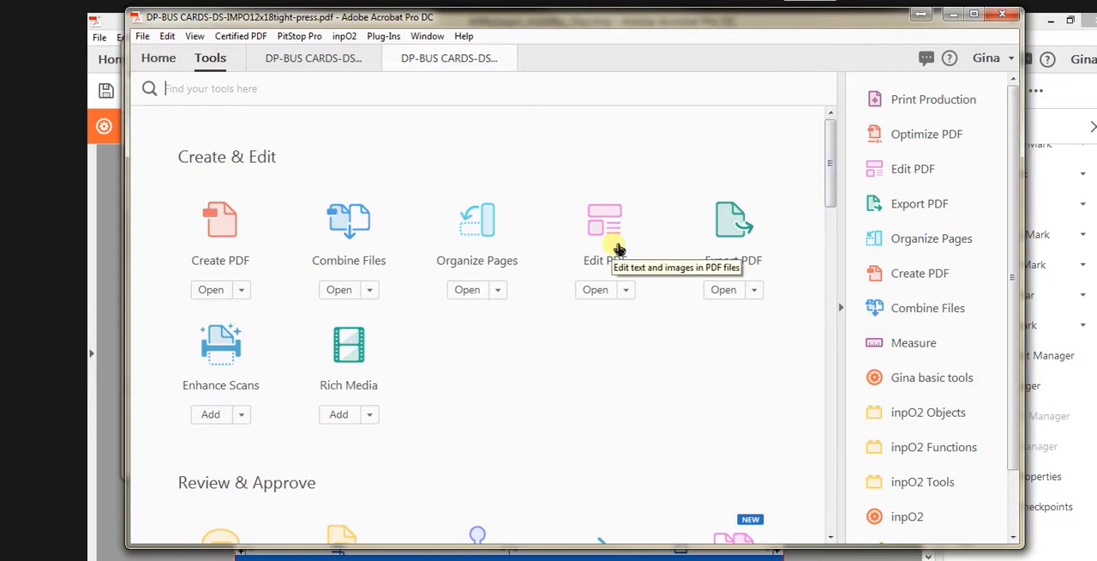
mouse_move(605, 248)
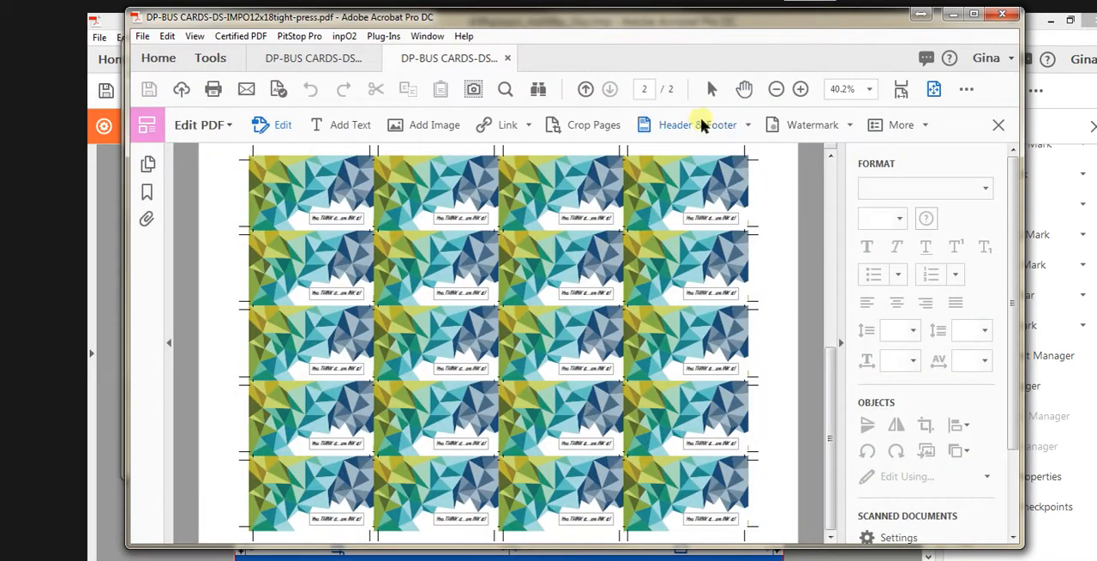
left_click(819, 124)
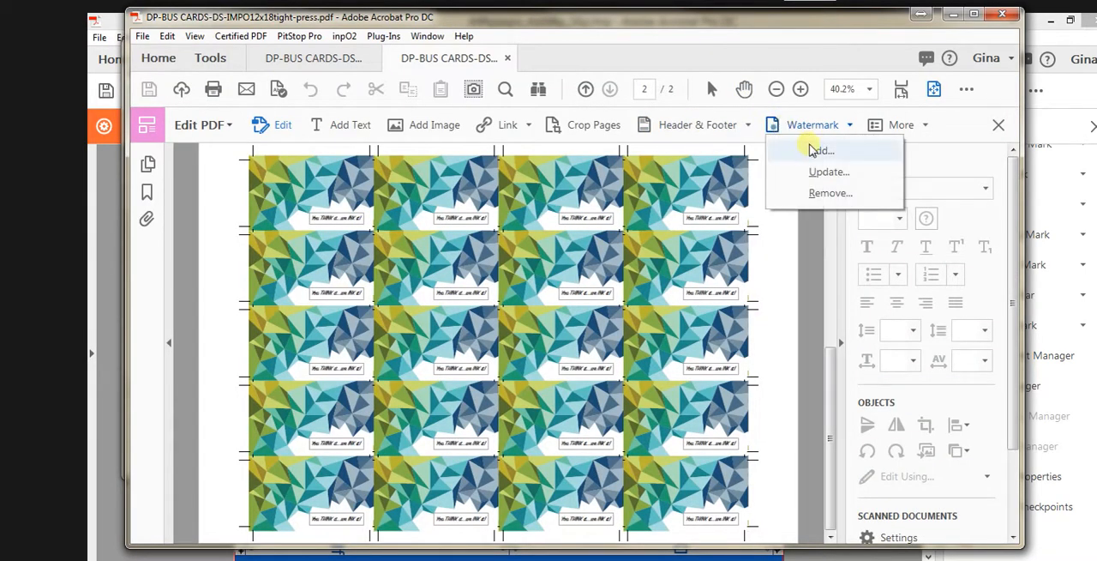
left_click(820, 150)
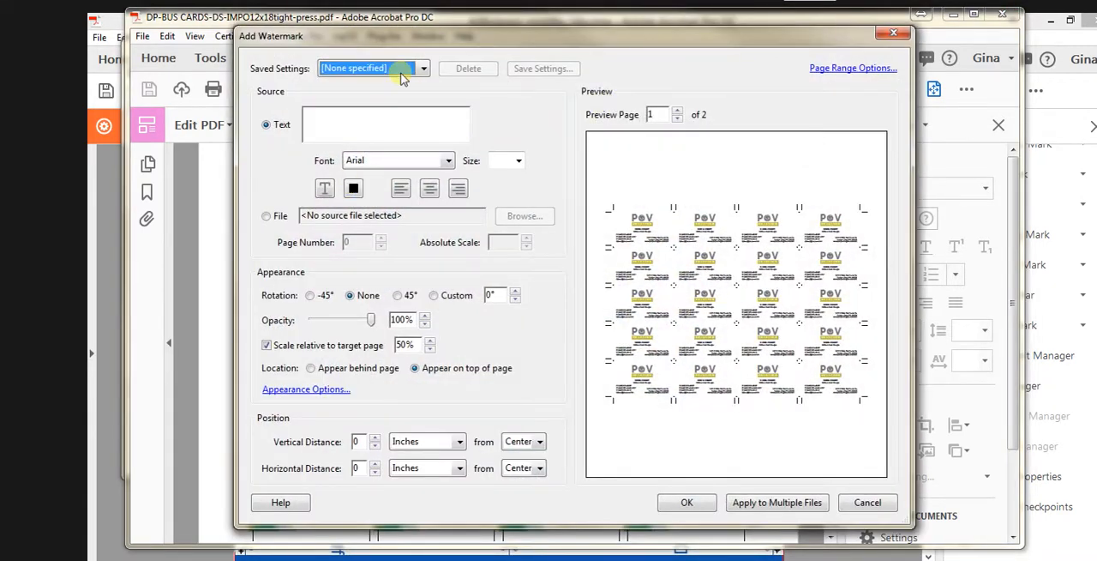
left_click(421, 68)
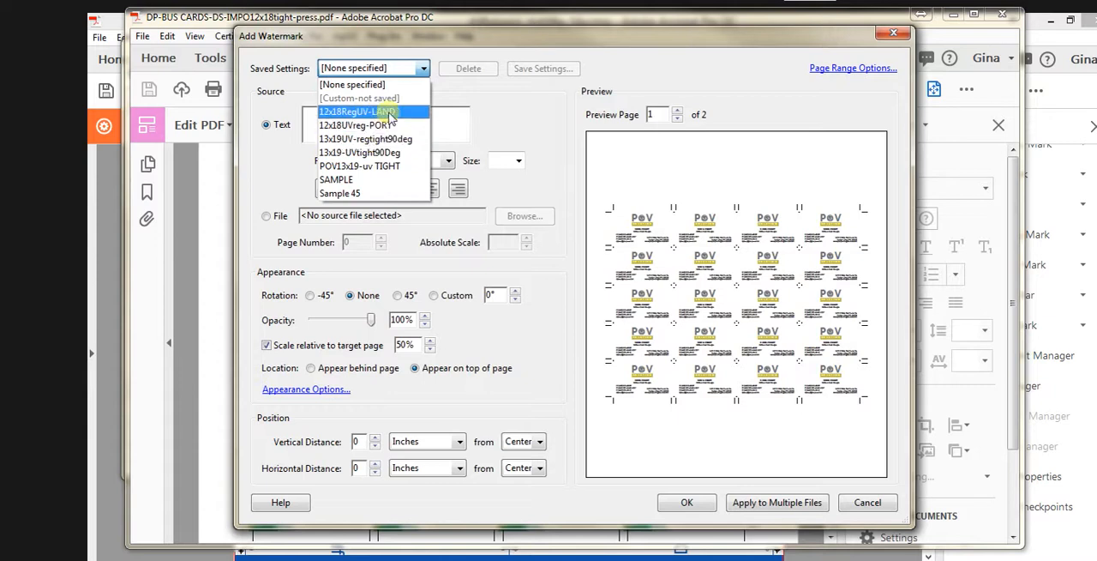
left_click(357, 111)
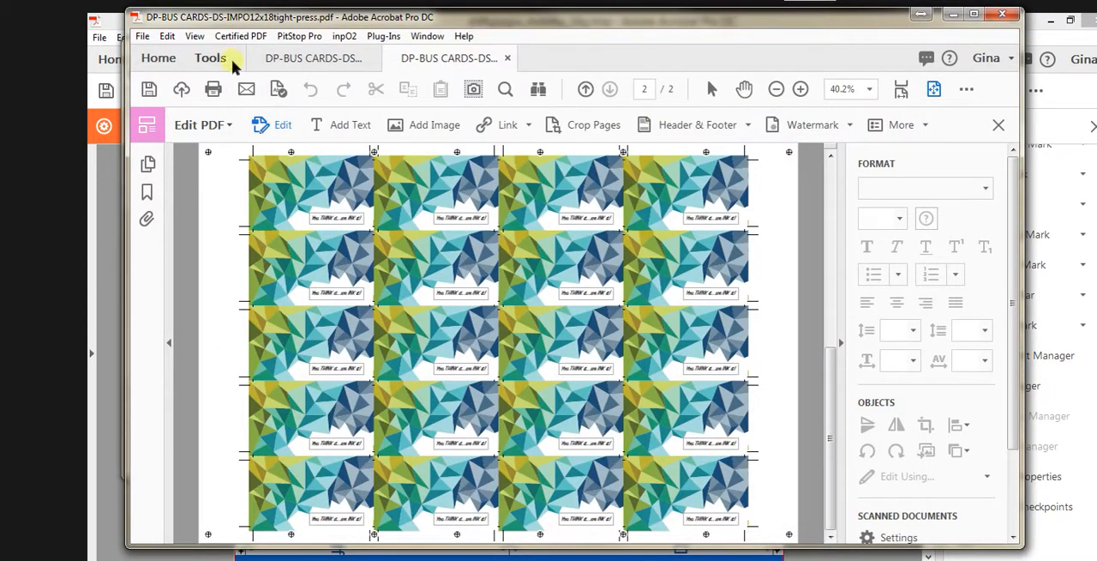
Switch from the watermarked PDF back to the inpO2 head-to-head layout window
left_click(142, 36)
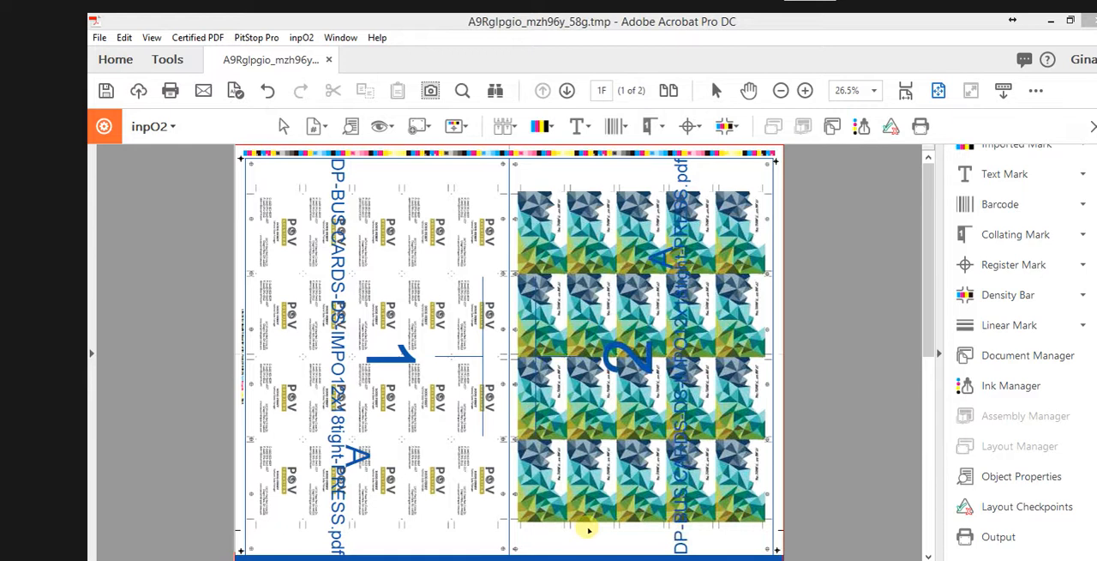
mouse_move(223, 281)
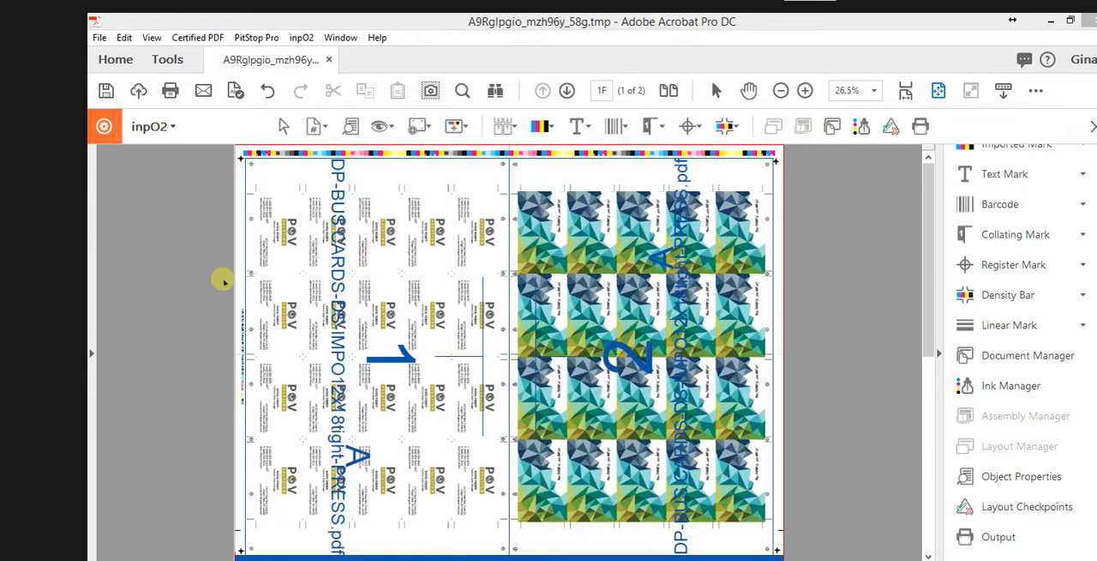